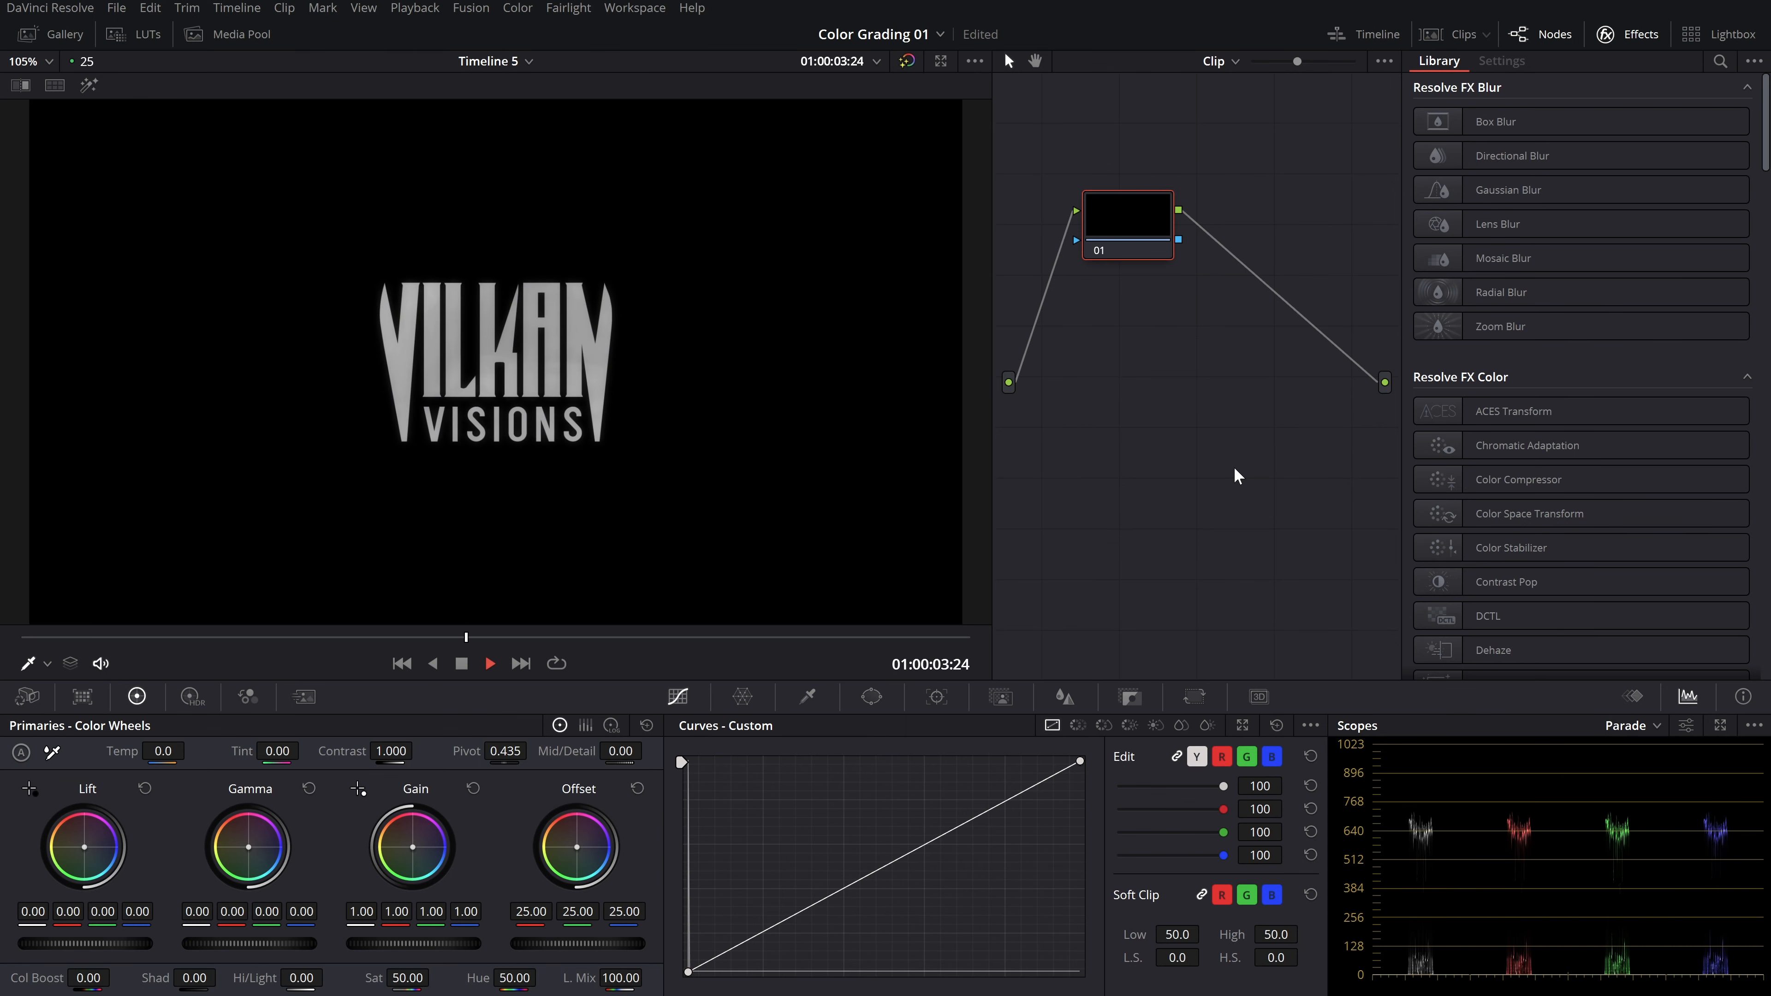
Select the film still of the man by the sunlit window for grading on the scopes
{"action": "left_click", "coordinate": [489, 663]}
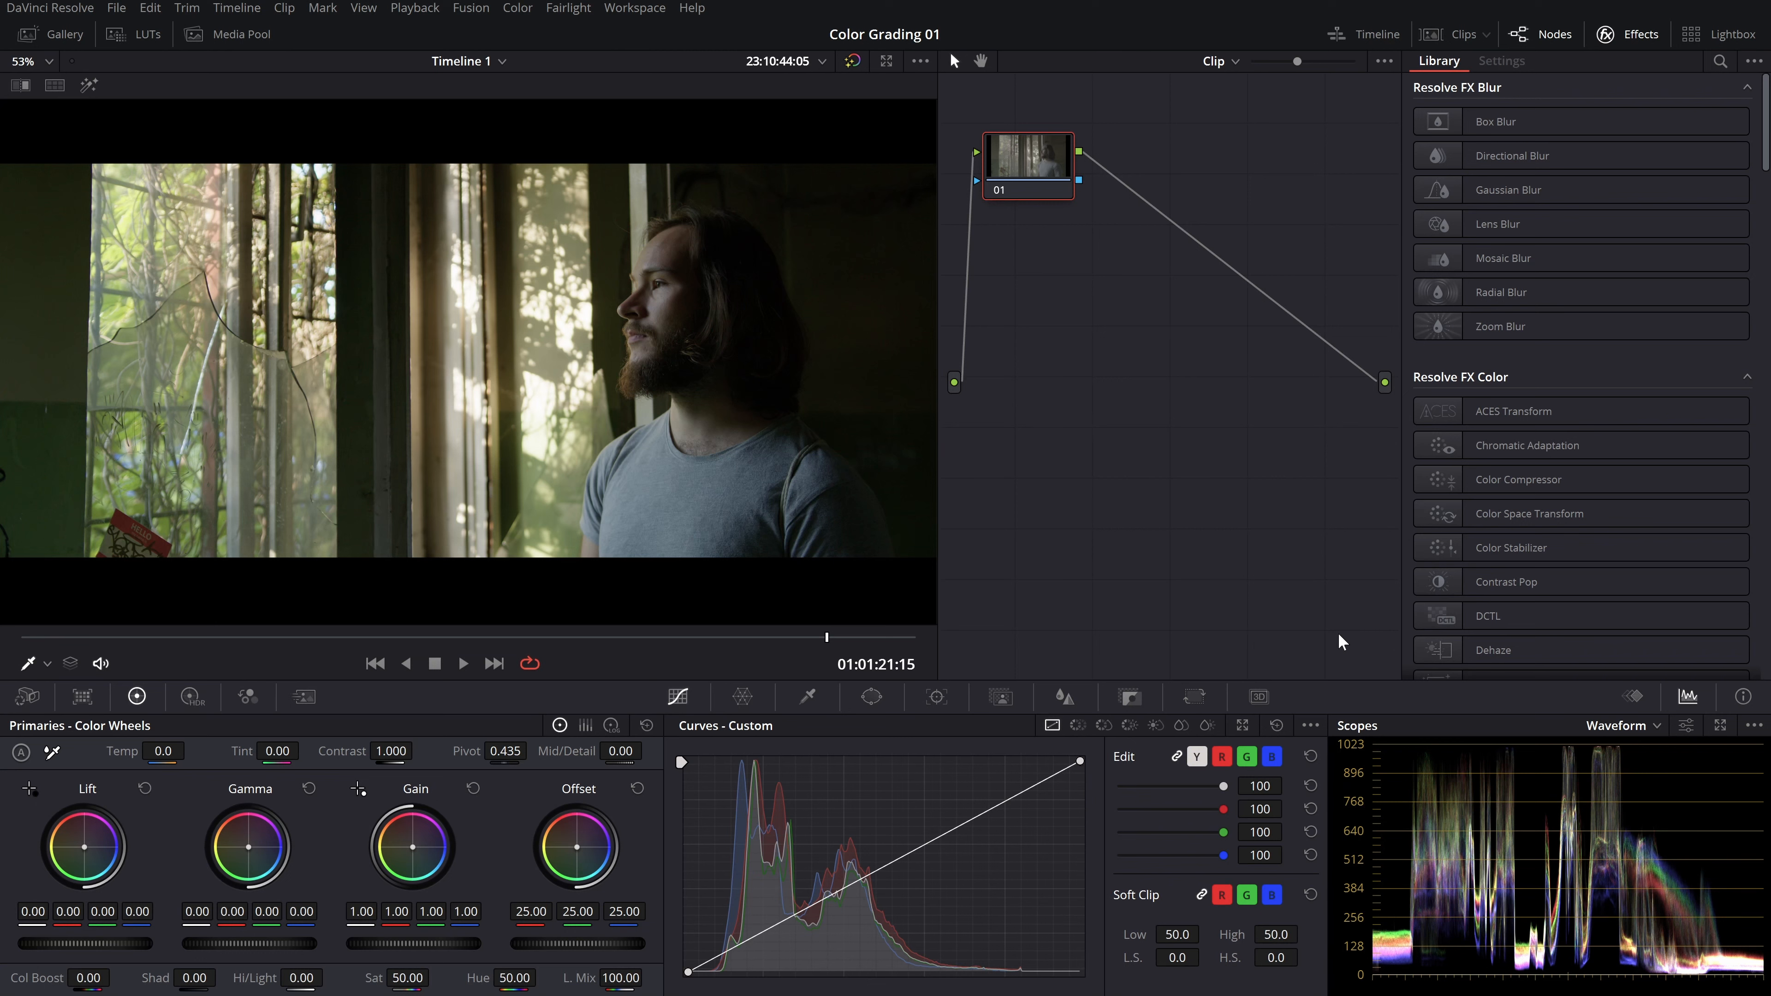
{"action": "mouse_move", "coordinate": [1359, 666]}
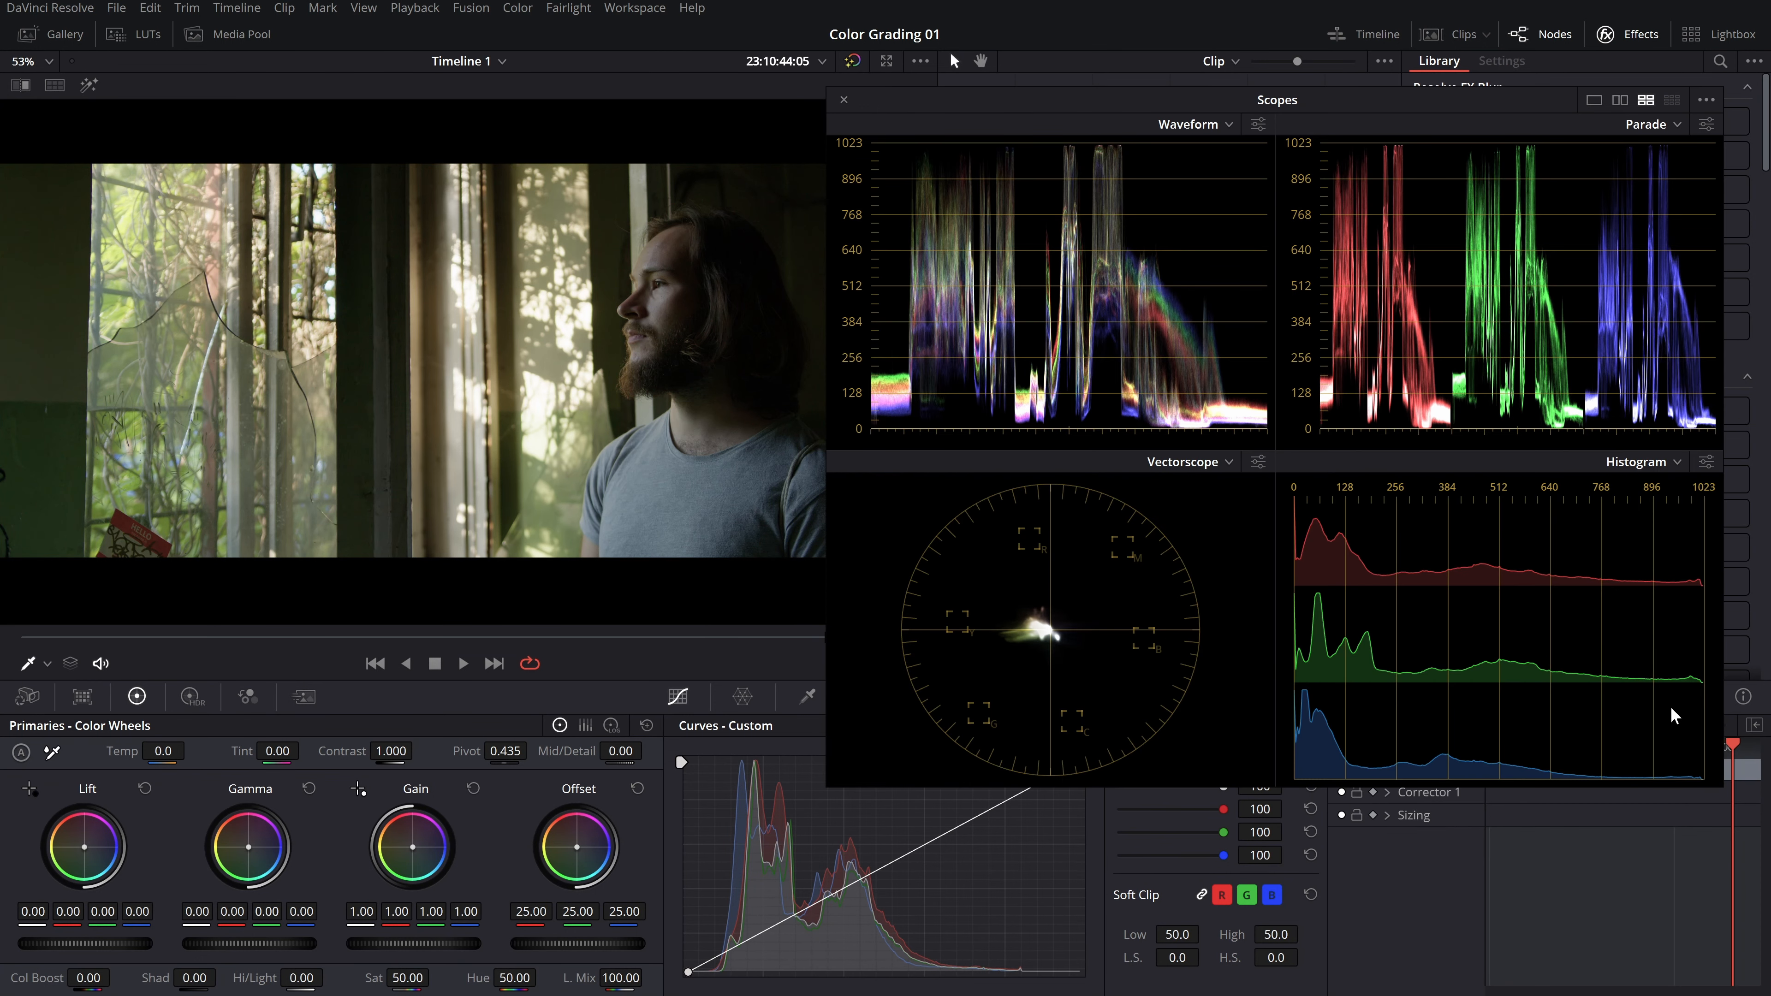
Close the Scopes window to return to editing the empty Timeline 1
{"action": "left_click", "coordinate": [1706, 100]}
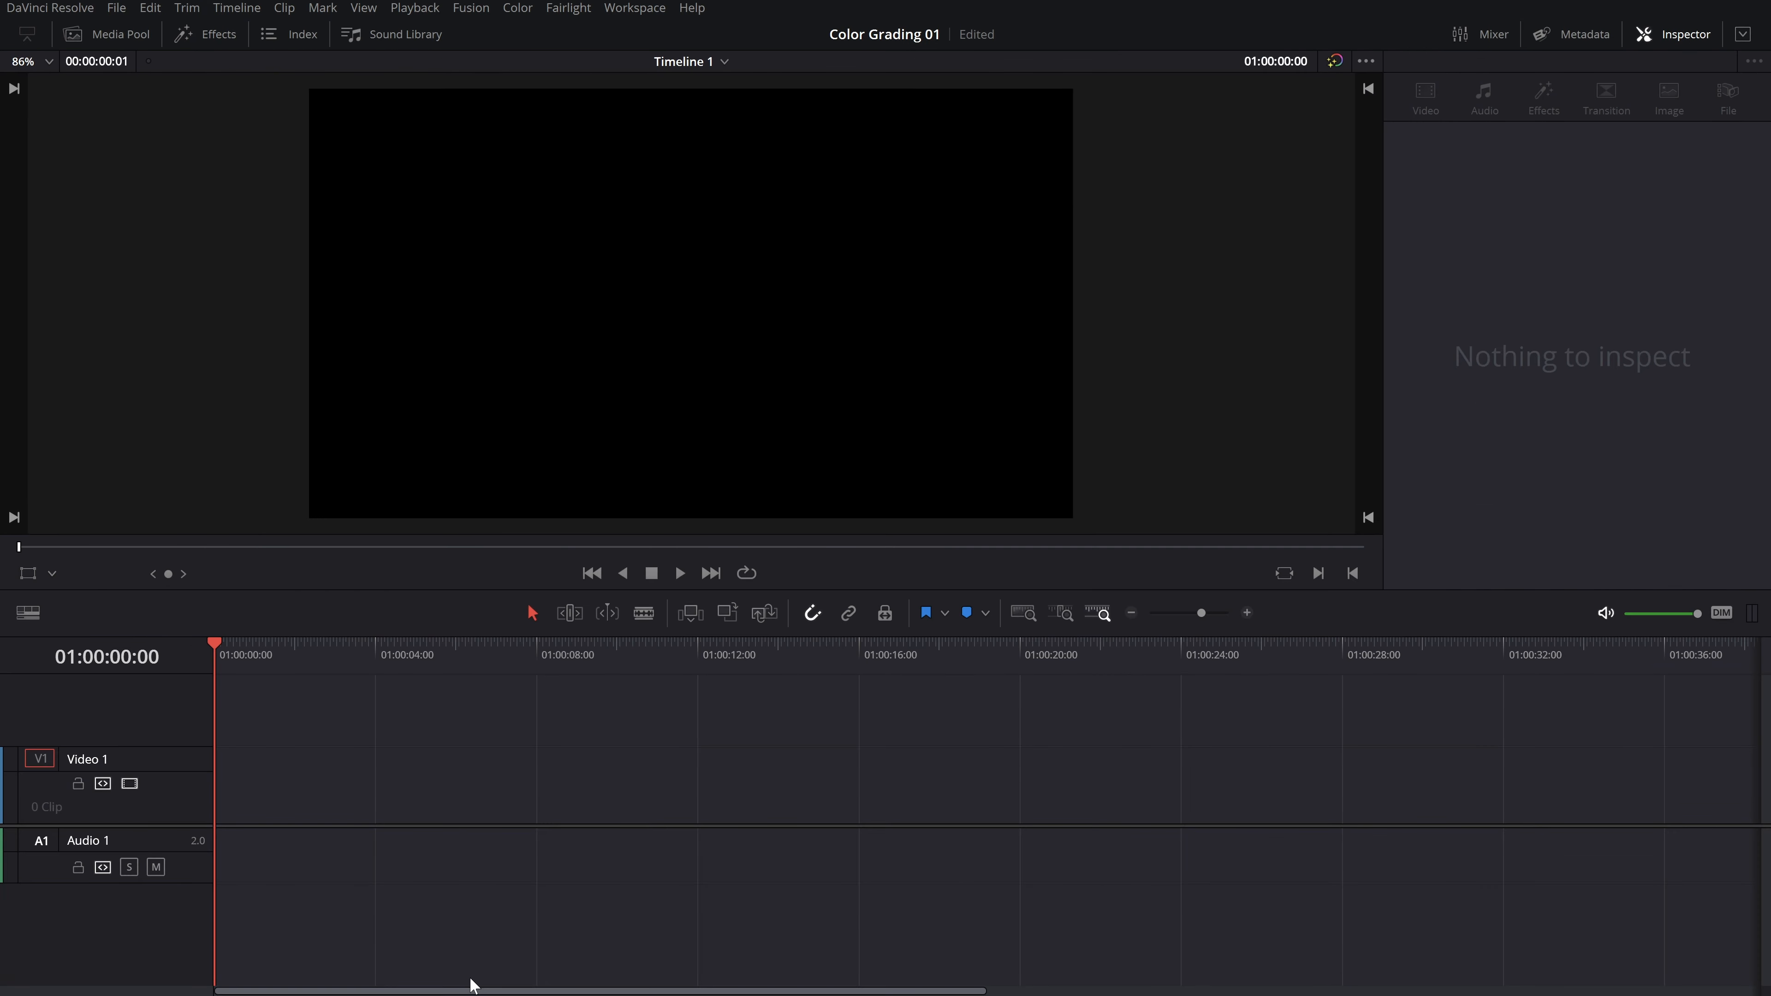
{"action": "mouse_move", "coordinate": [247, 116]}
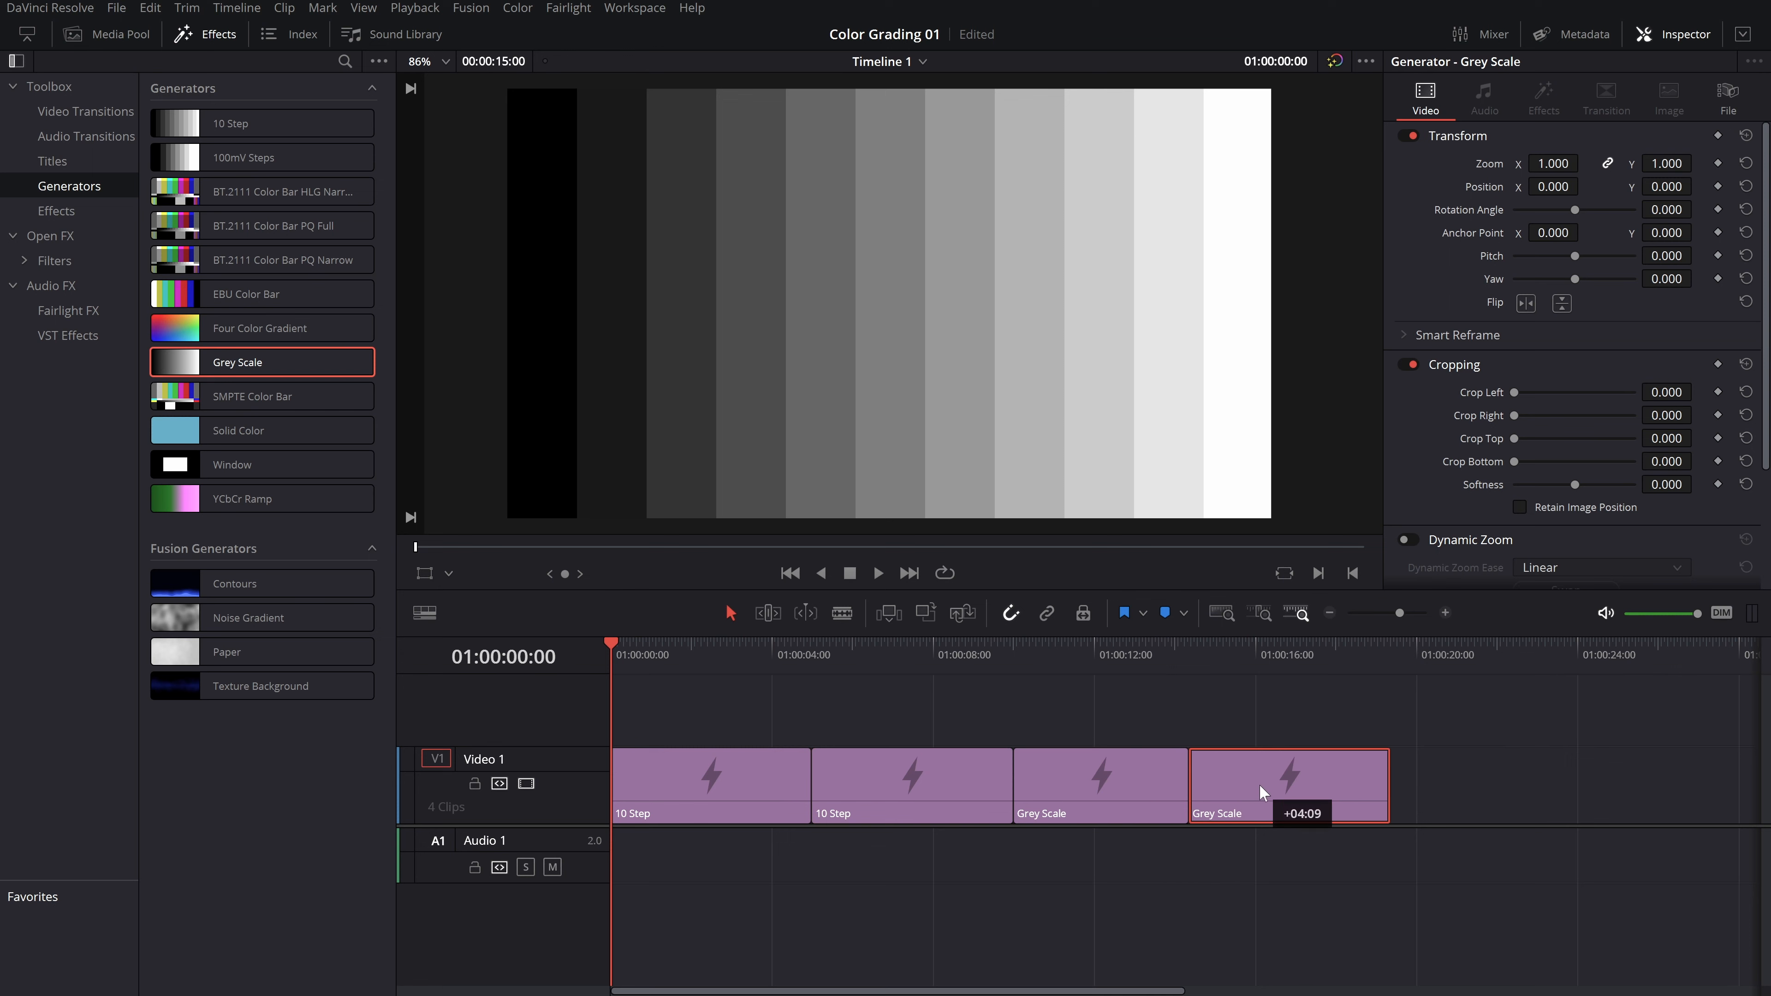
Convert the 10 Step and Grey Scale generators on V1 into their own compound clips
{"action": "right_click", "coordinate": [316, 779]}
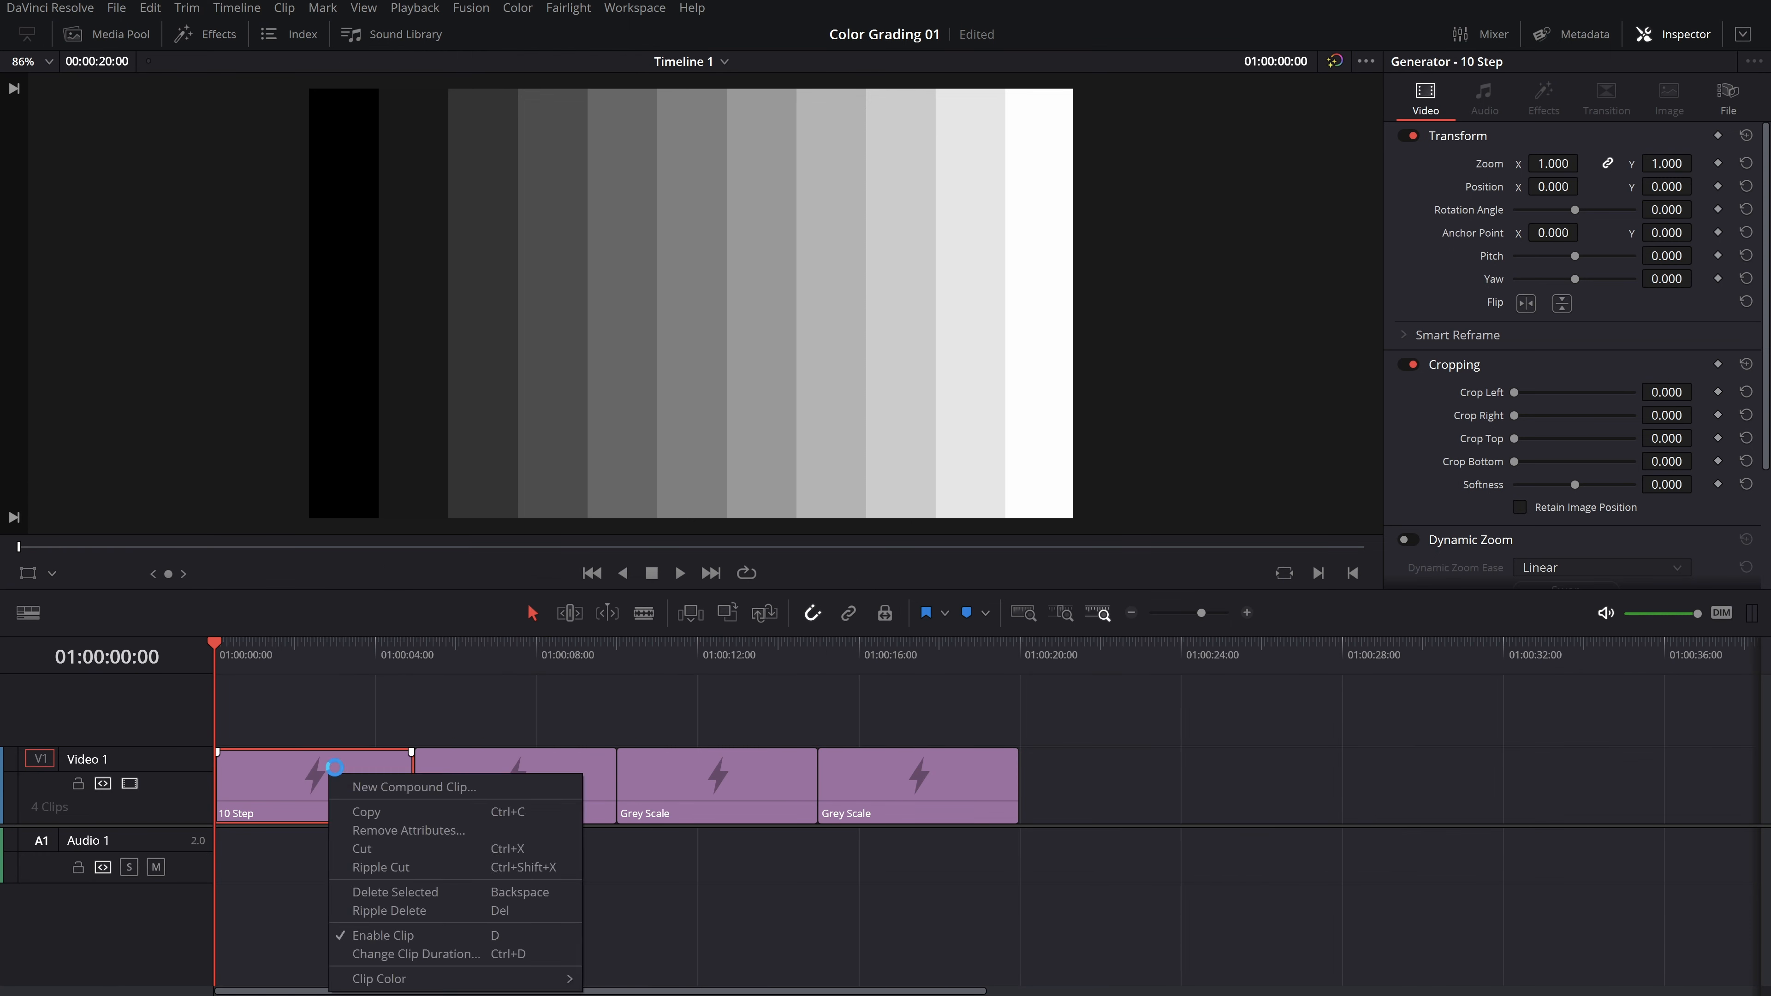
{"action": "left_click", "coordinate": [413, 787]}
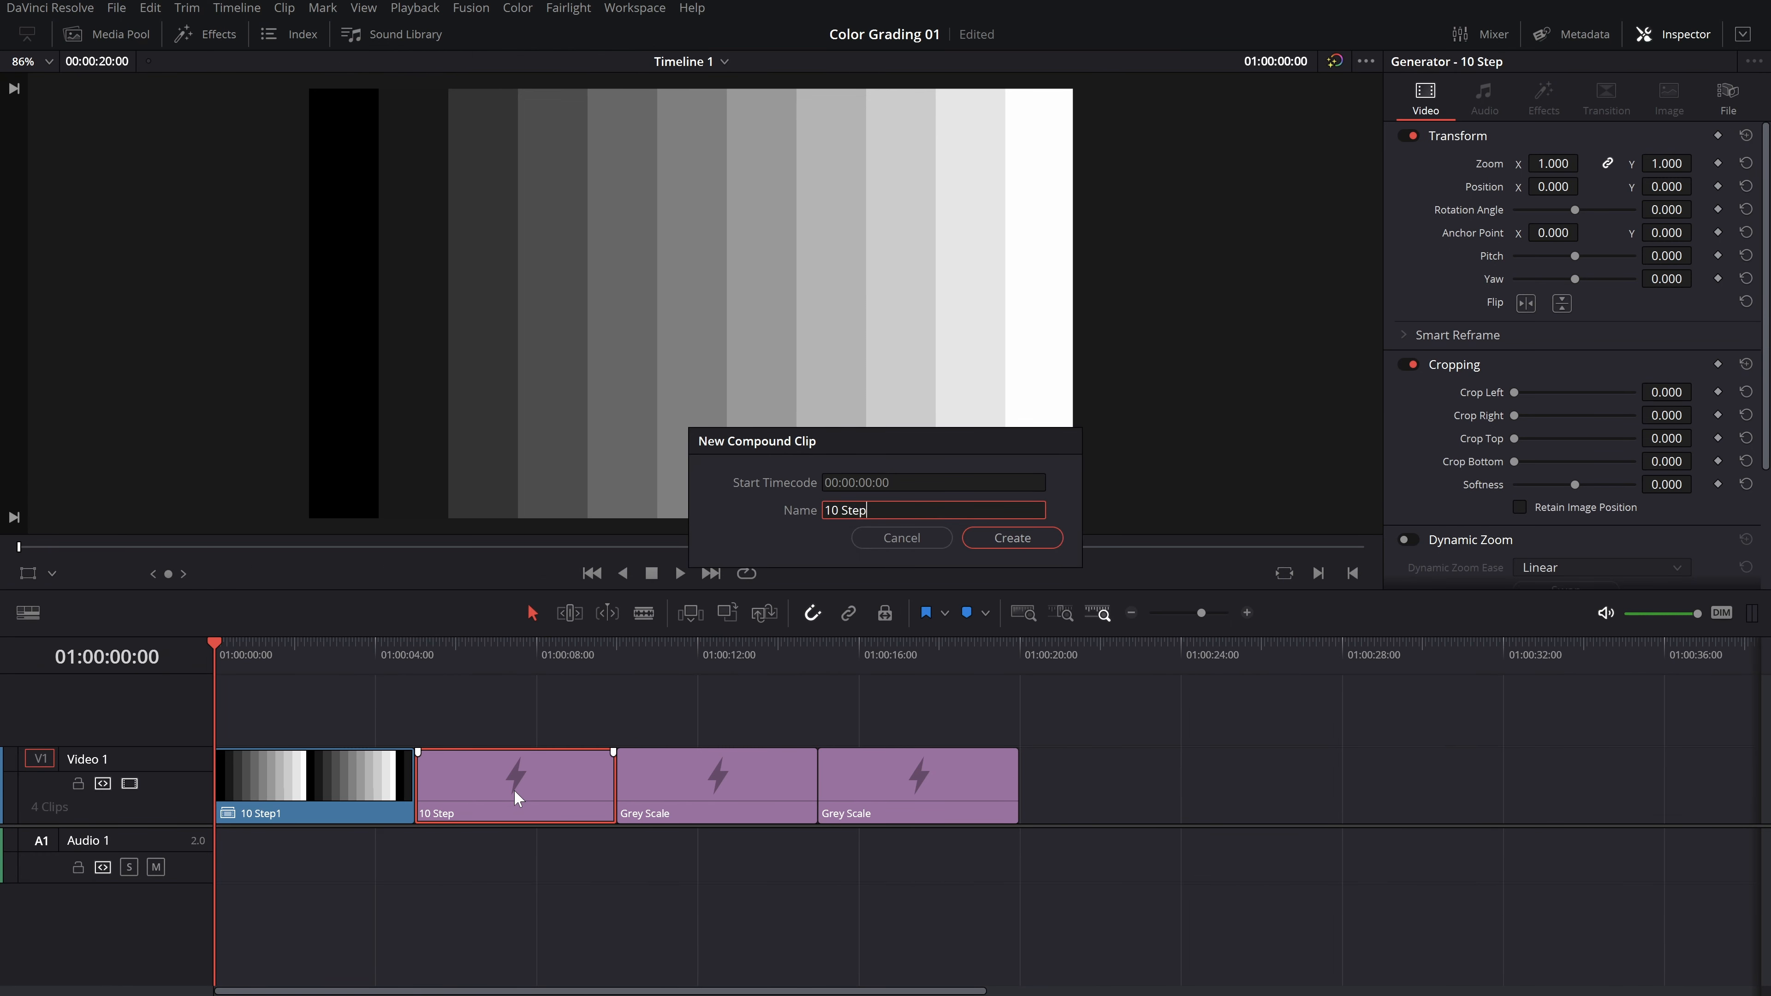
{"action": "left_click", "coordinate": [1010, 537]}
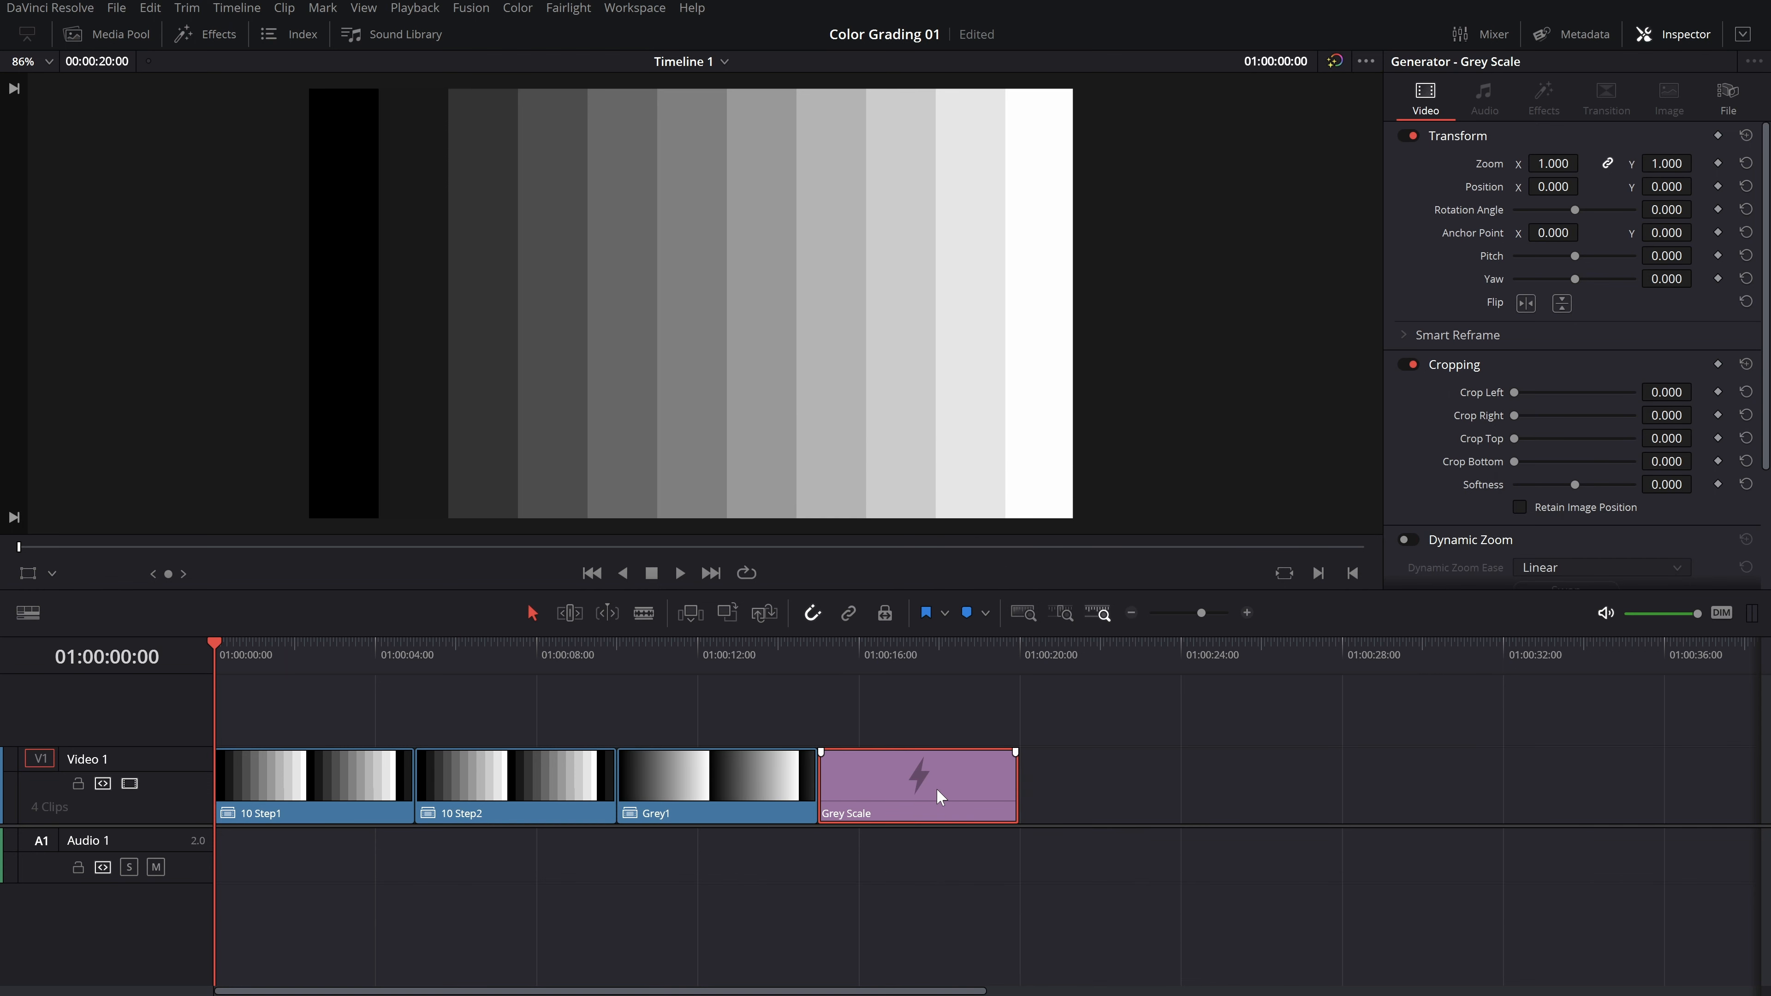
{"action": "left_click", "coordinate": [514, 776]}
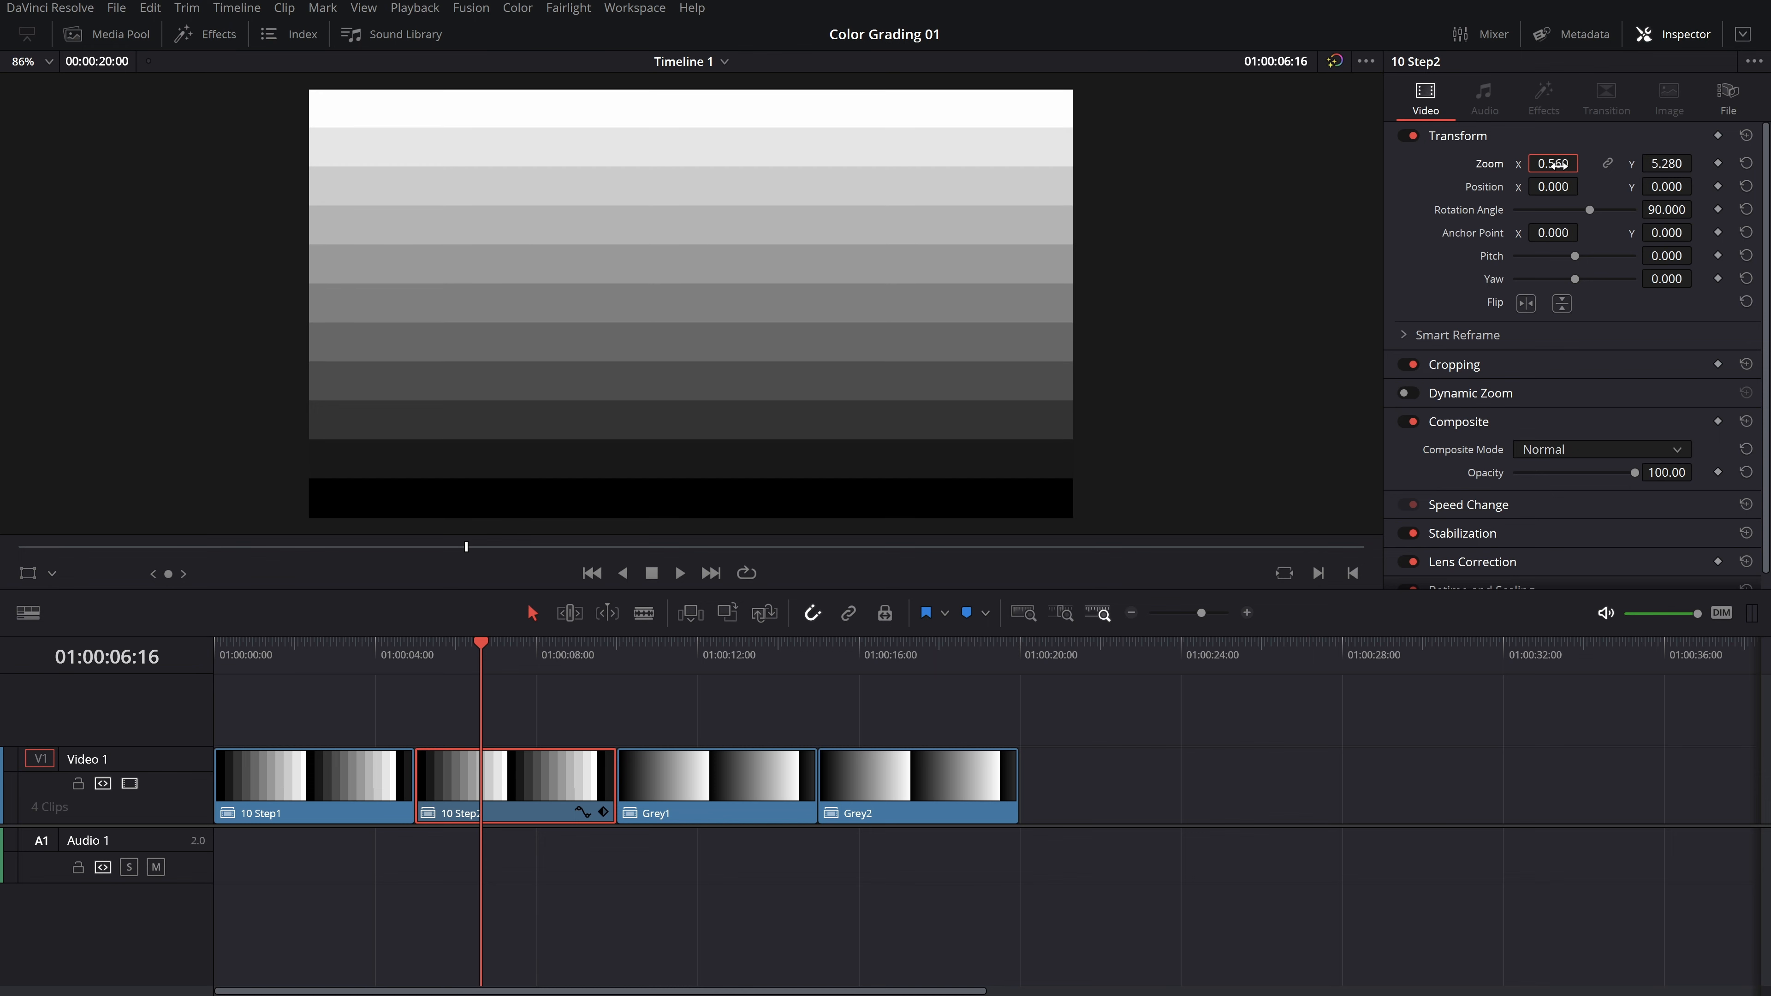
Set Zoom X on 10 Step2 so the rotated chart fills the frame, then move to the Color page
{"action": "left_click", "coordinate": [917, 774]}
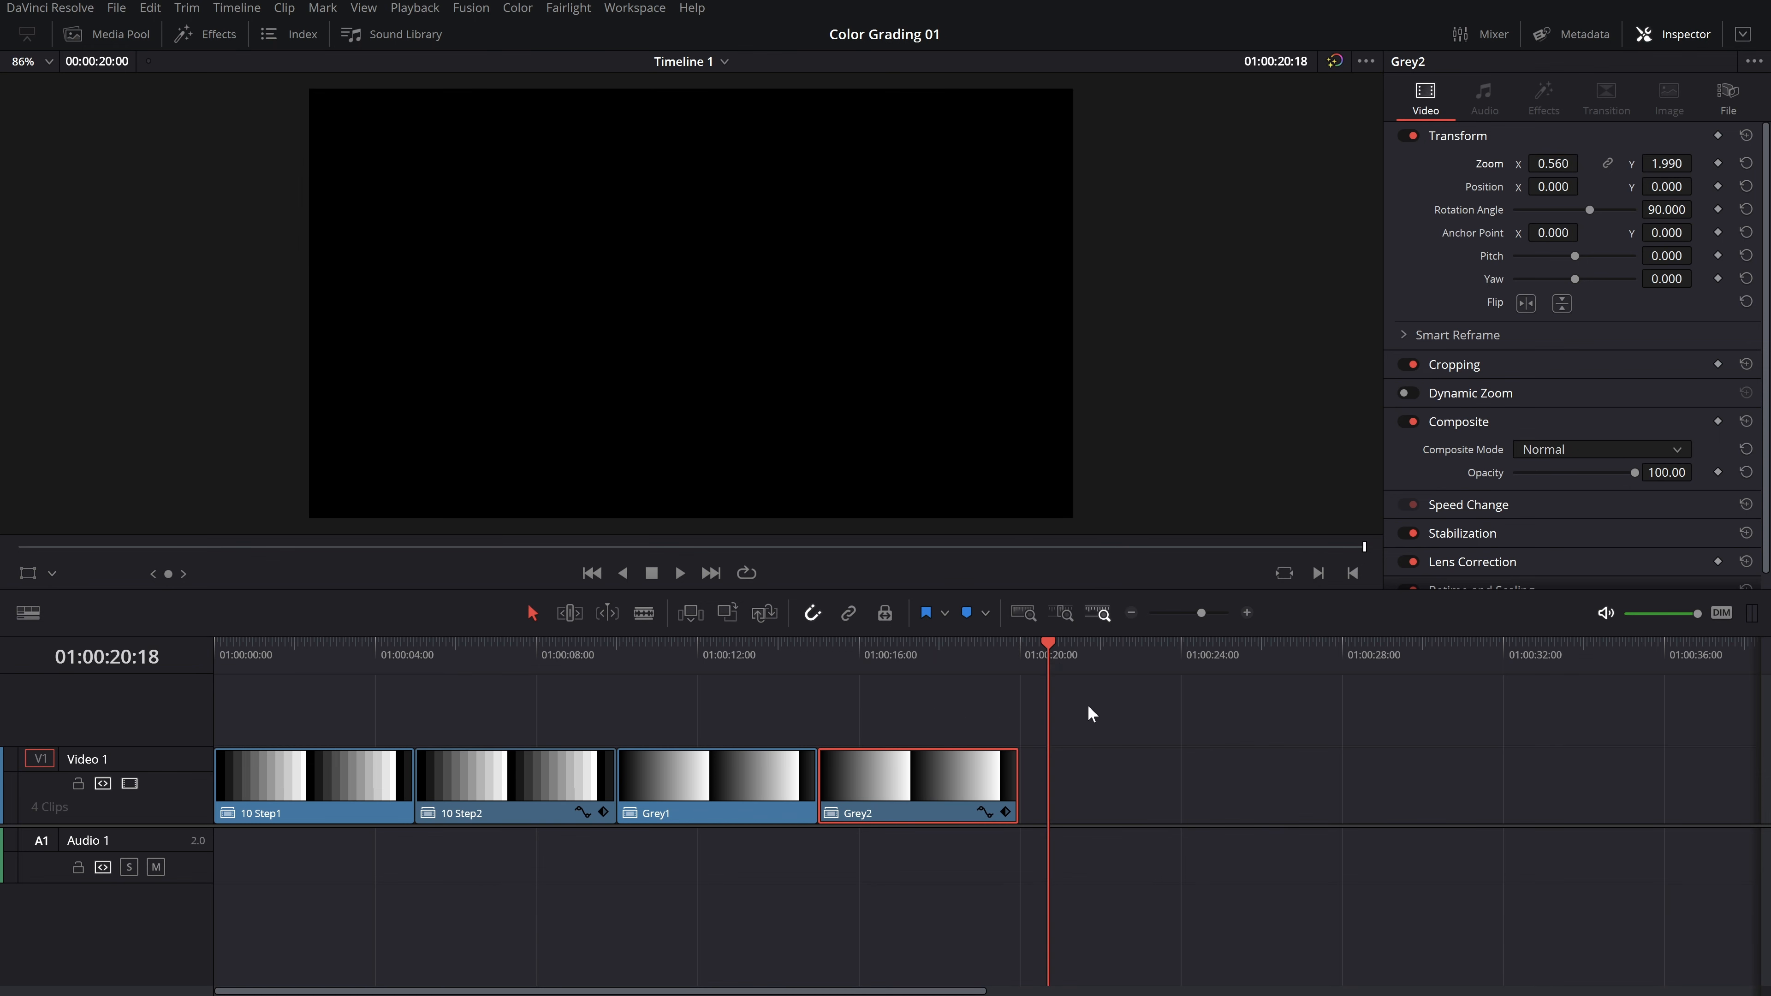
{"action": "left_click", "coordinate": [516, 8]}
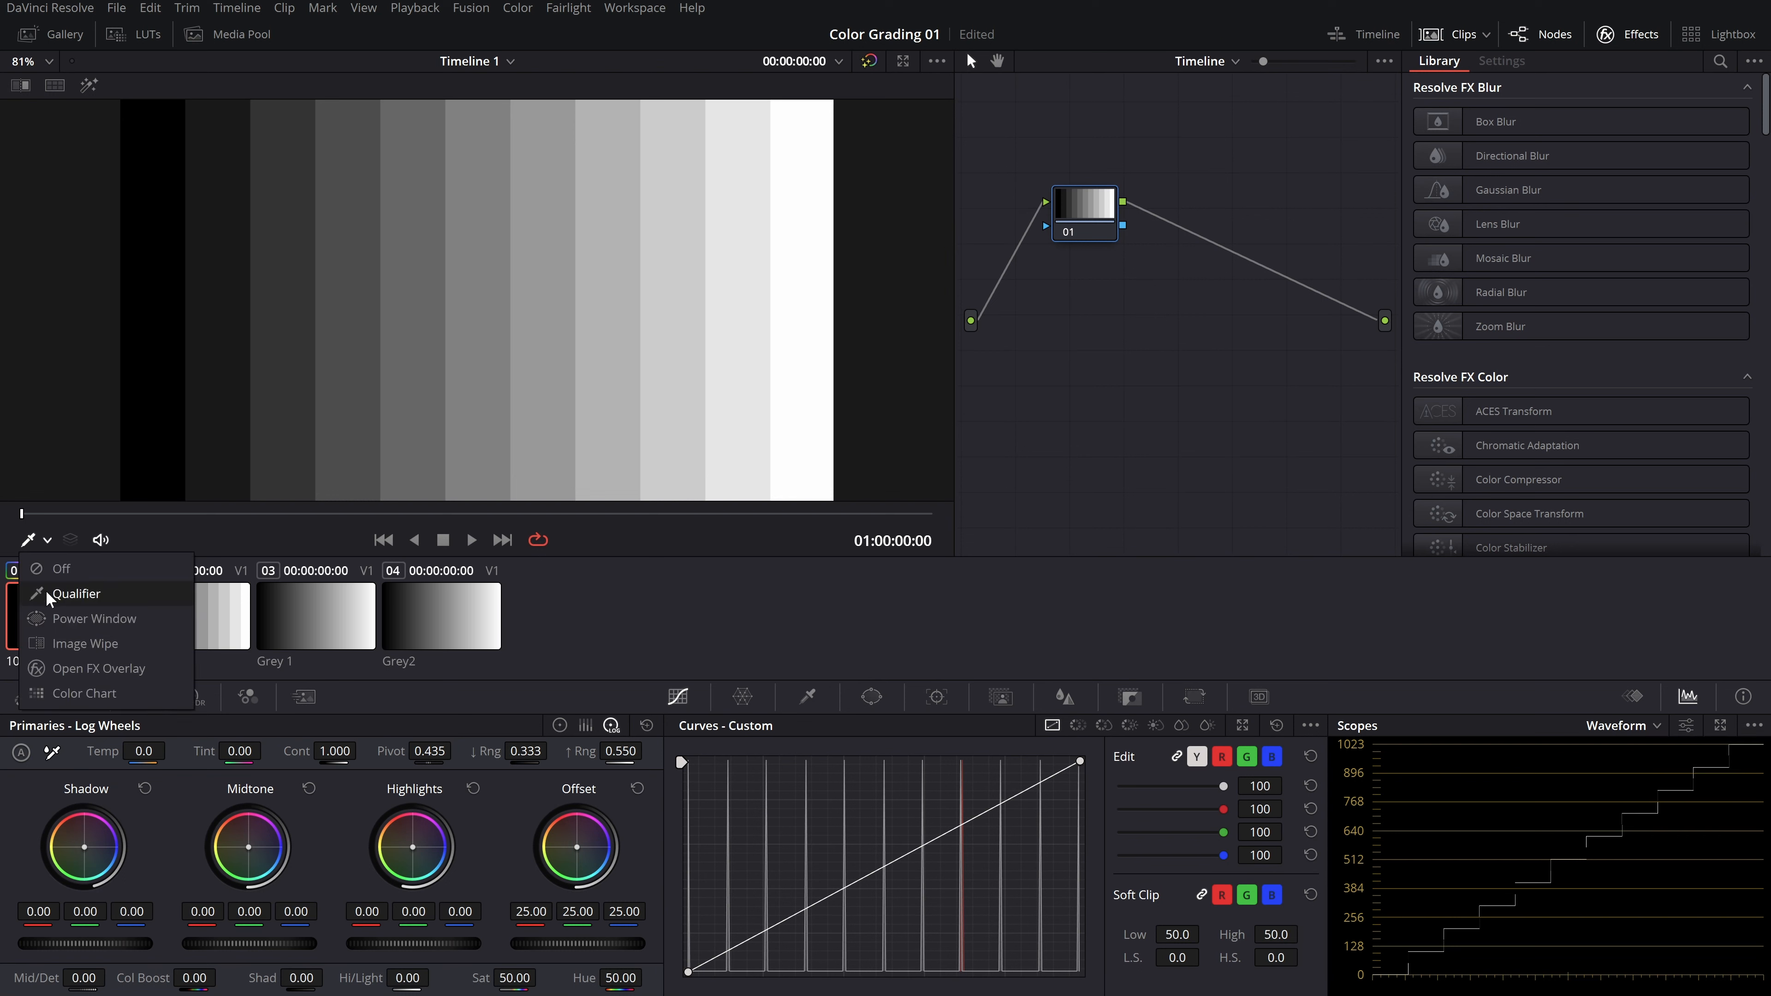
Set the waveform scale style to Percentage and select the 10 Step2 clip
{"action": "left_click", "coordinate": [1757, 725]}
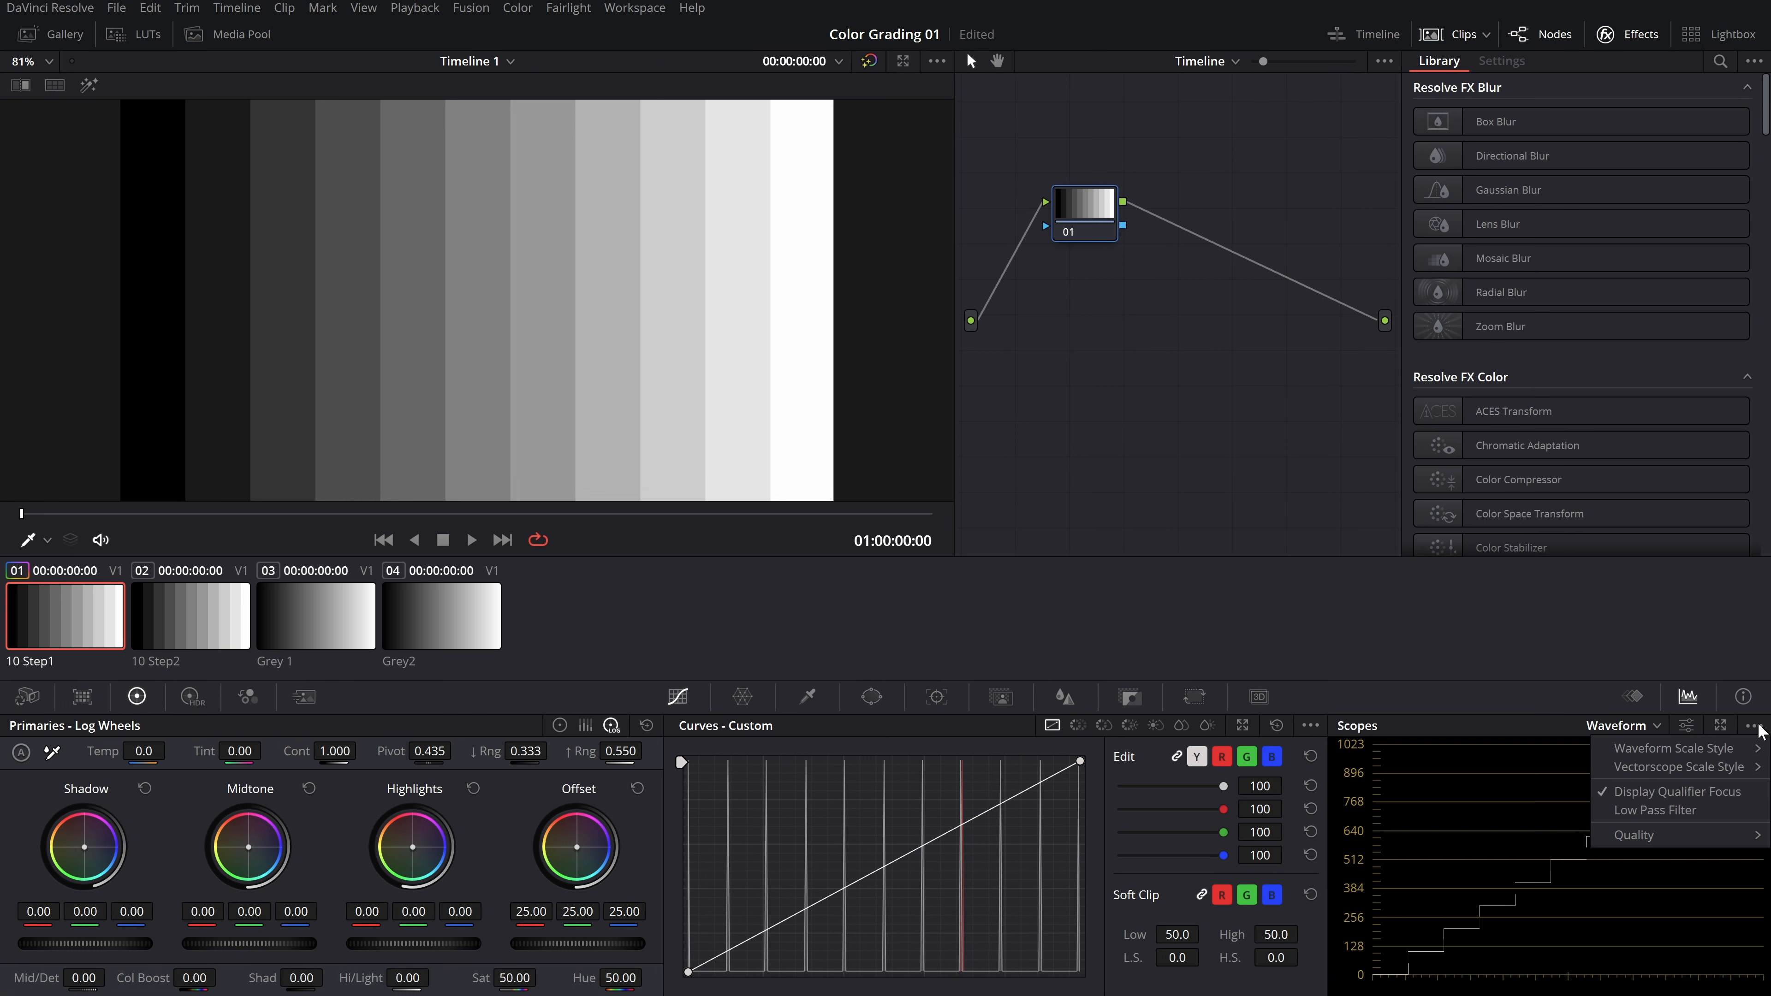
{"action": "left_click", "coordinate": [1675, 748]}
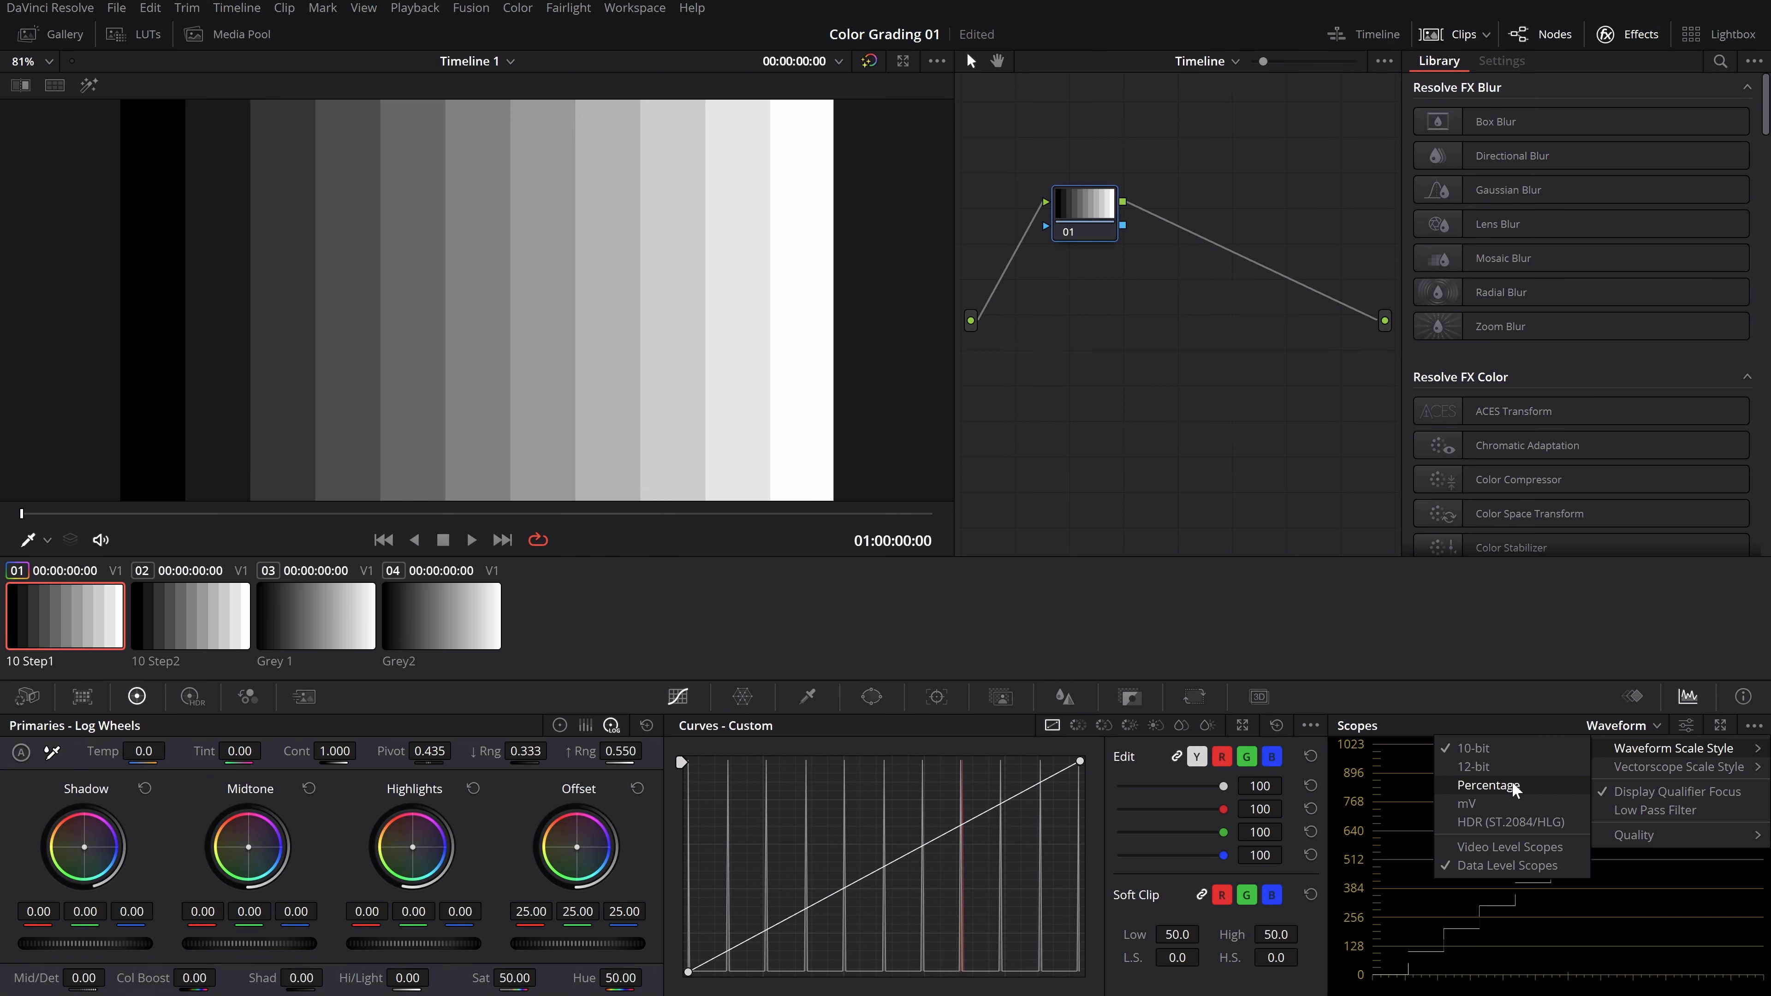
{"action": "left_click", "coordinate": [1490, 784]}
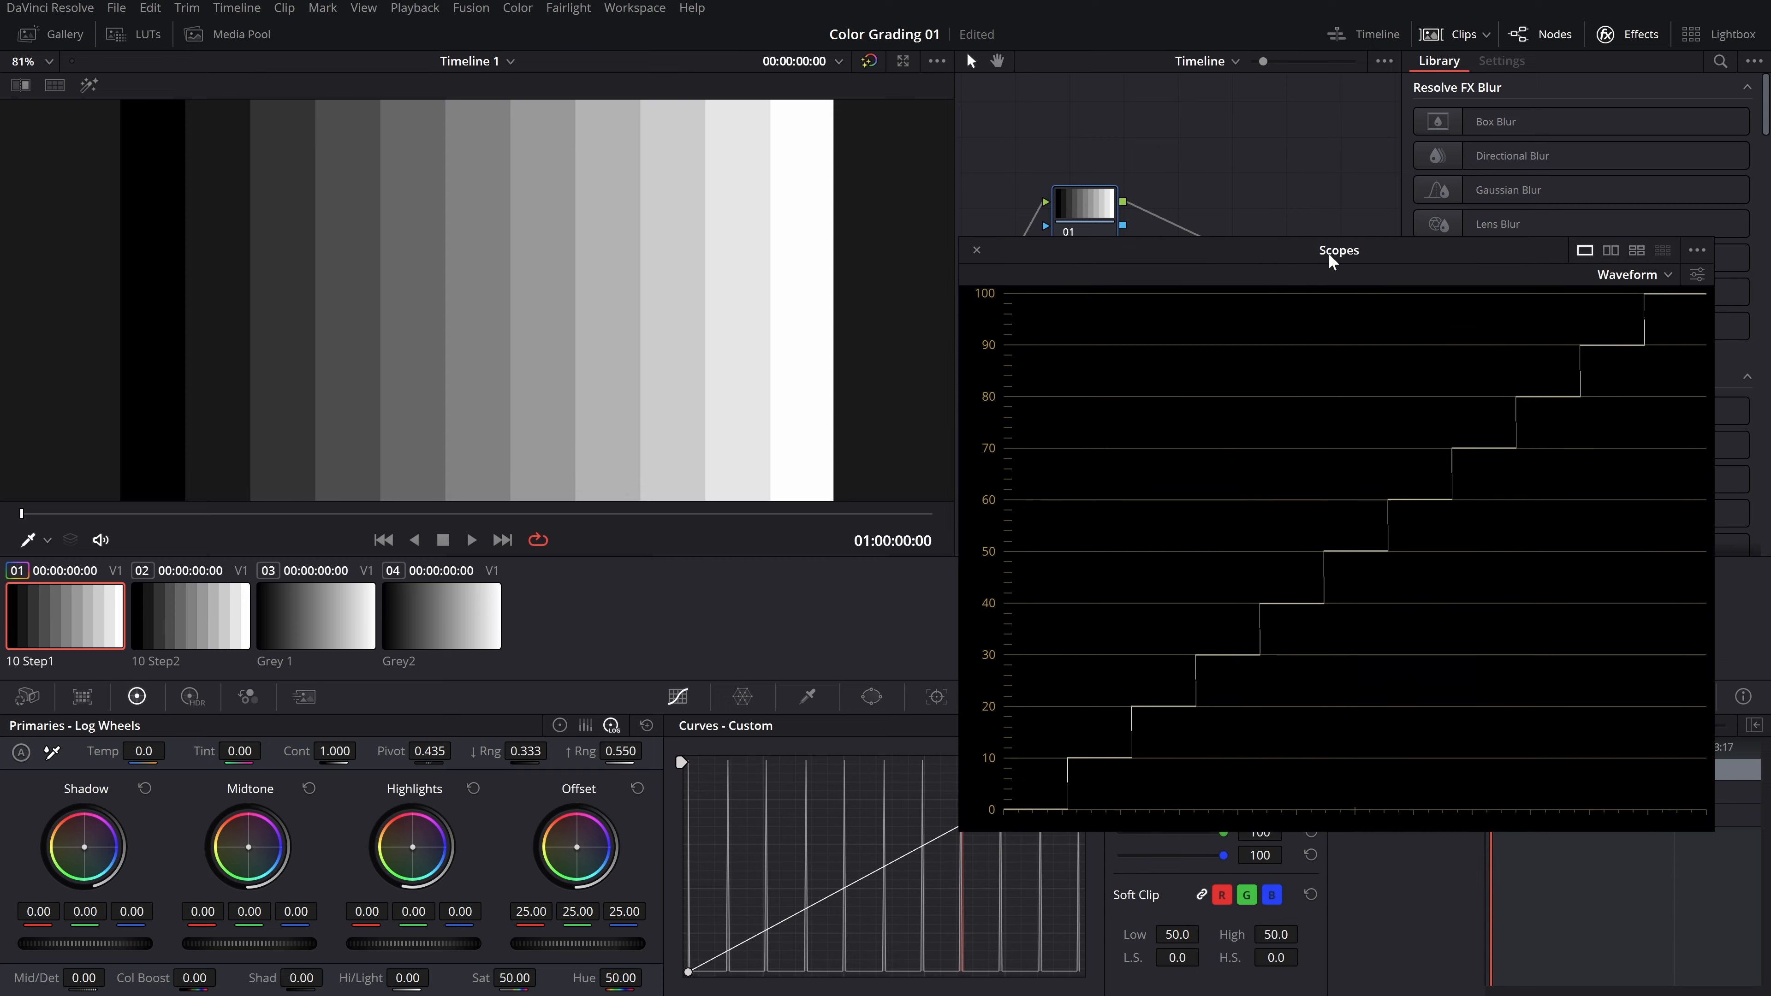
{"action": "left_click", "coordinate": [190, 613]}
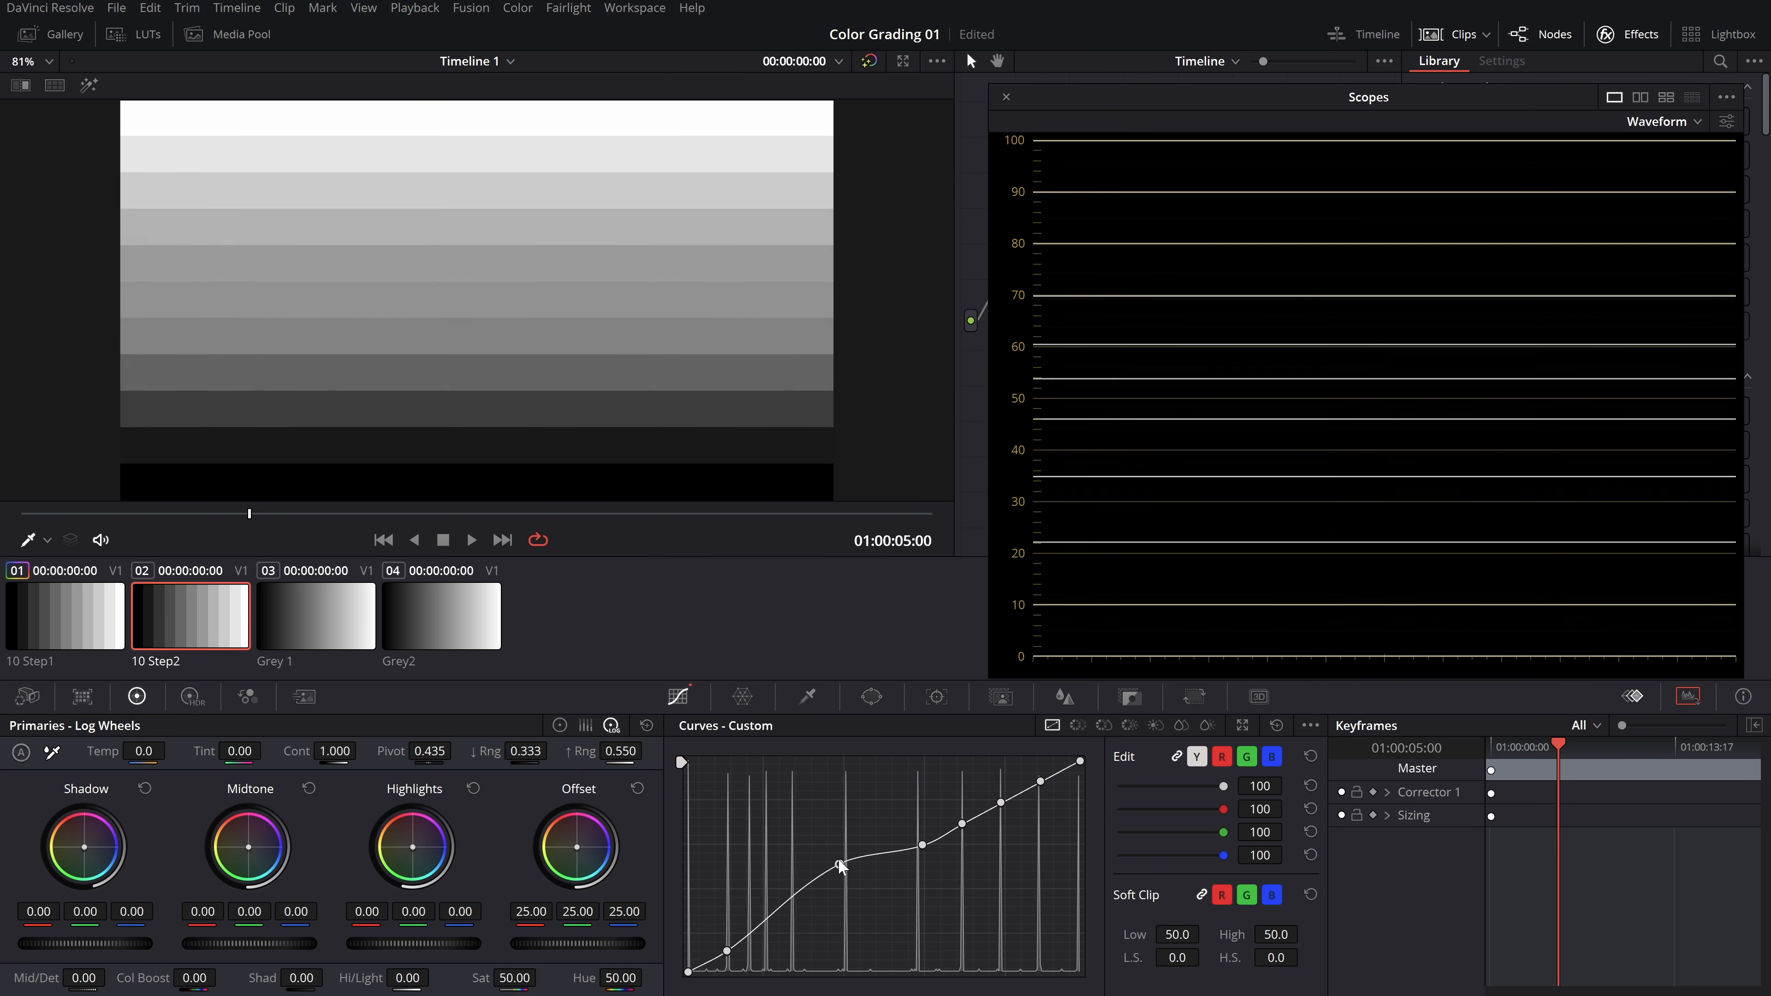
Add a control point on 10 Step1's custom curve, then compare 10 Step2 and 10 Step1 on the waveform
{"action": "left_click", "coordinate": [64, 614]}
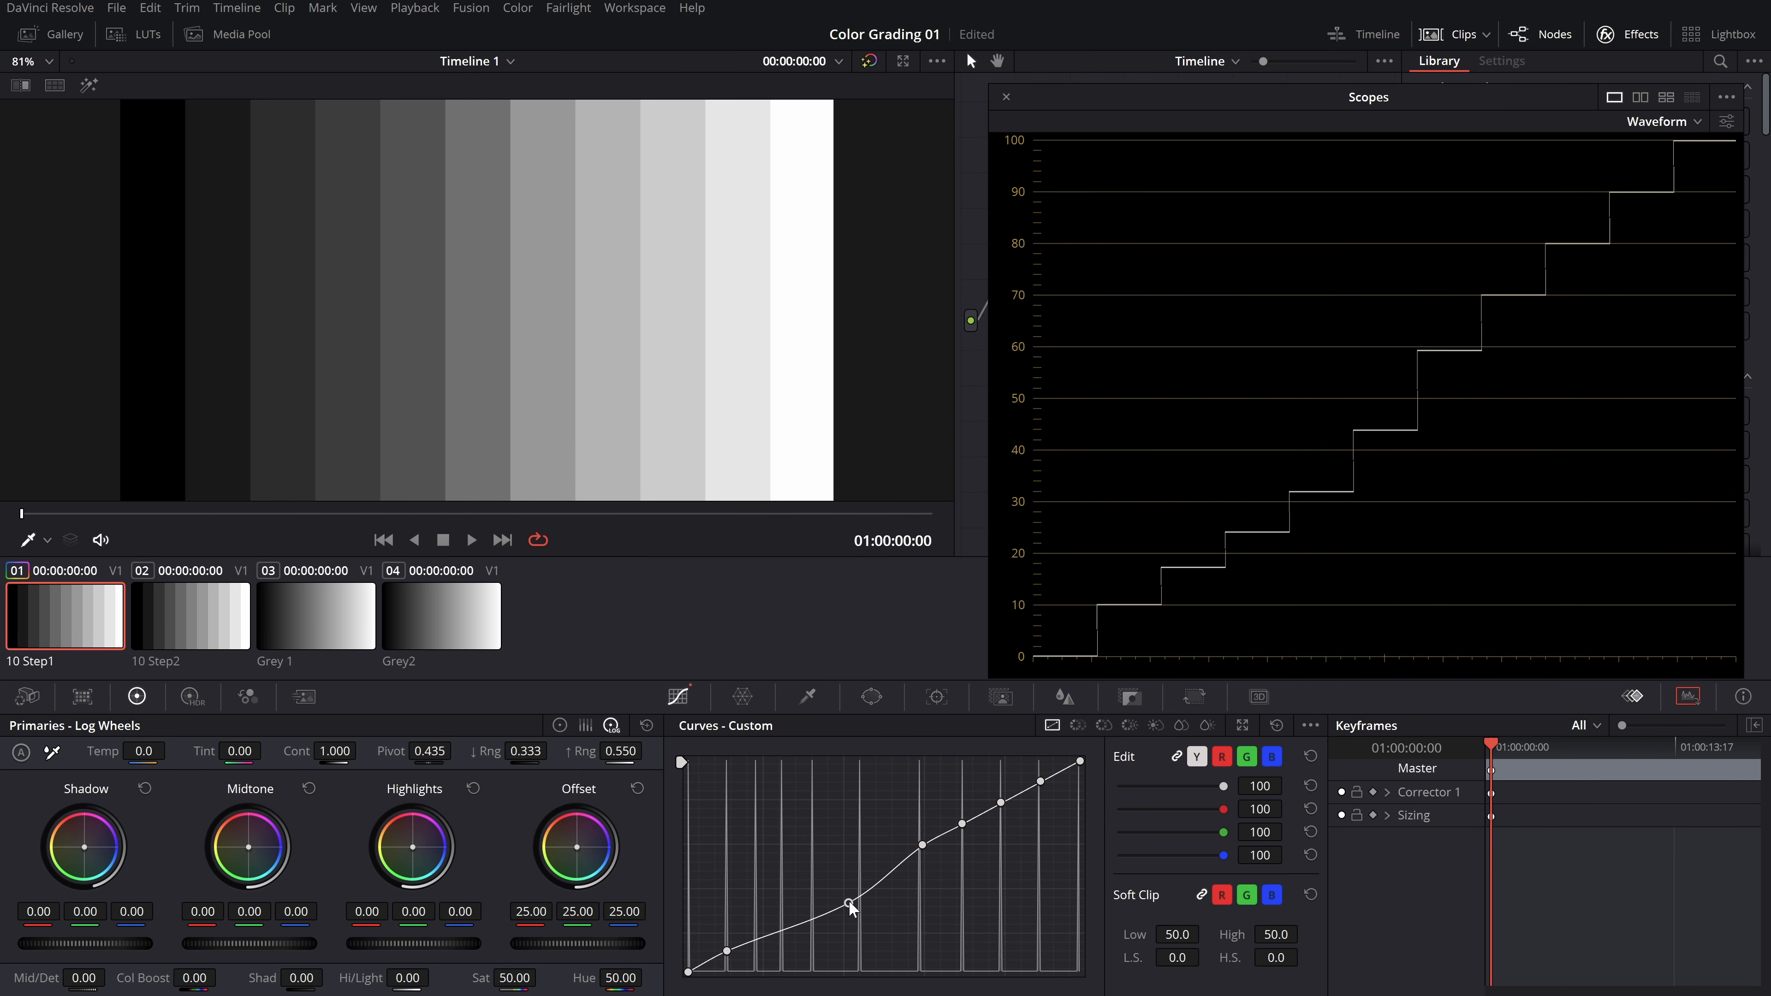
{"action": "left_click", "coordinate": [1276, 725]}
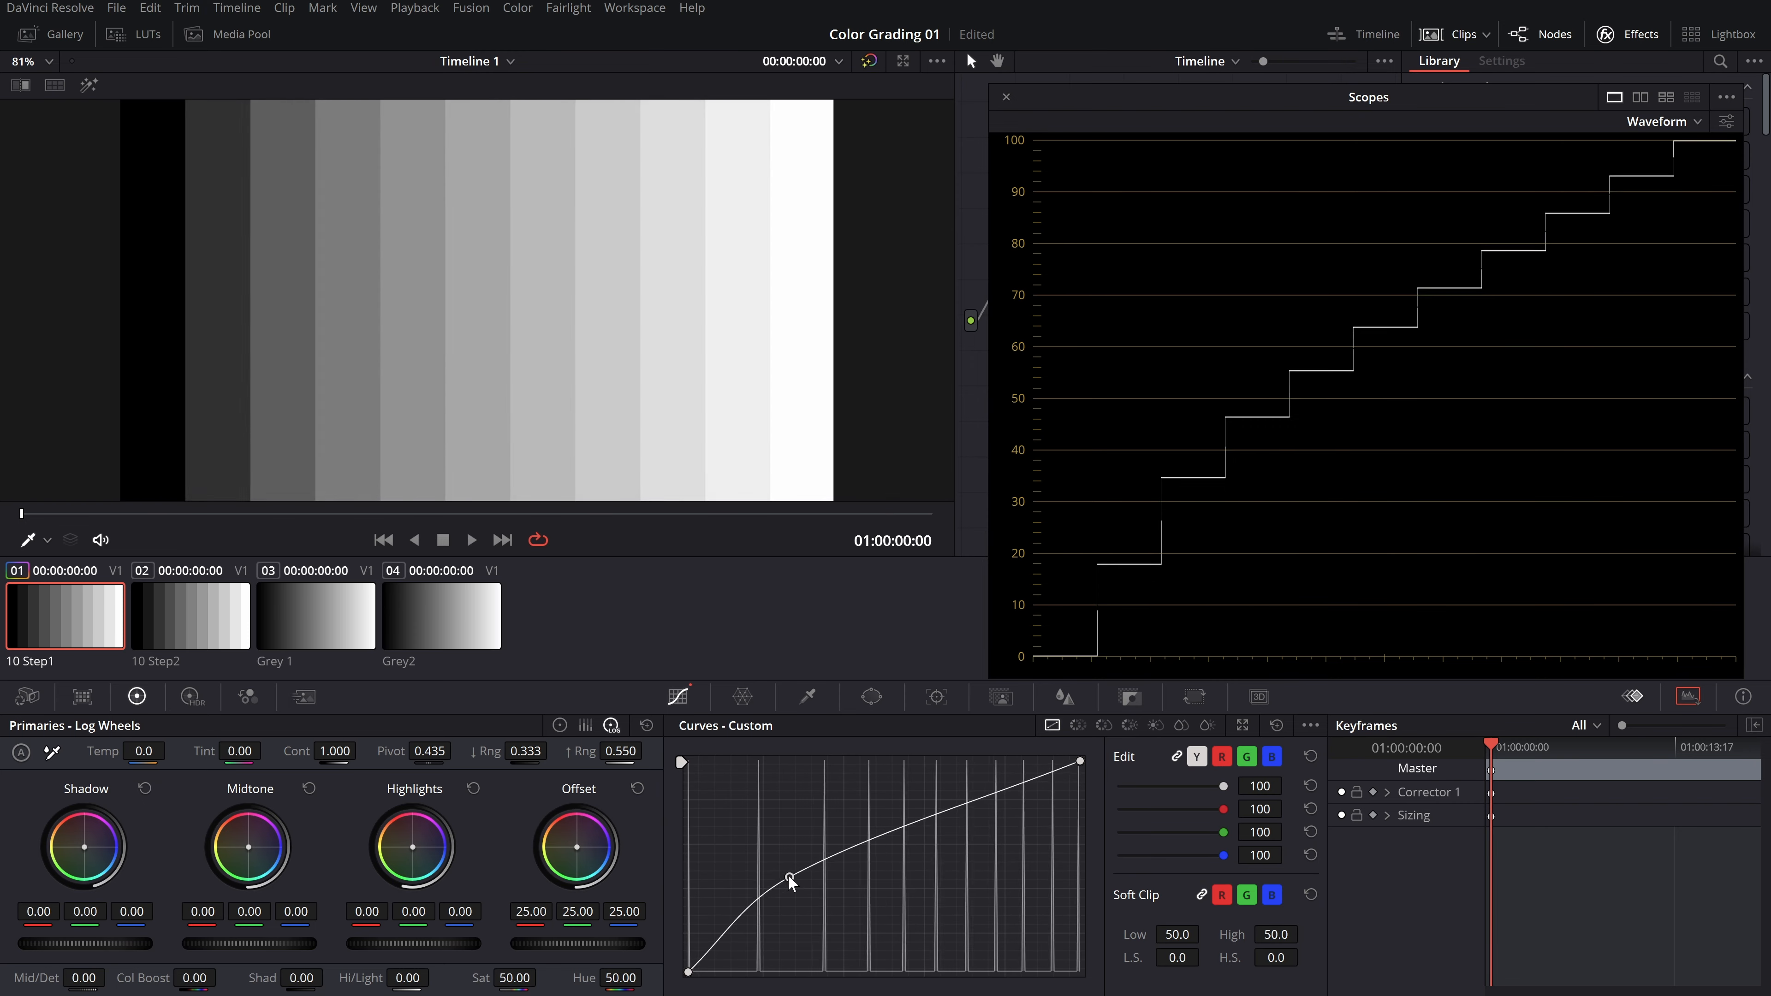
{"action": "left_click", "coordinate": [190, 613]}
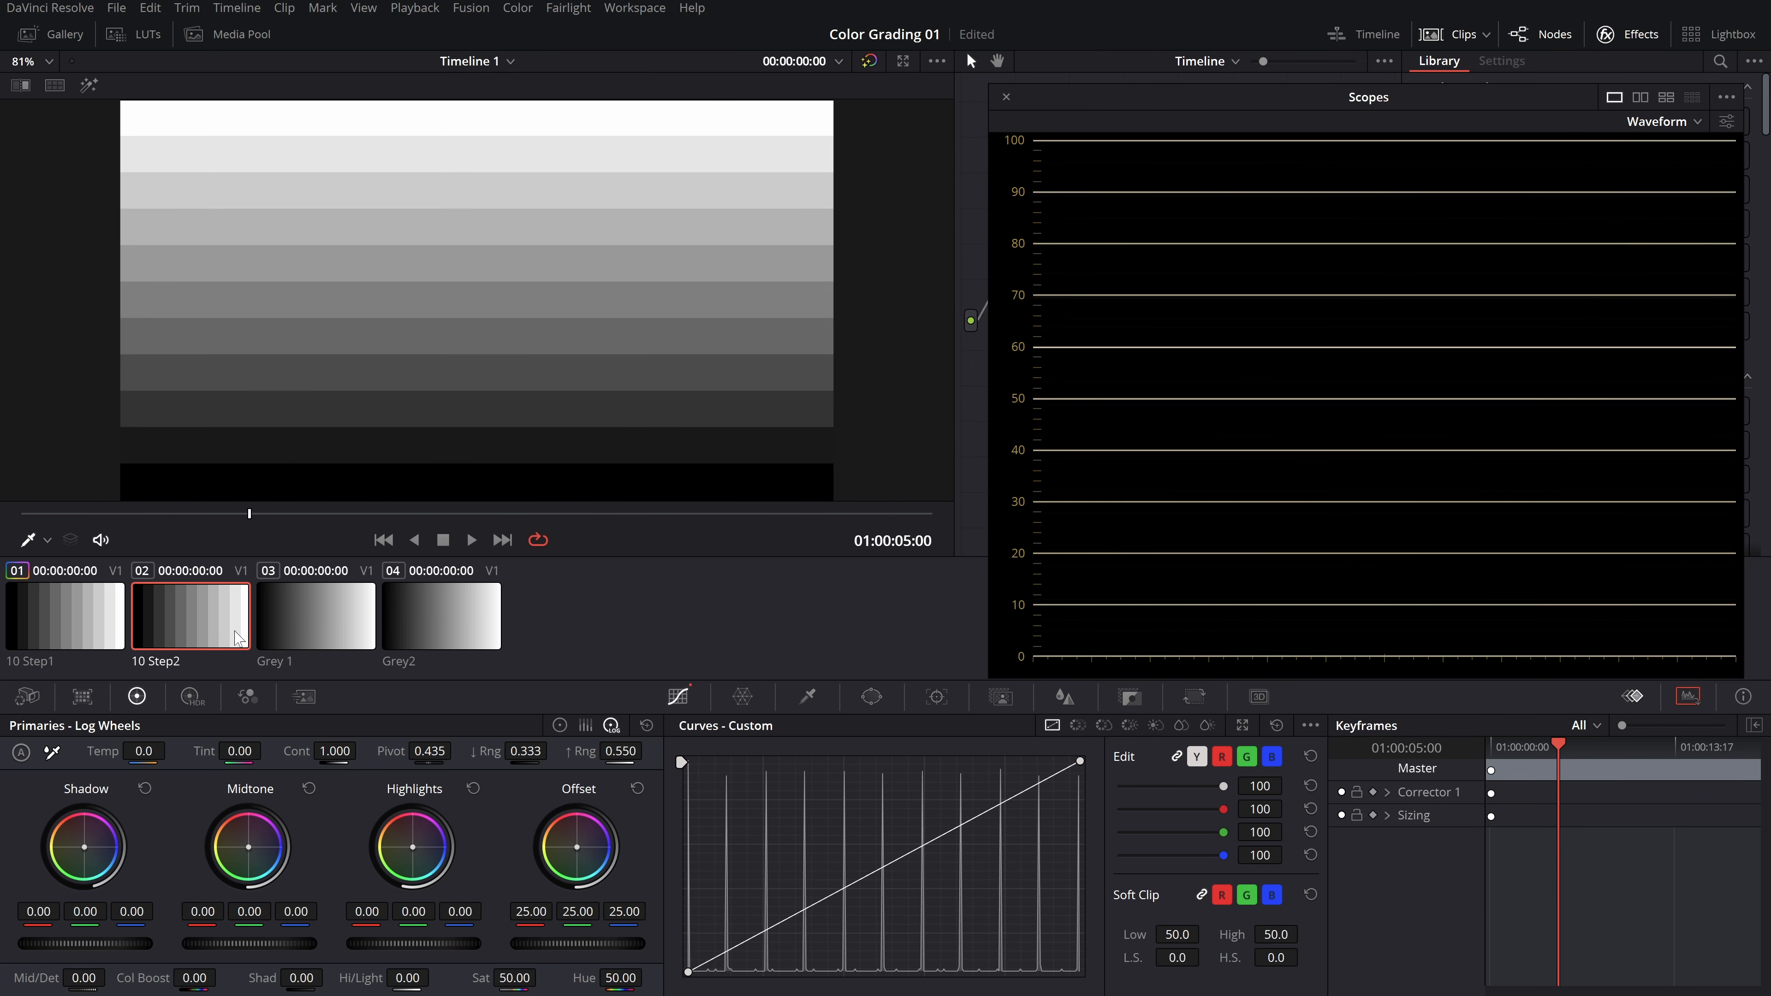
{"action": "left_click", "coordinate": [64, 614]}
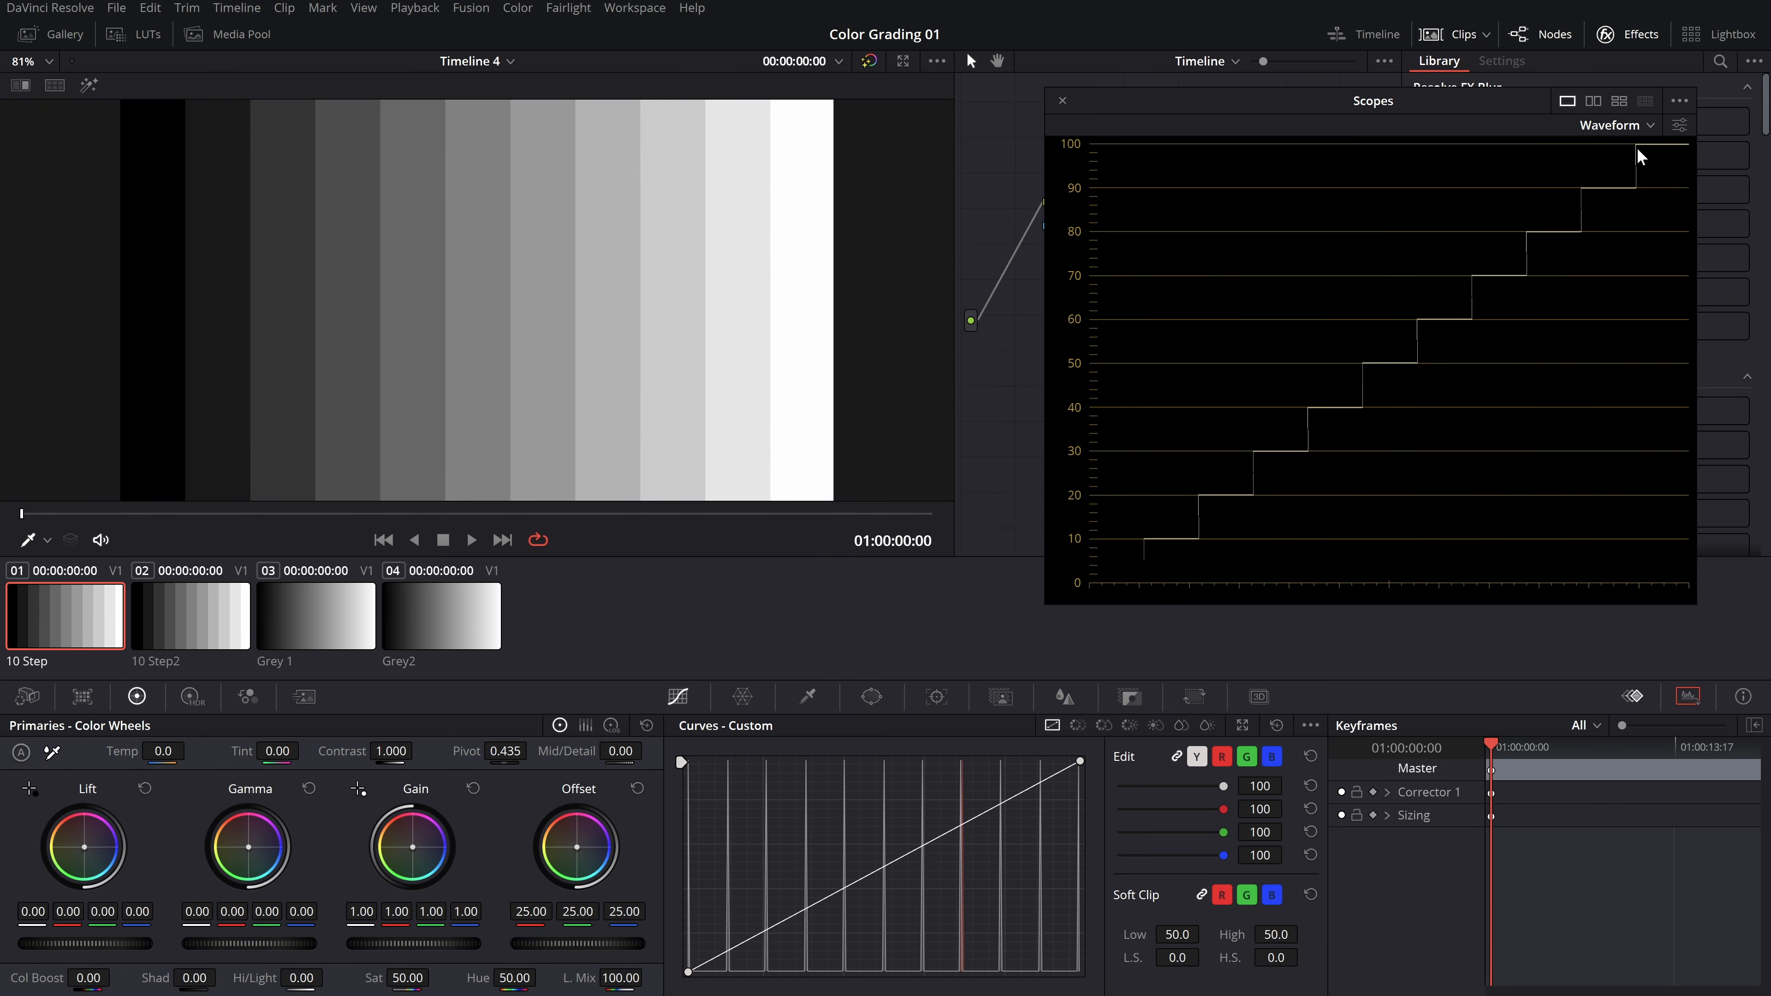
Switch the scope to the vectorscope and check its display settings
{"action": "left_click", "coordinate": [1613, 125]}
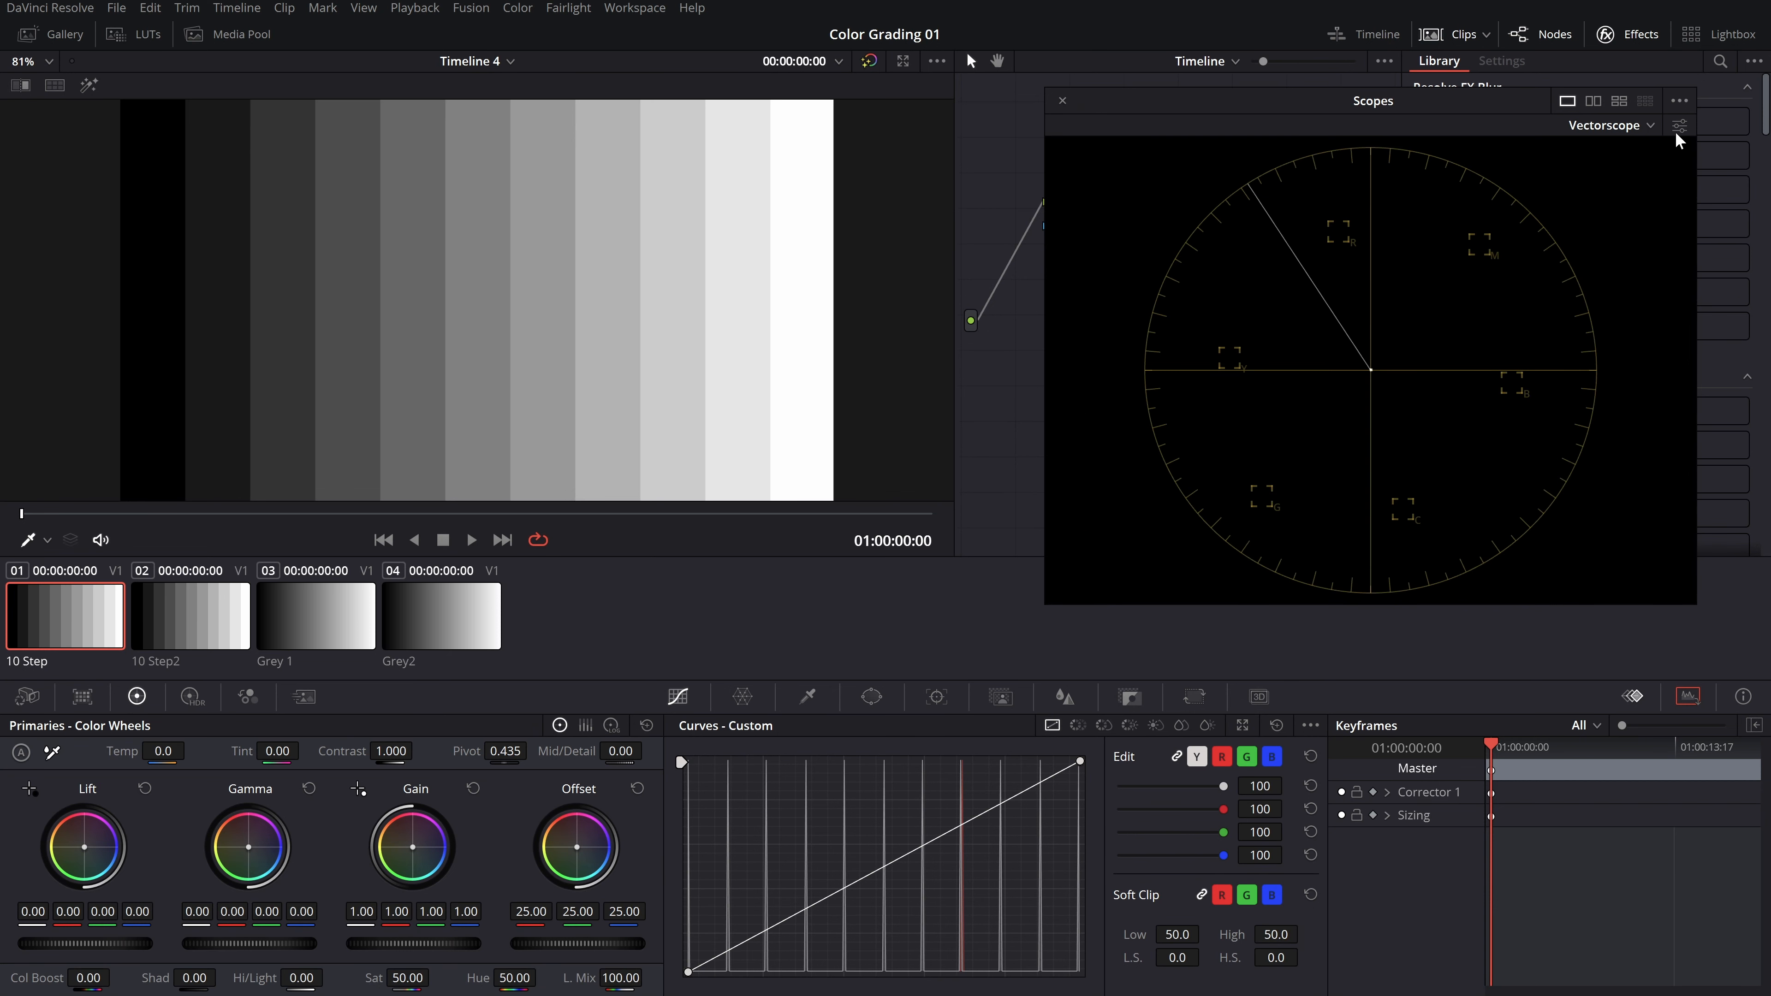
{"action": "left_click", "coordinate": [1680, 124]}
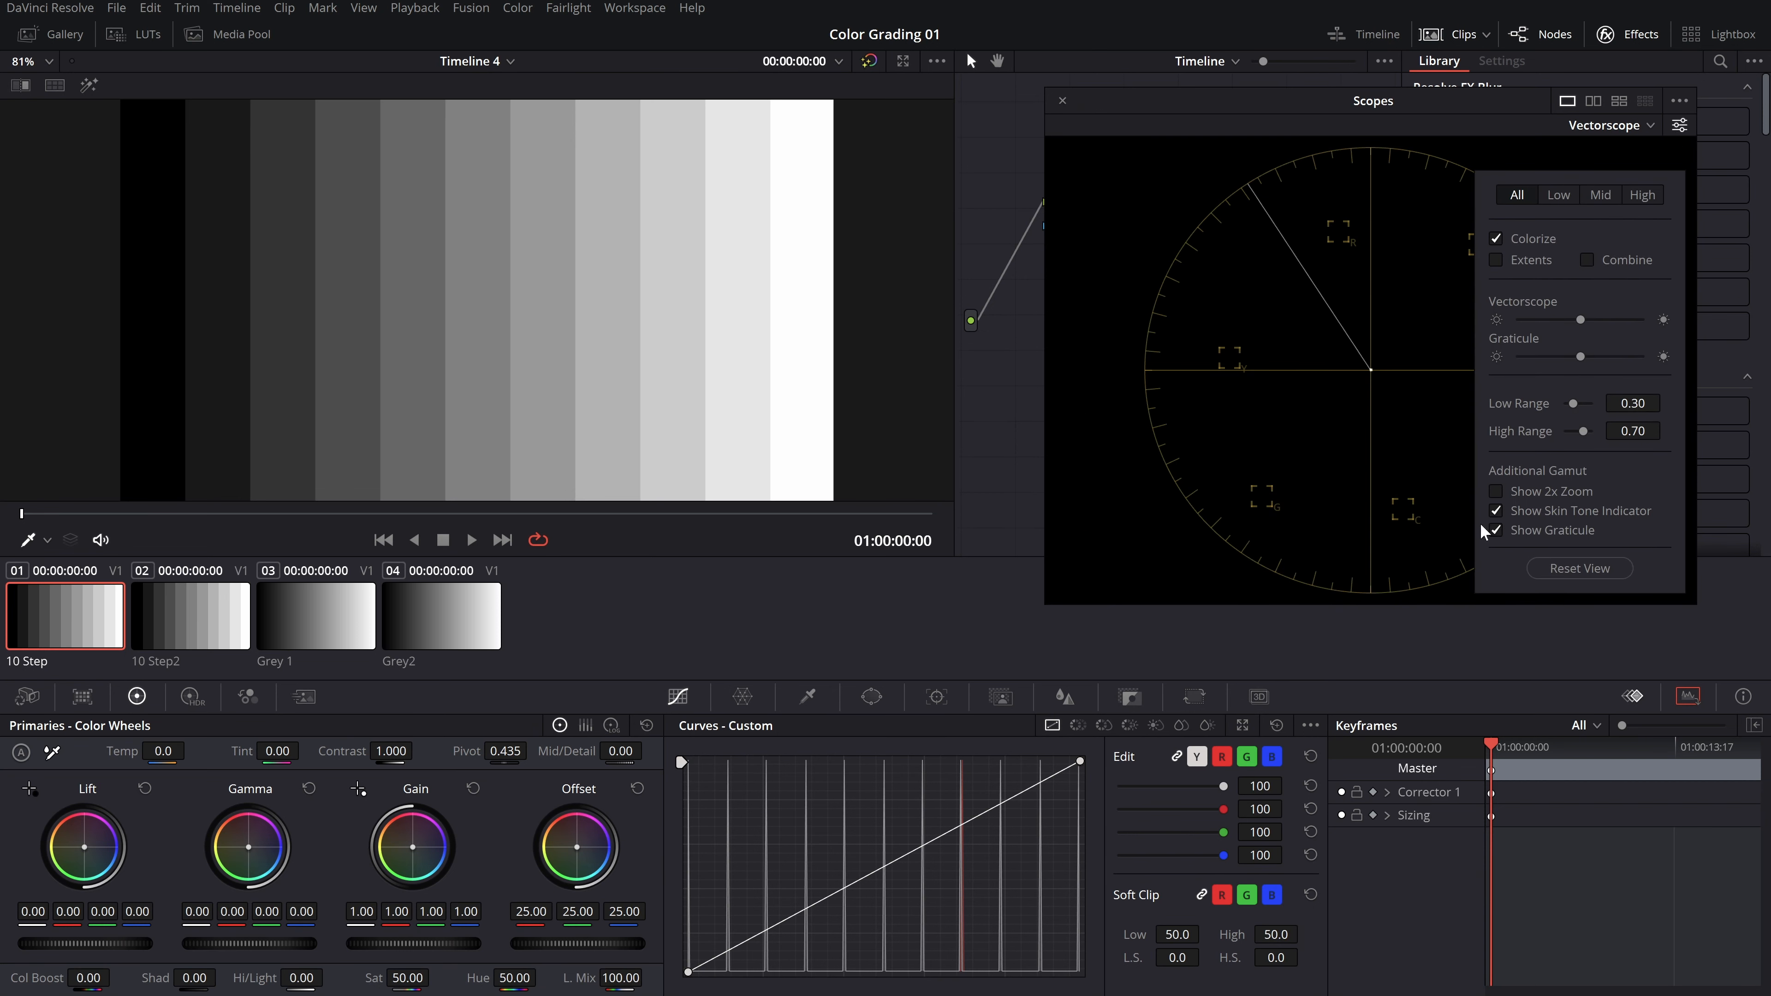
{"action": "left_click", "coordinate": [1681, 125]}
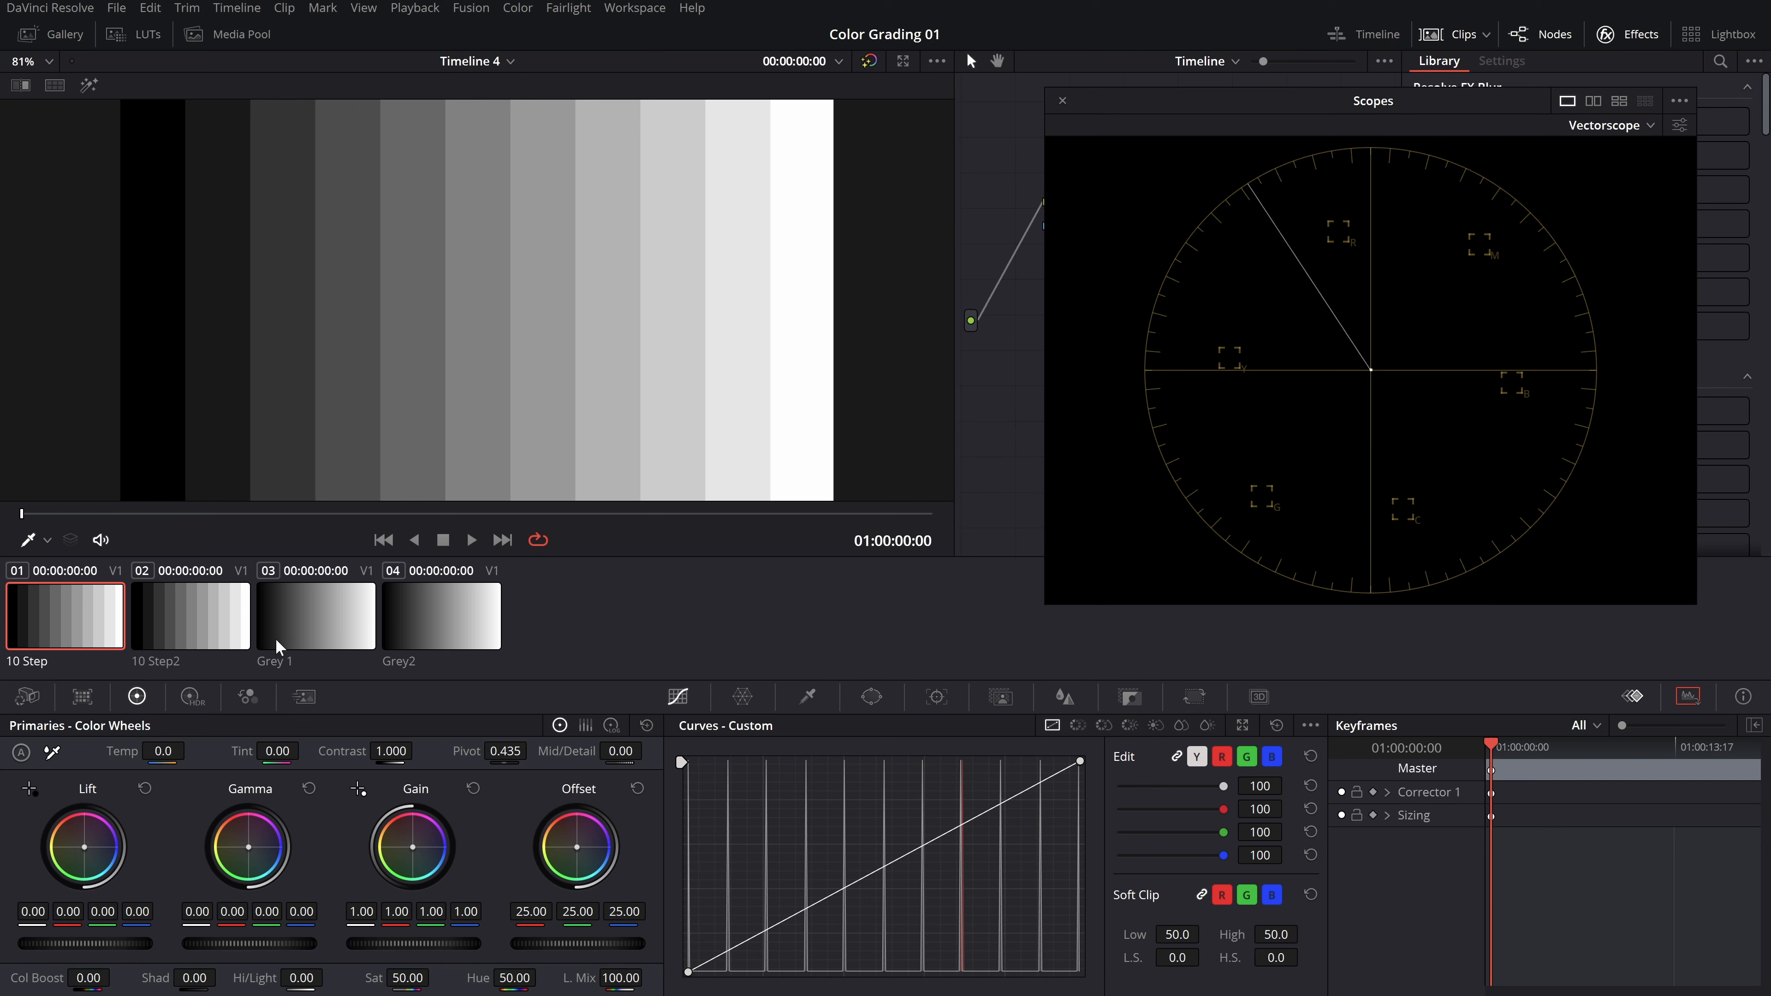
Compare the Grey 1 and 10 Step2 clips on the vectorscope, then add a second node
{"action": "left_click", "coordinate": [190, 615]}
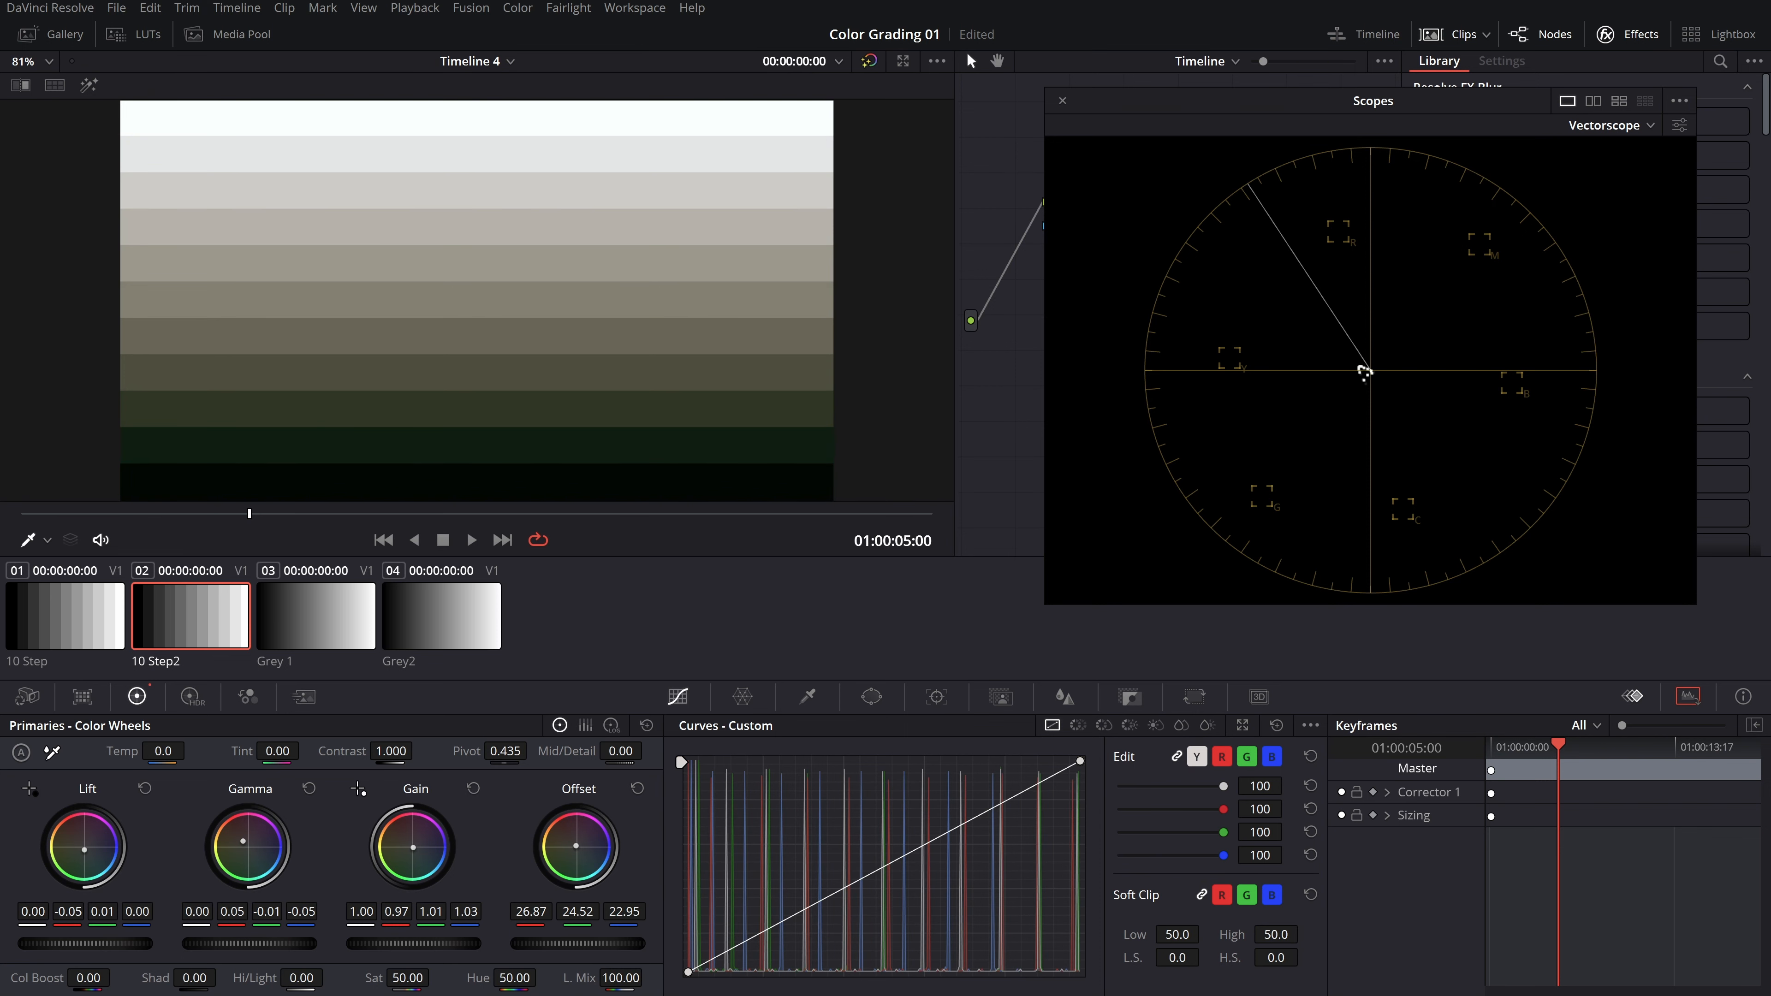
{"action": "left_click", "coordinate": [316, 614]}
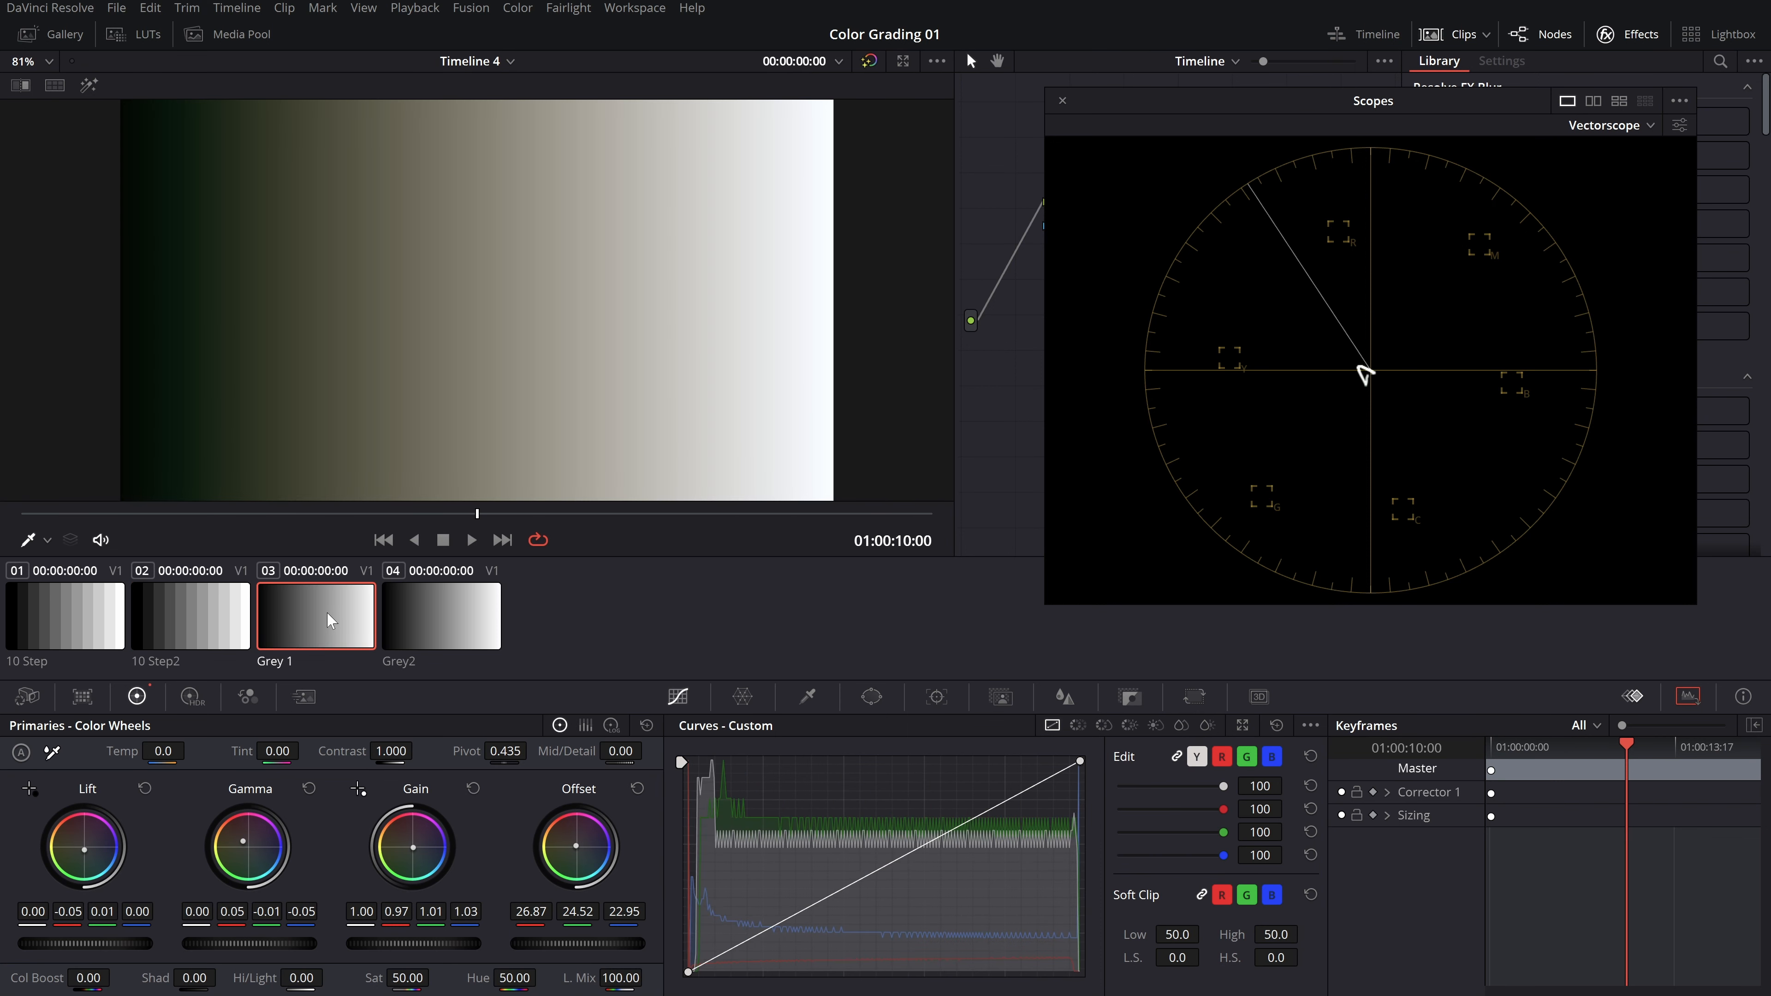
{"action": "mouse_move", "coordinate": [190, 608]}
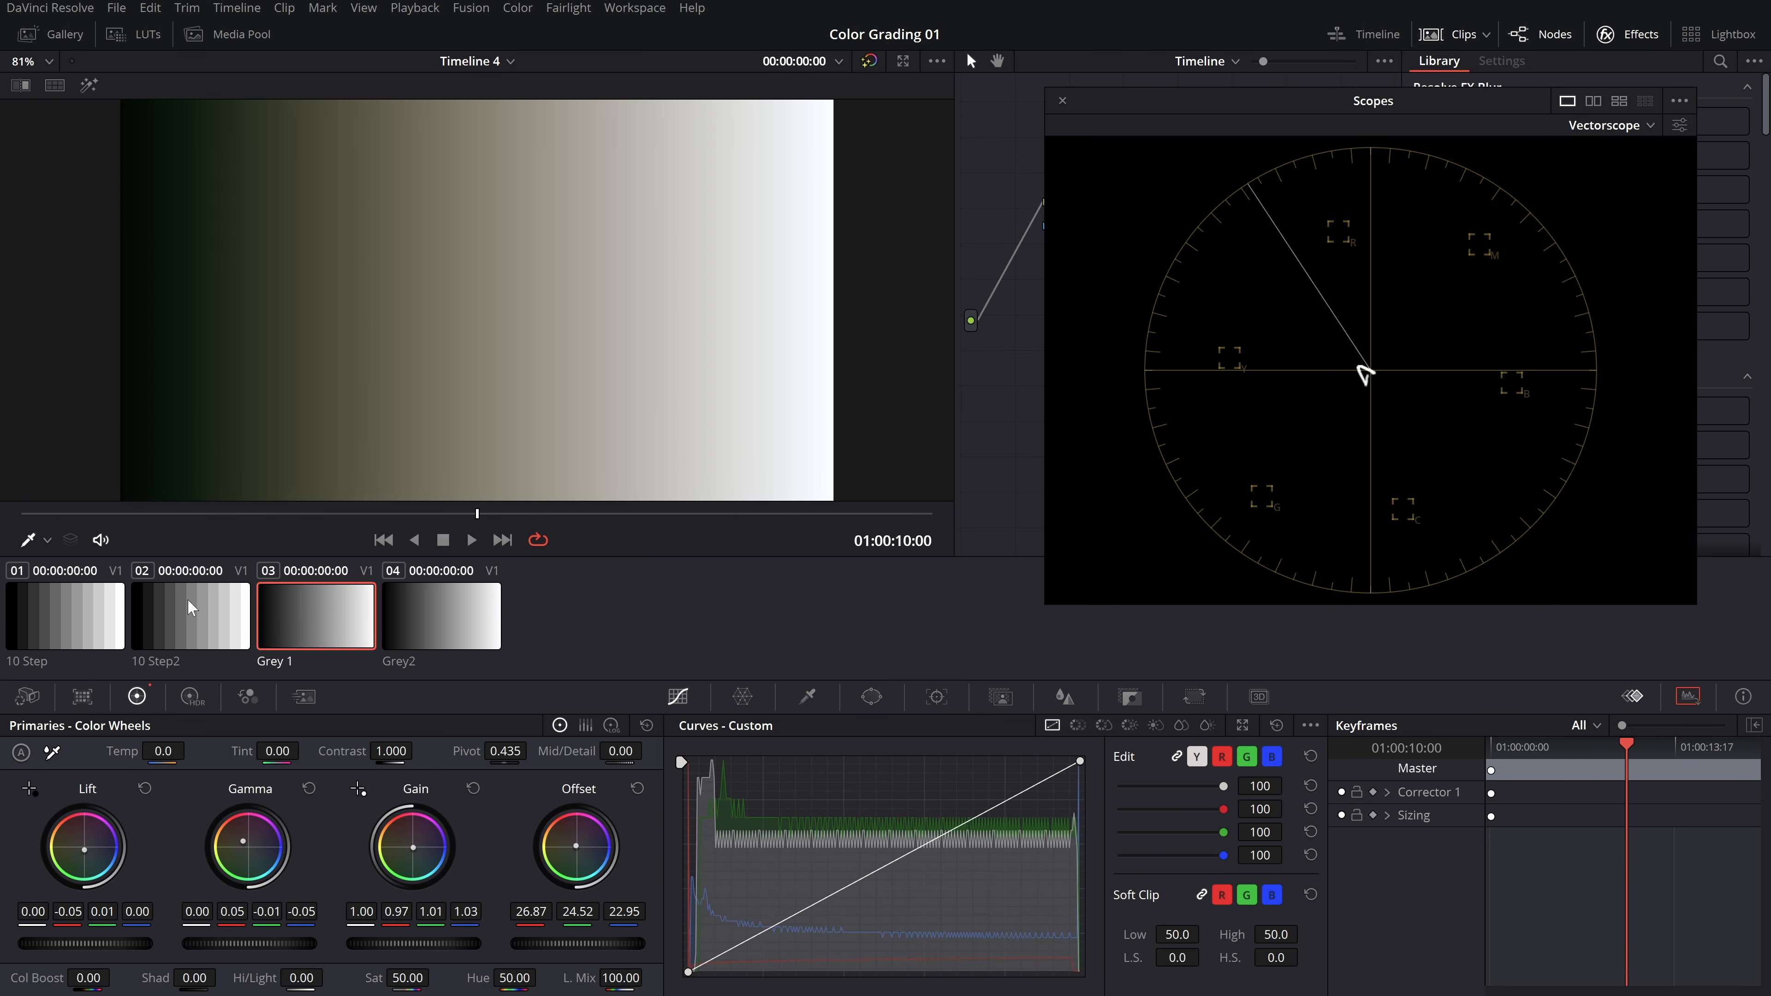
{"action": "left_click", "coordinate": [190, 615]}
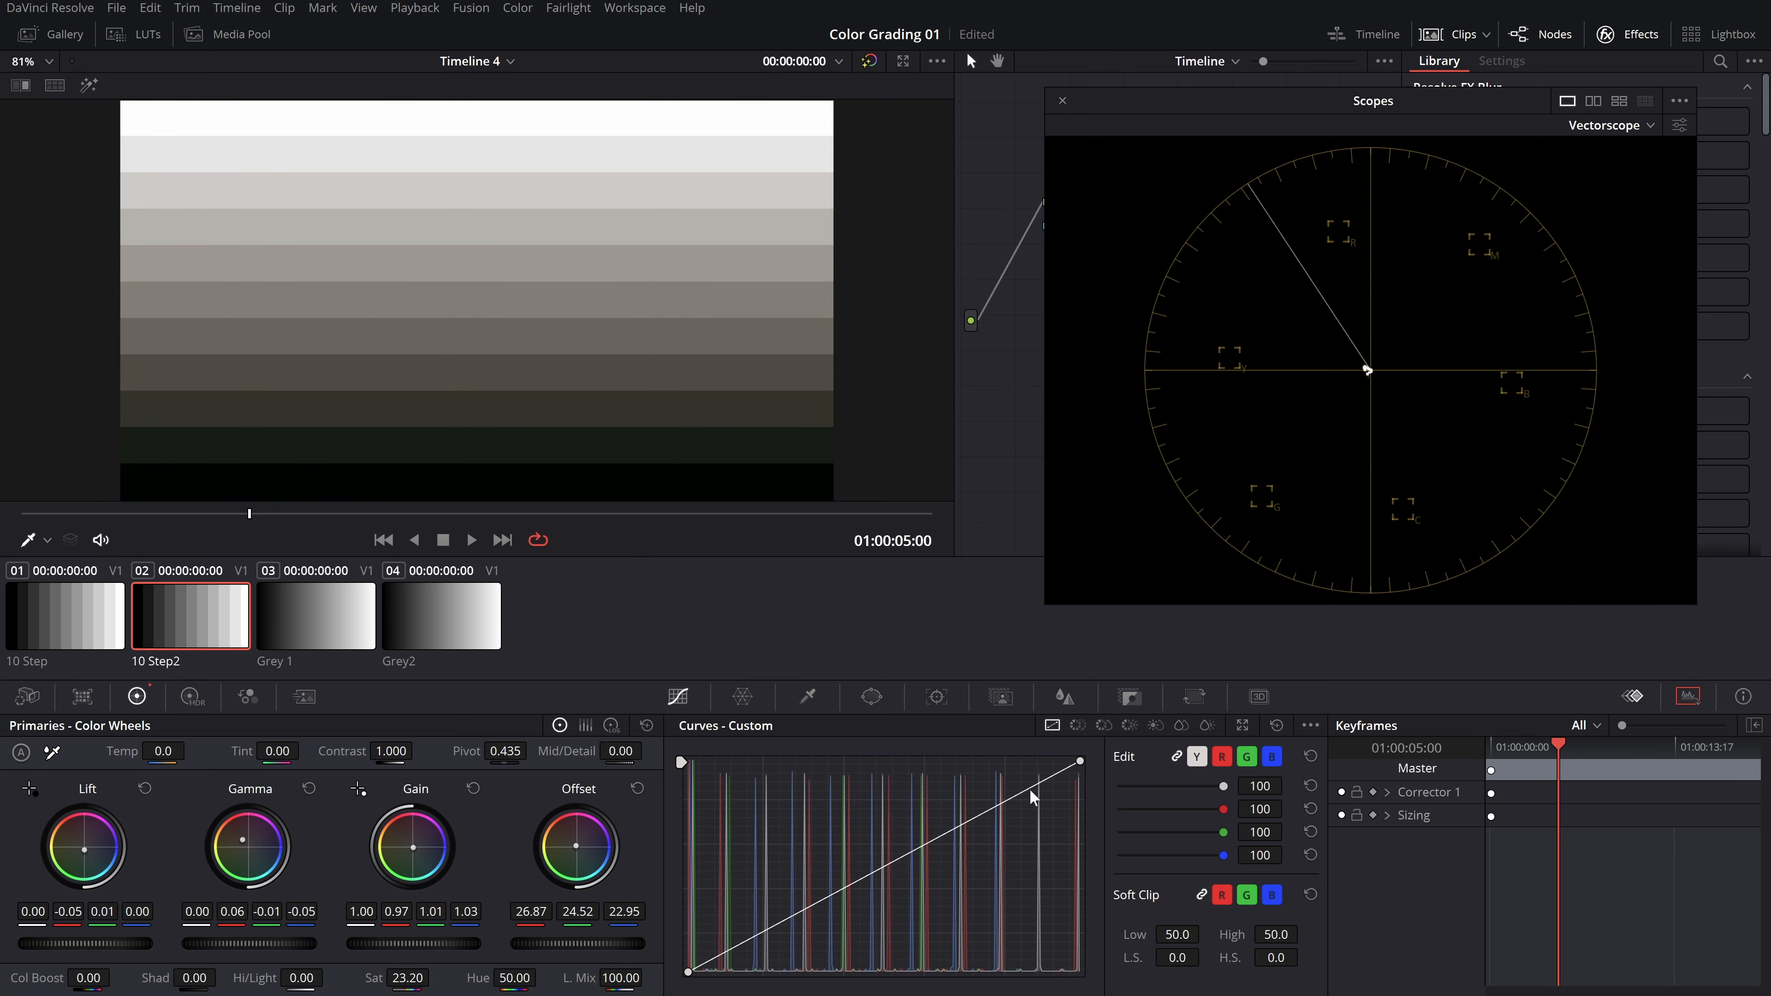
{"action": "left_click", "coordinate": [1060, 101]}
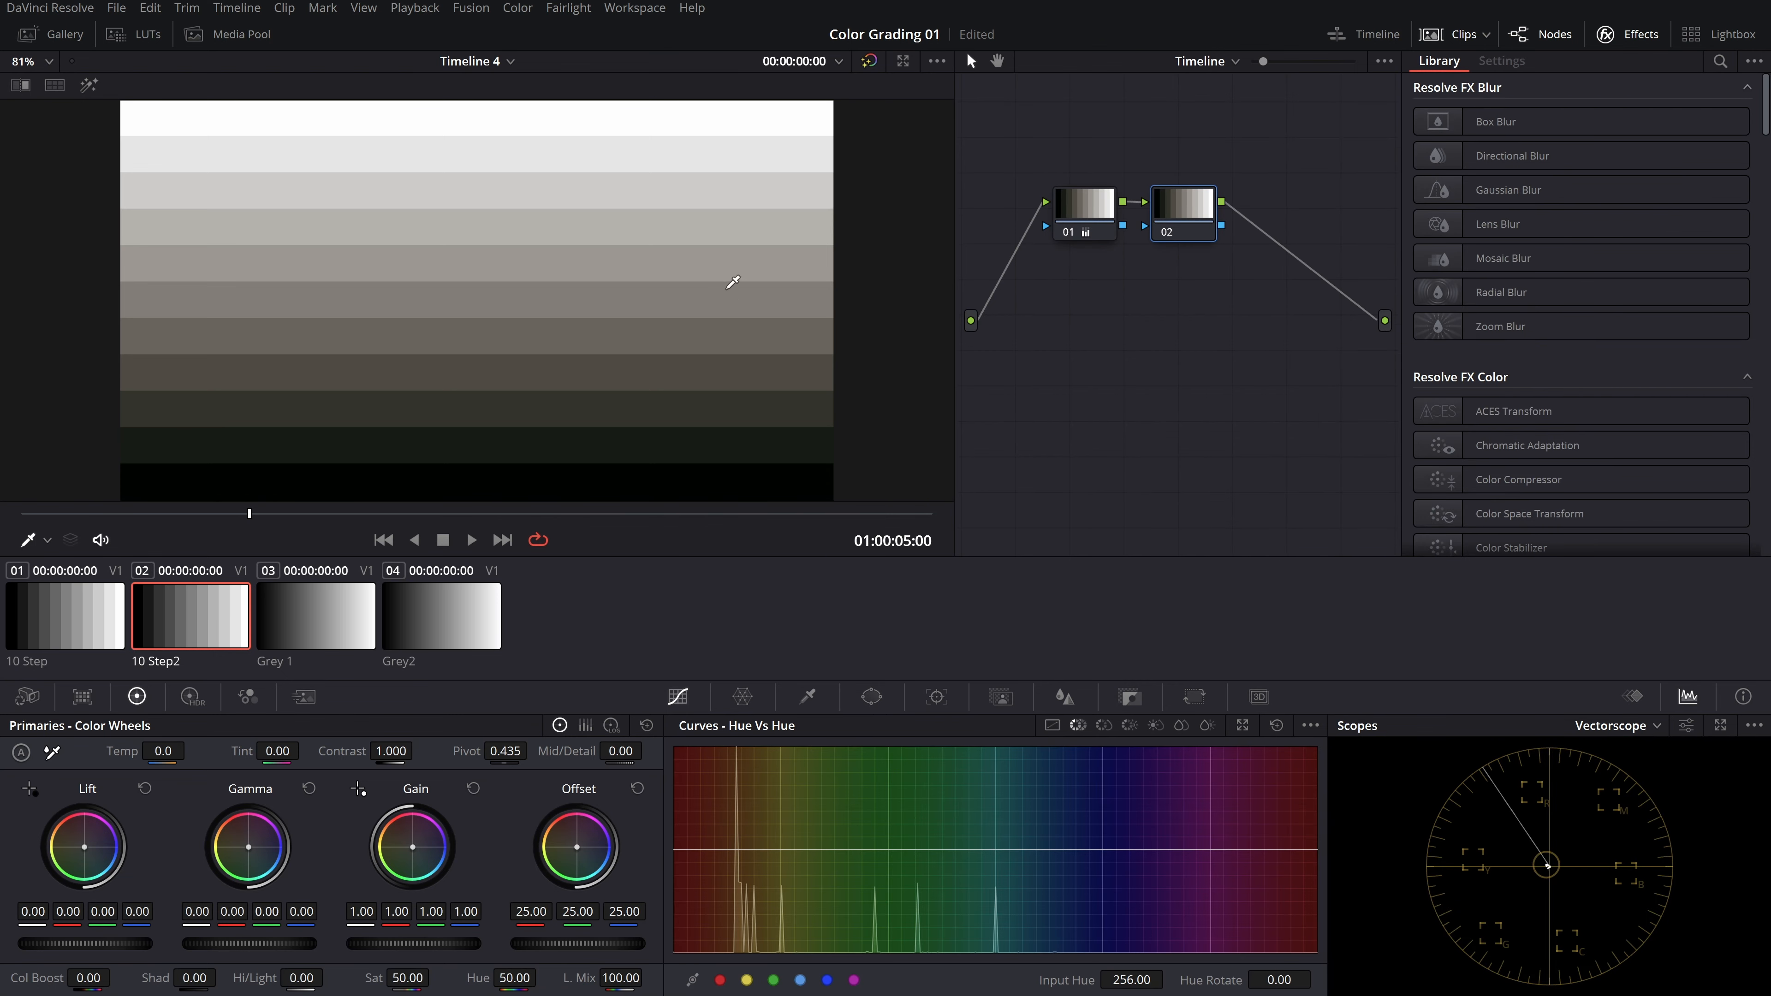
{"action": "mouse_move", "coordinate": [729, 297]}
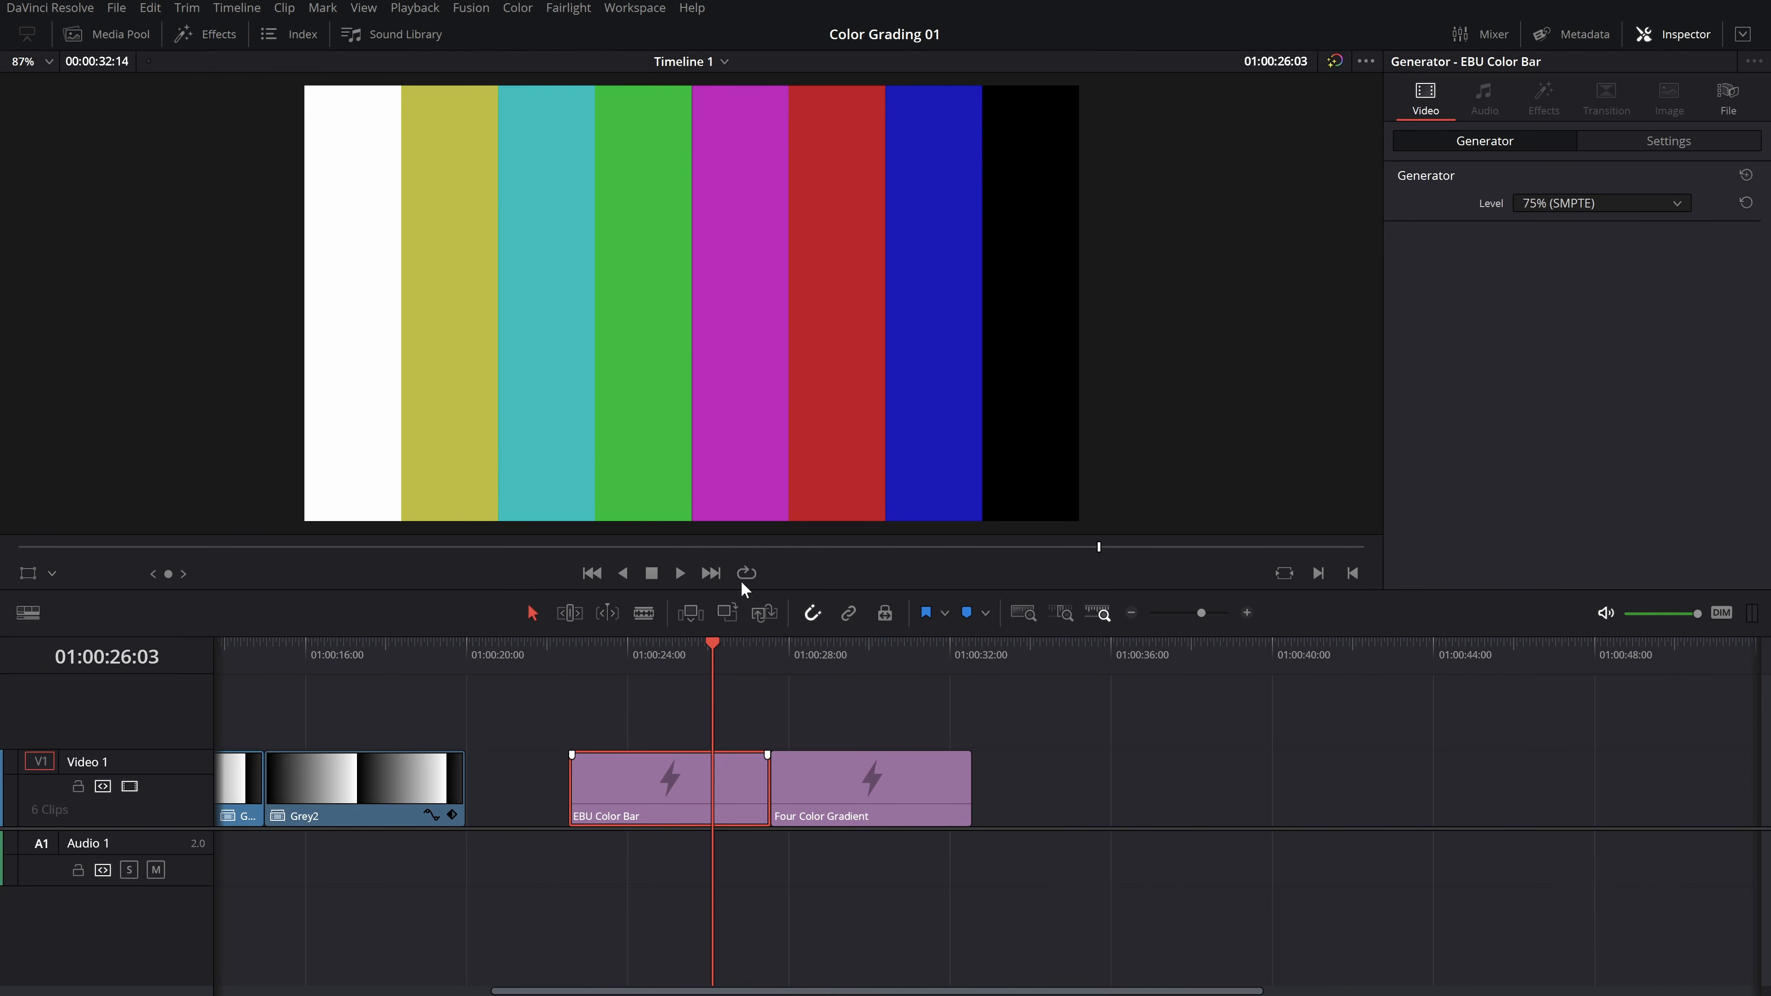
Select the Four Color Gradient clip and return to the Color page
{"action": "left_click", "coordinate": [870, 788]}
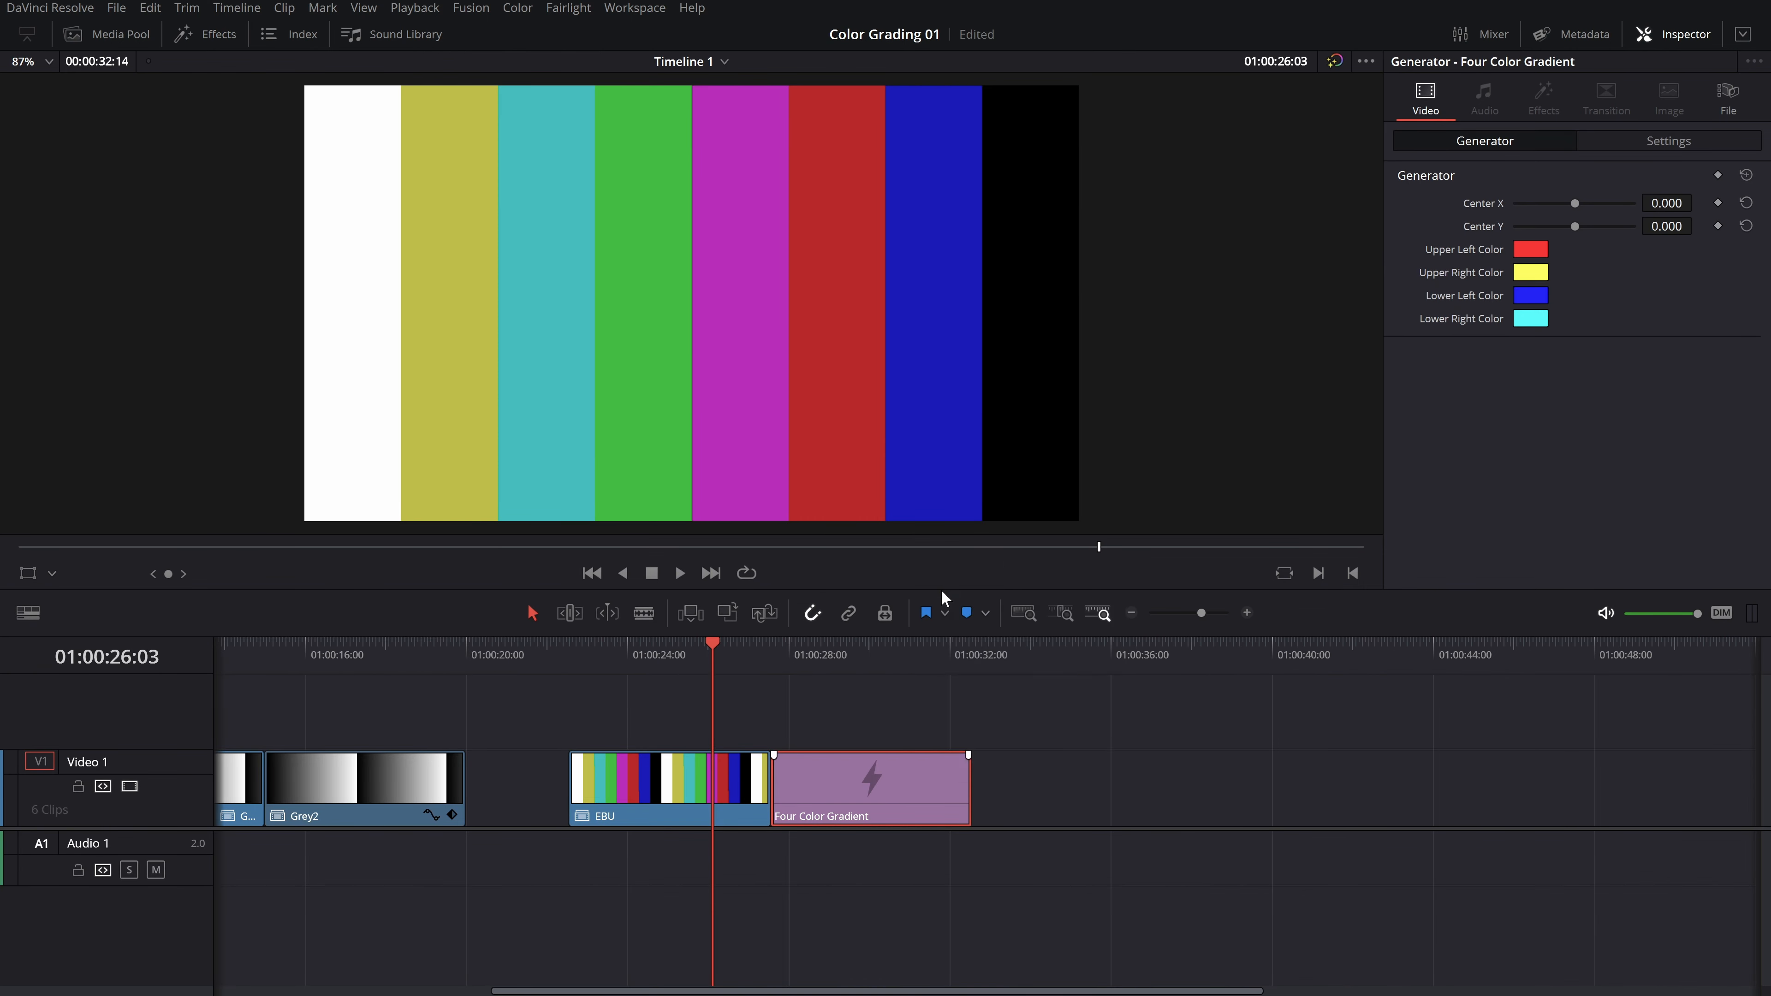
{"action": "left_click", "coordinate": [517, 8]}
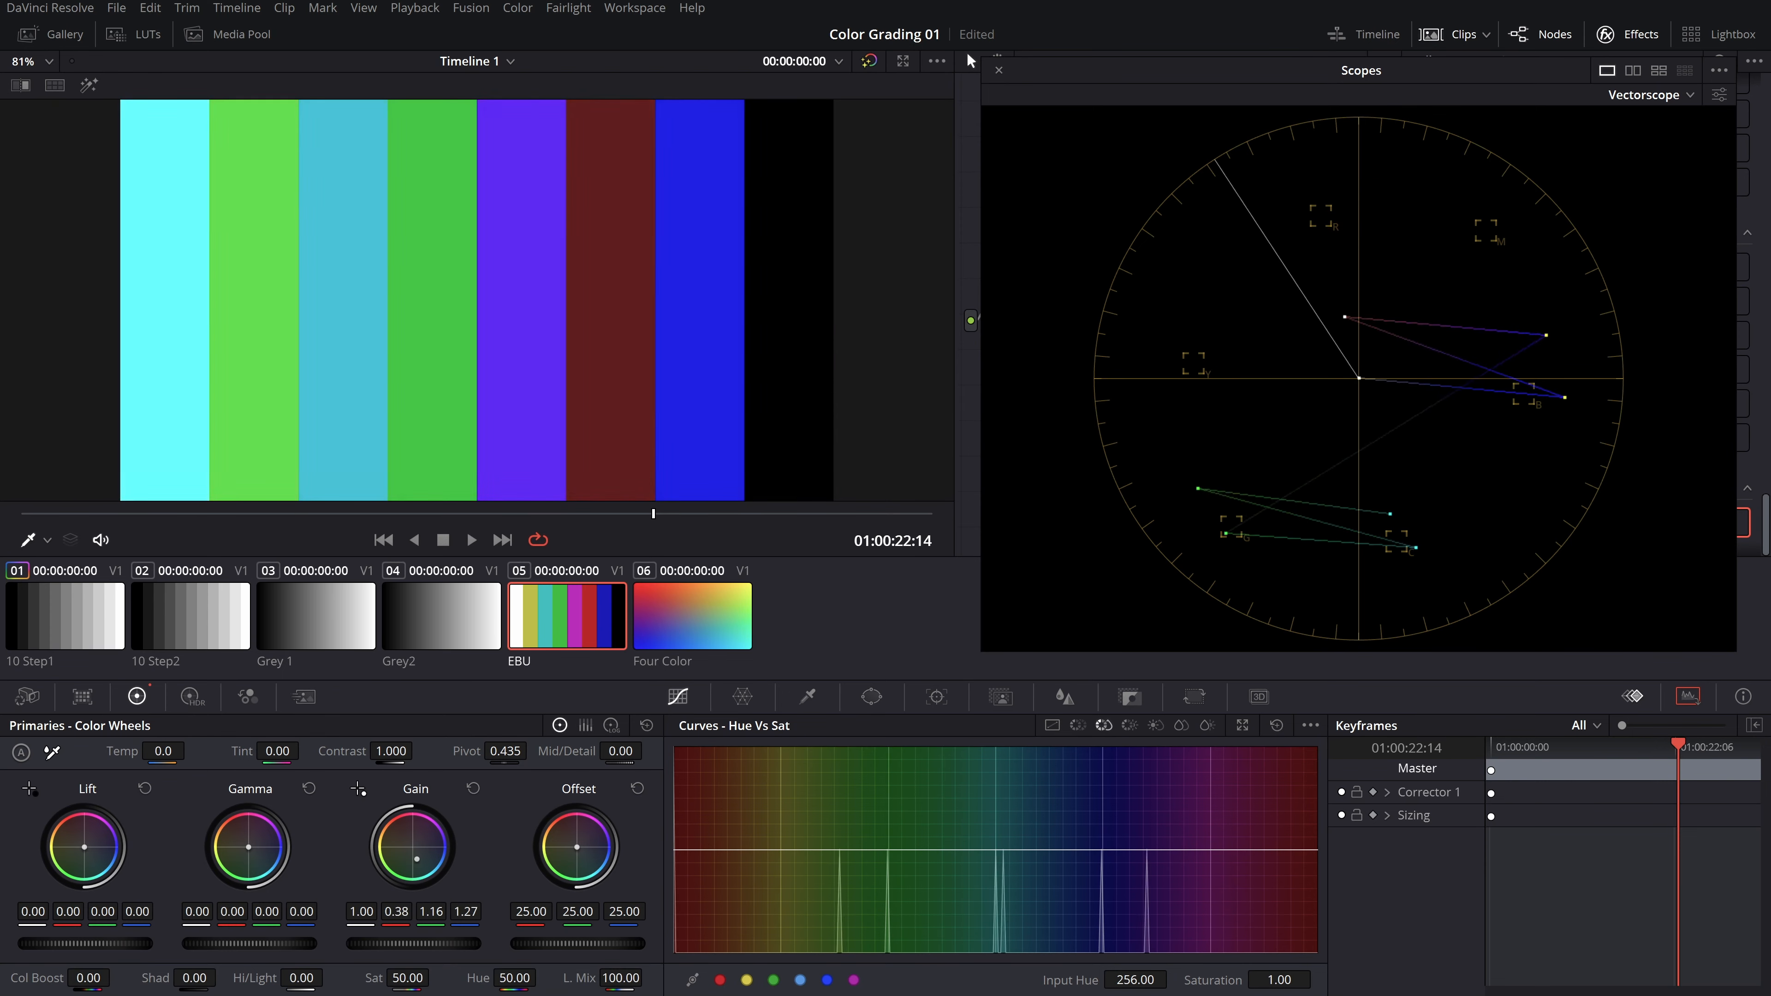
Select the wizard-outside-the-hobbit-hole still to view it on the RGB parade
{"action": "left_click", "coordinate": [509, 786]}
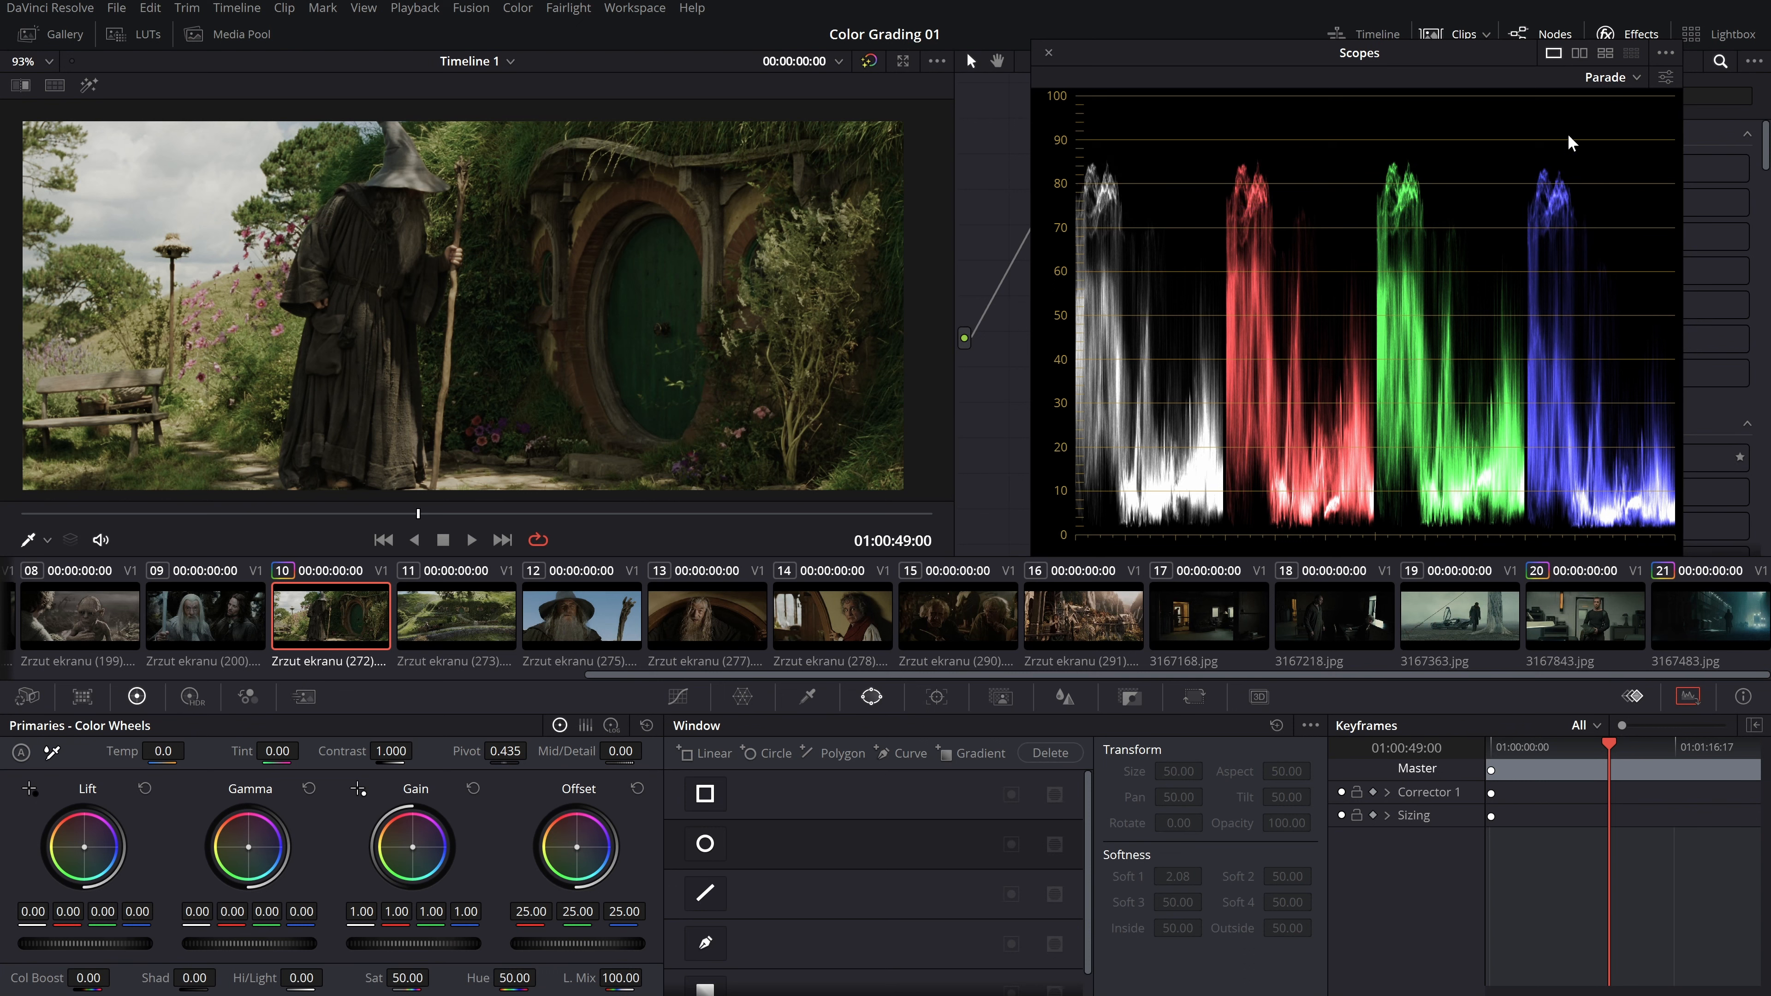
Toggle vectorscope and parade, then review the Gandalf close-up, arch and tavern stills on the parade
{"action": "left_click", "coordinate": [1604, 77]}
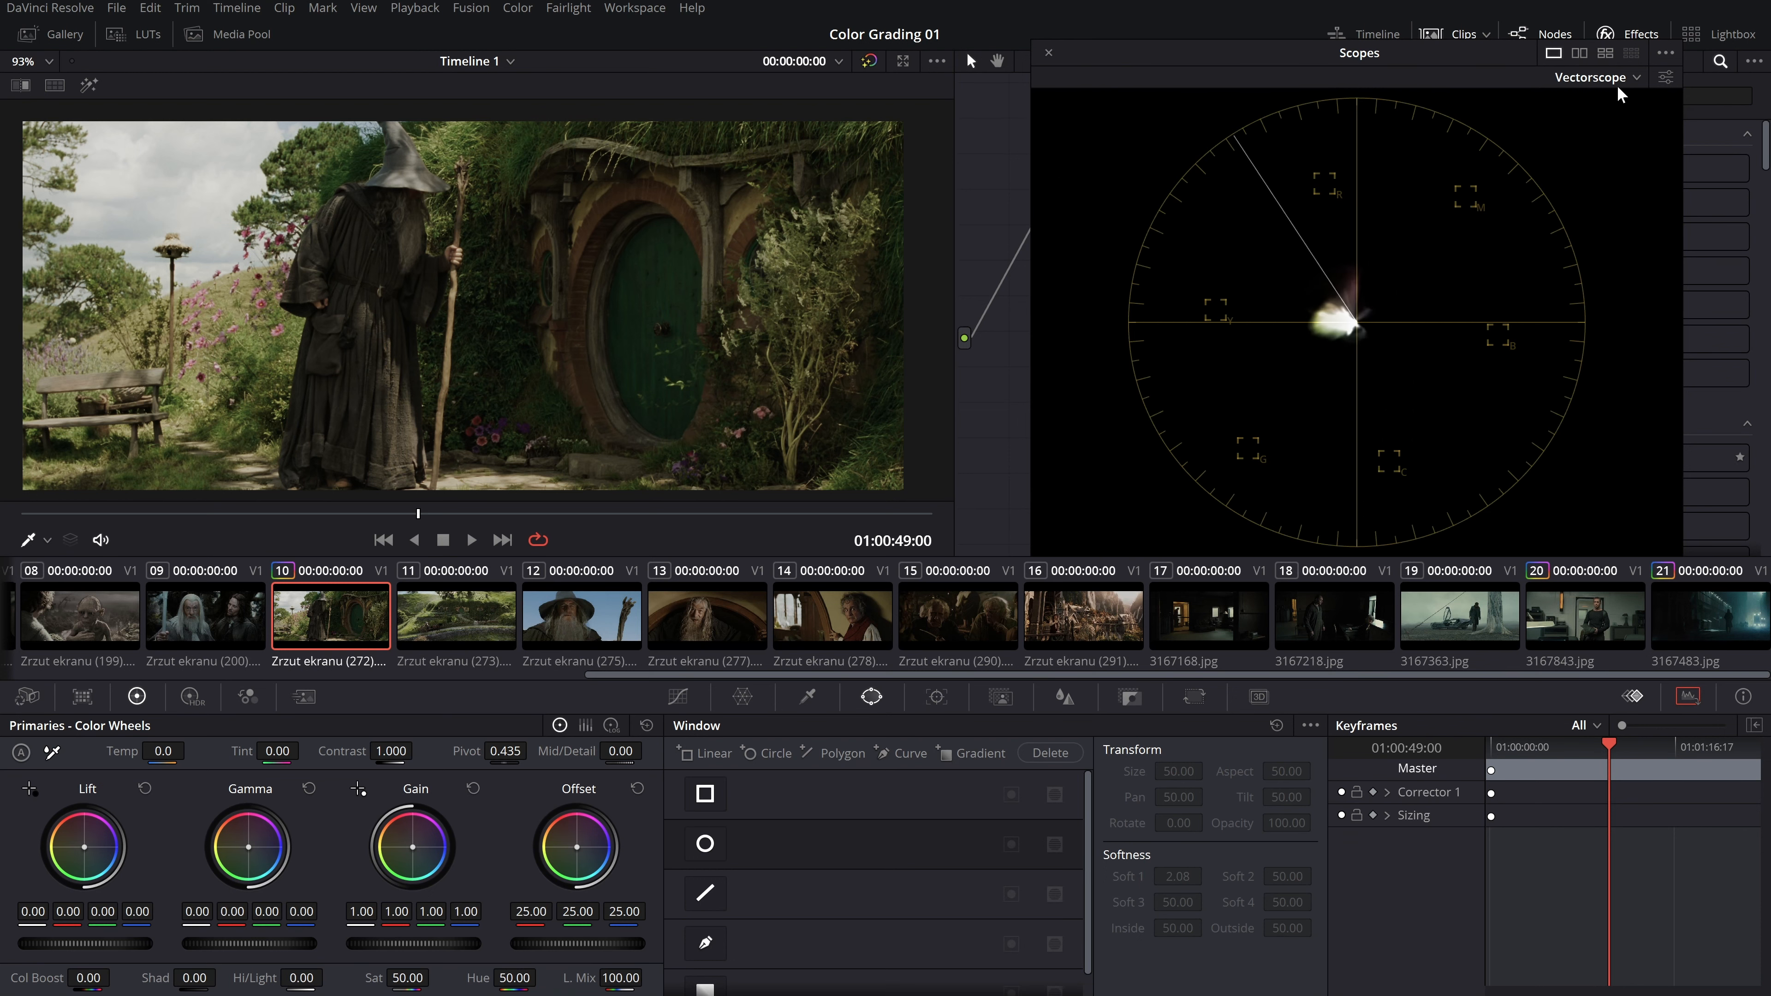
{"action": "left_click", "coordinate": [1596, 76]}
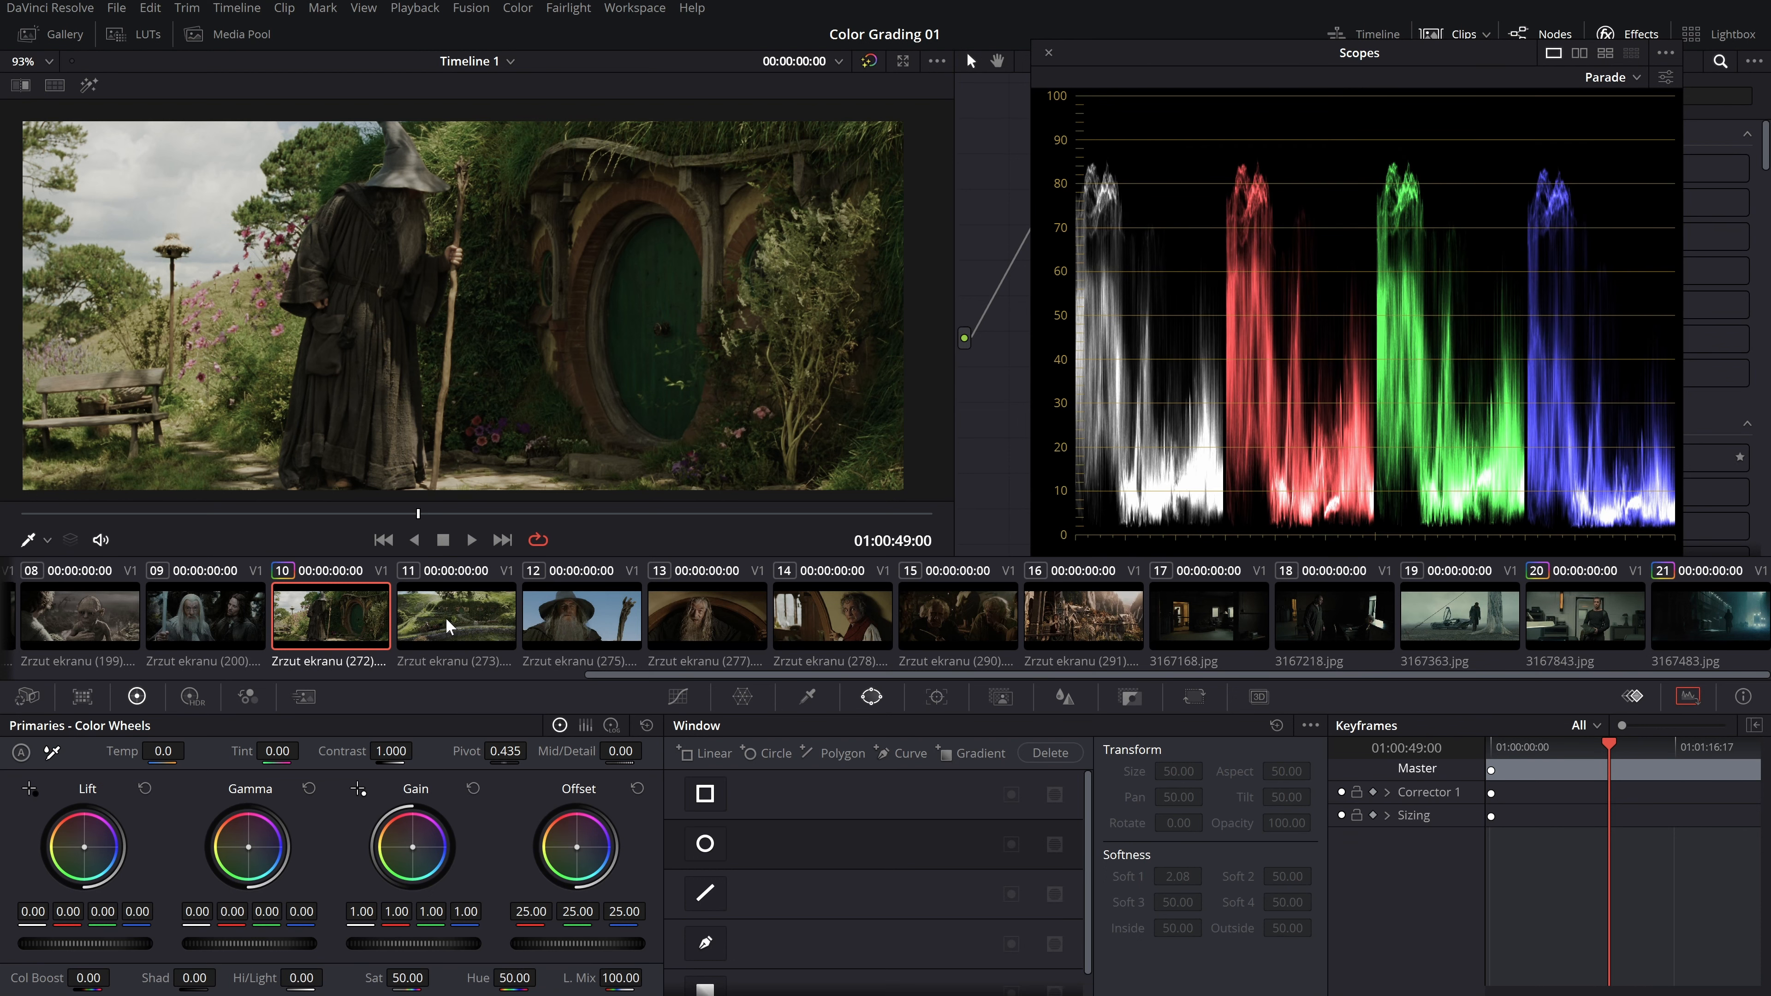
{"action": "left_click", "coordinate": [580, 615]}
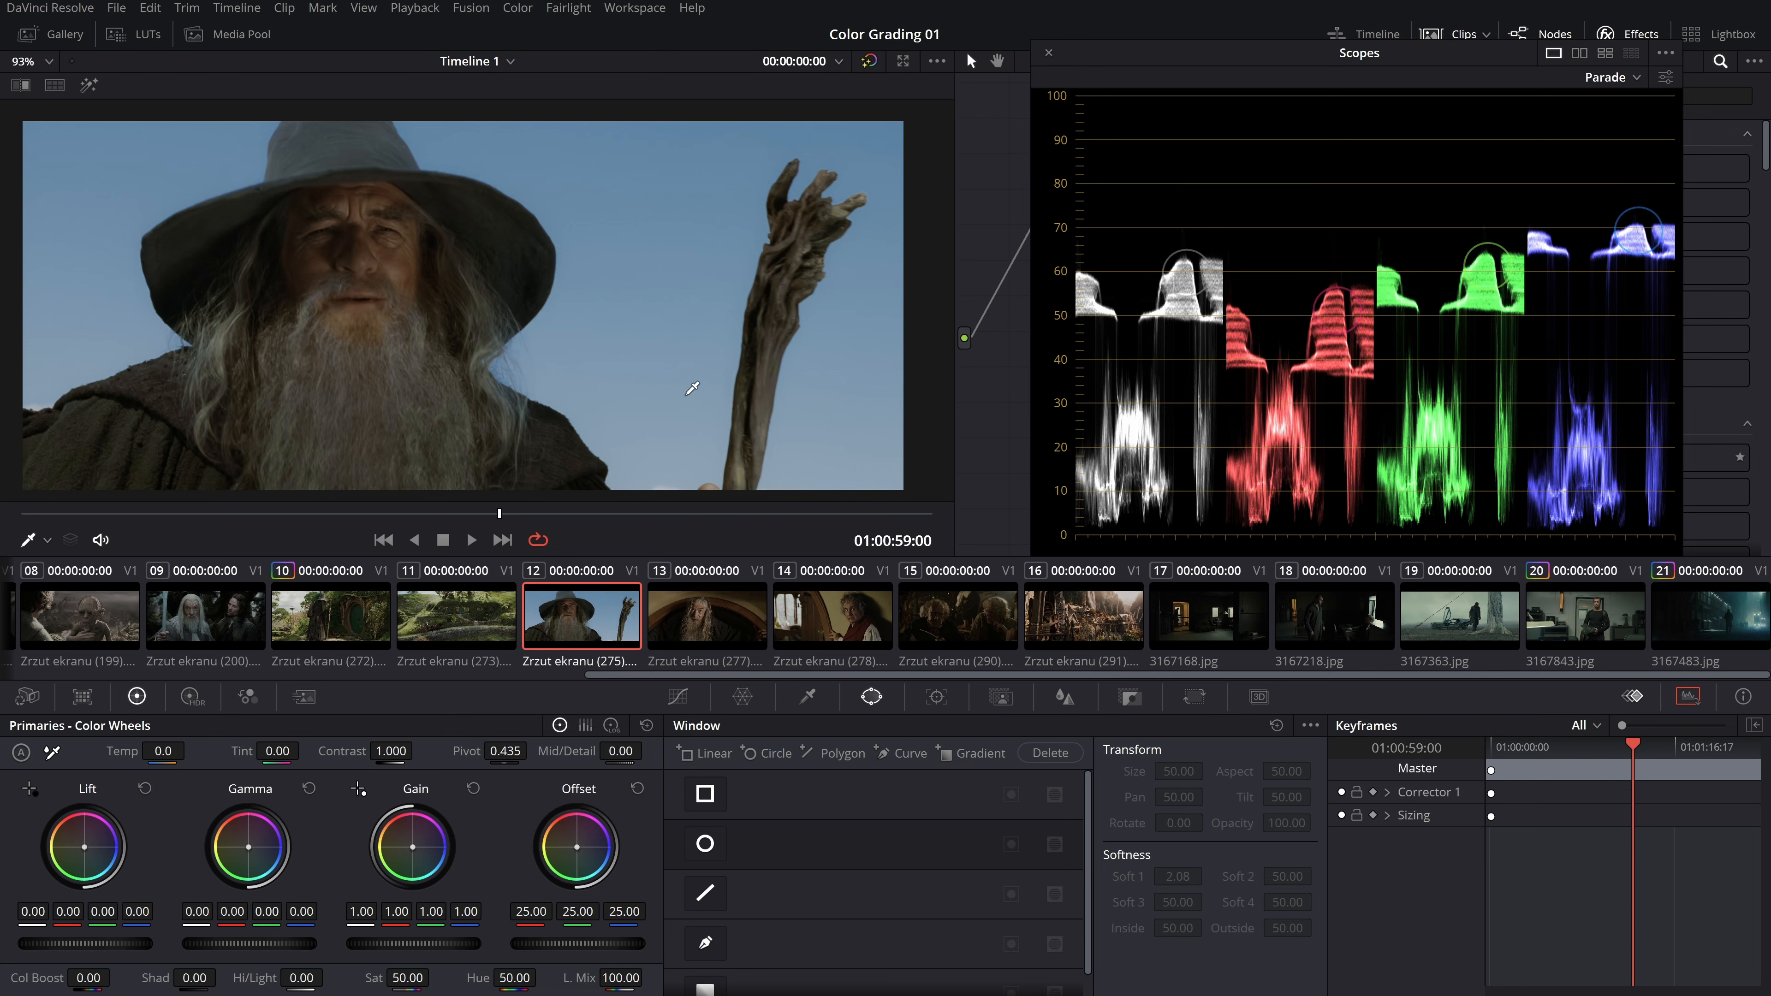
{"action": "left_click", "coordinate": [705, 615]}
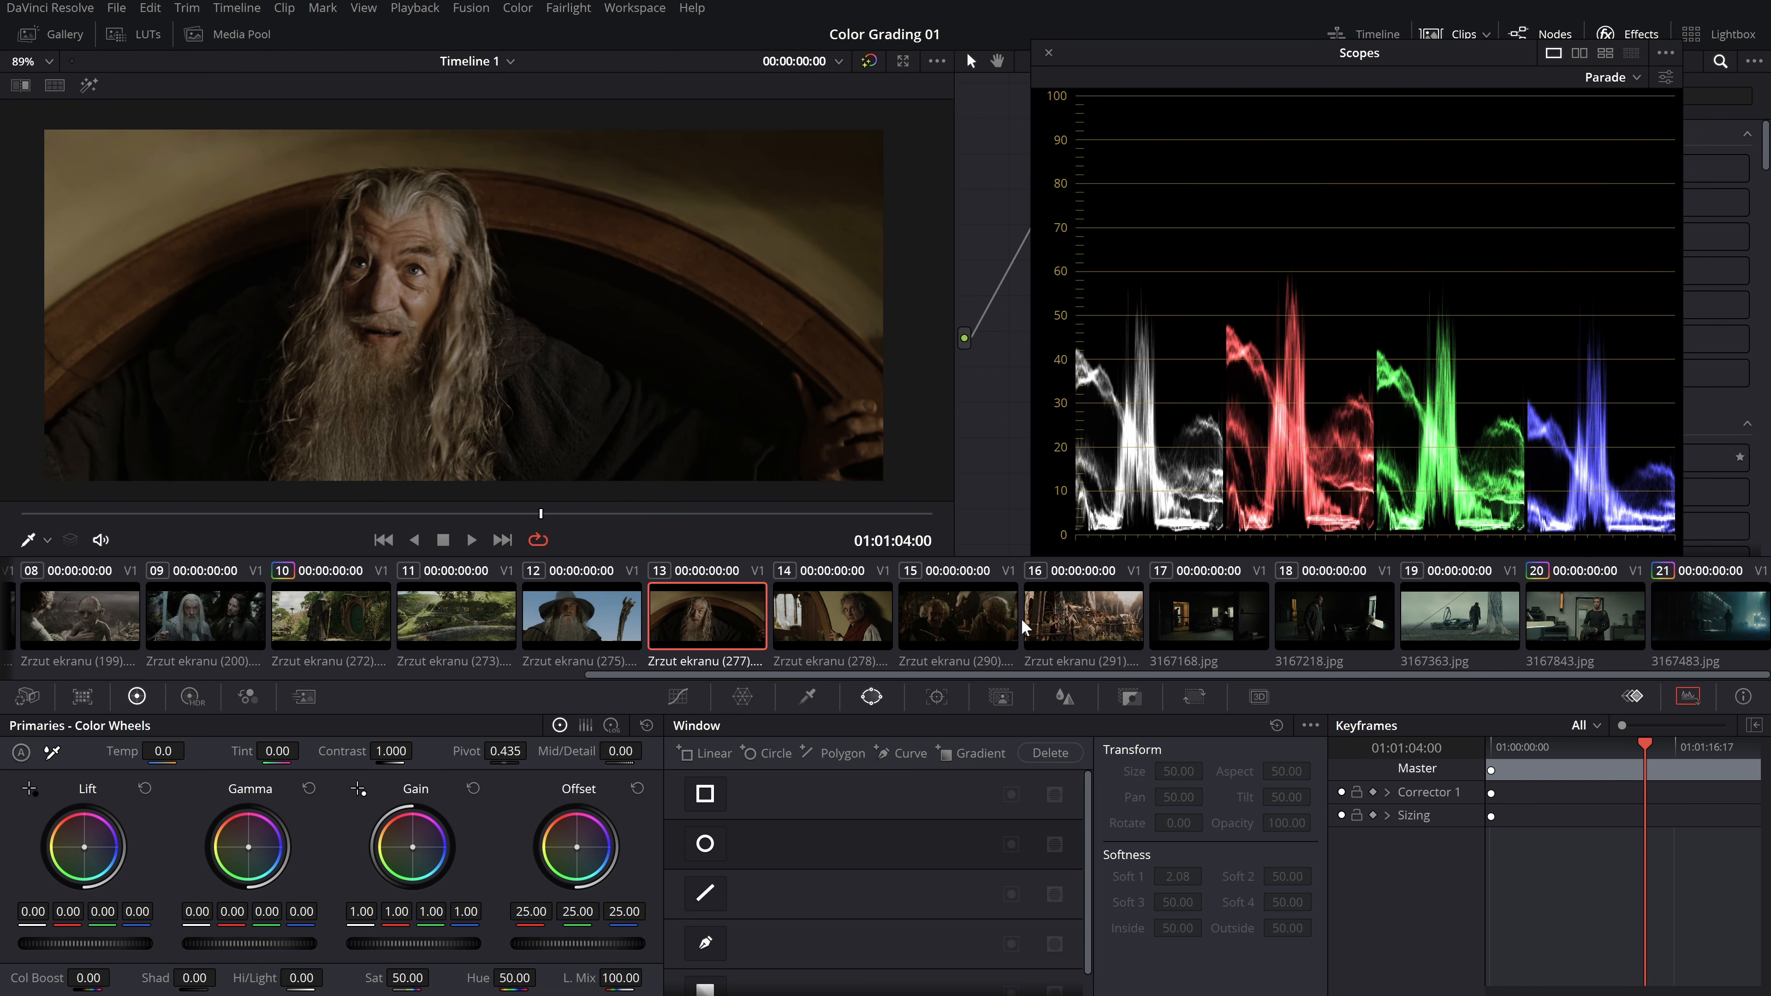
{"action": "left_click", "coordinate": [956, 616]}
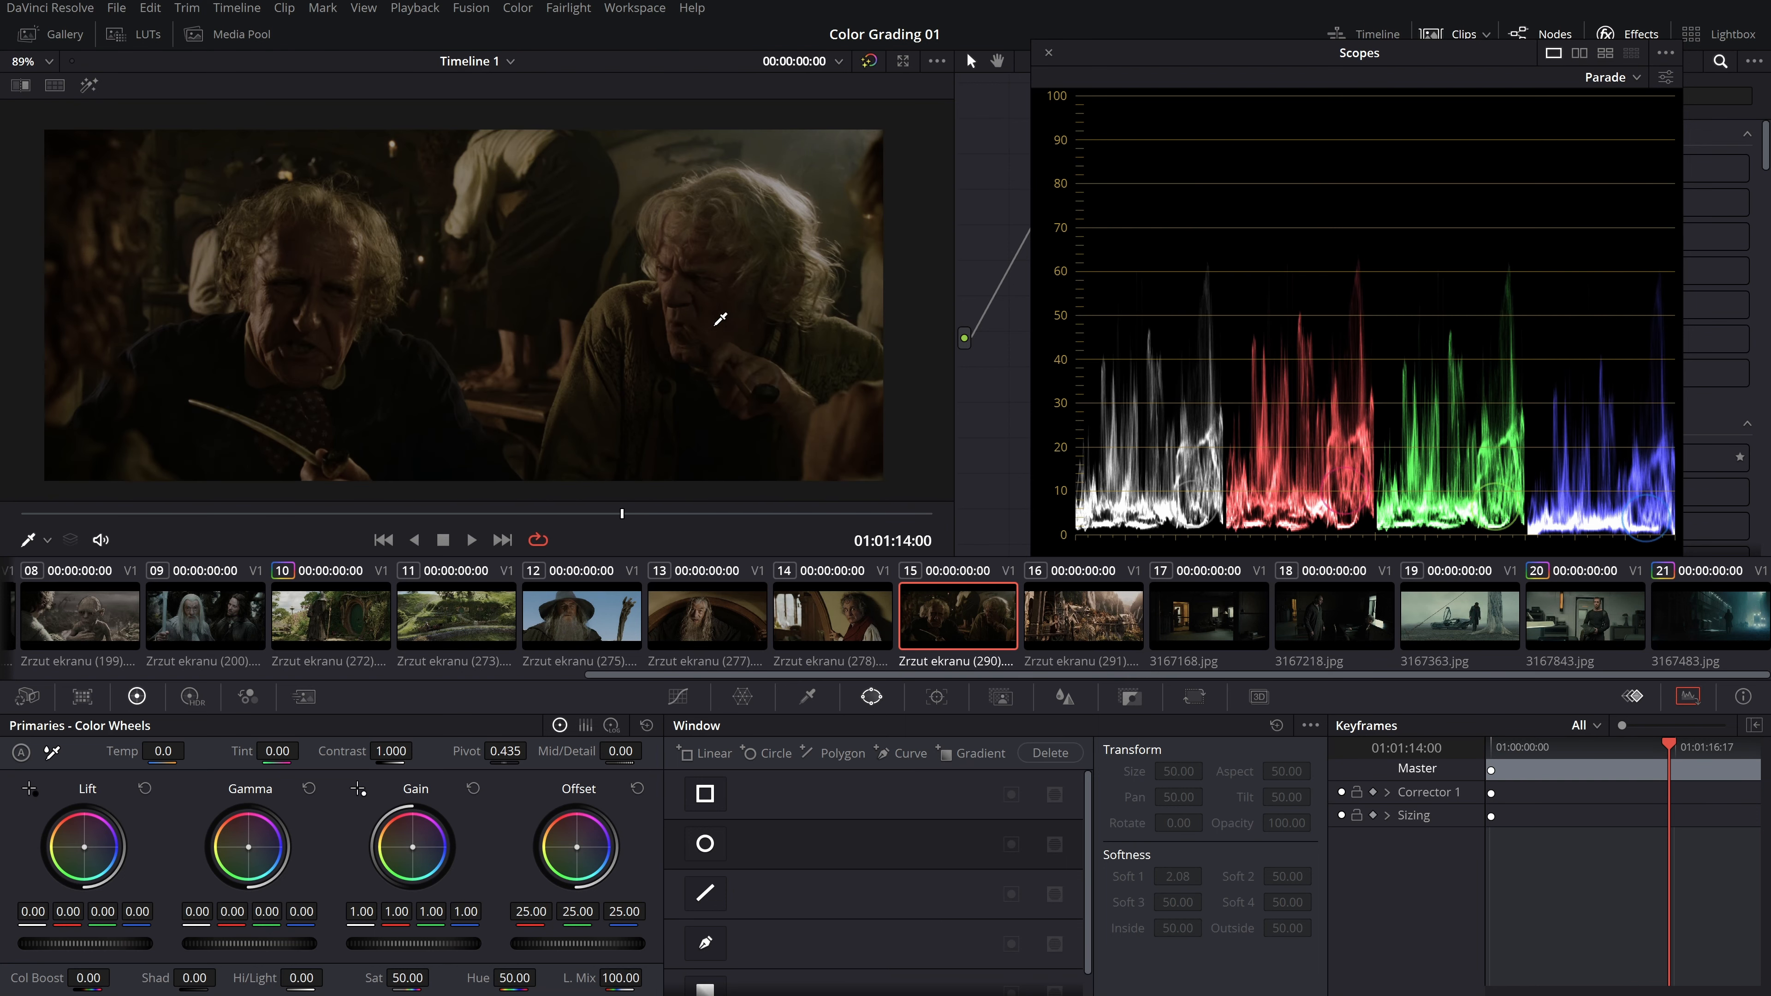
{"action": "mouse_move", "coordinate": [323, 317]}
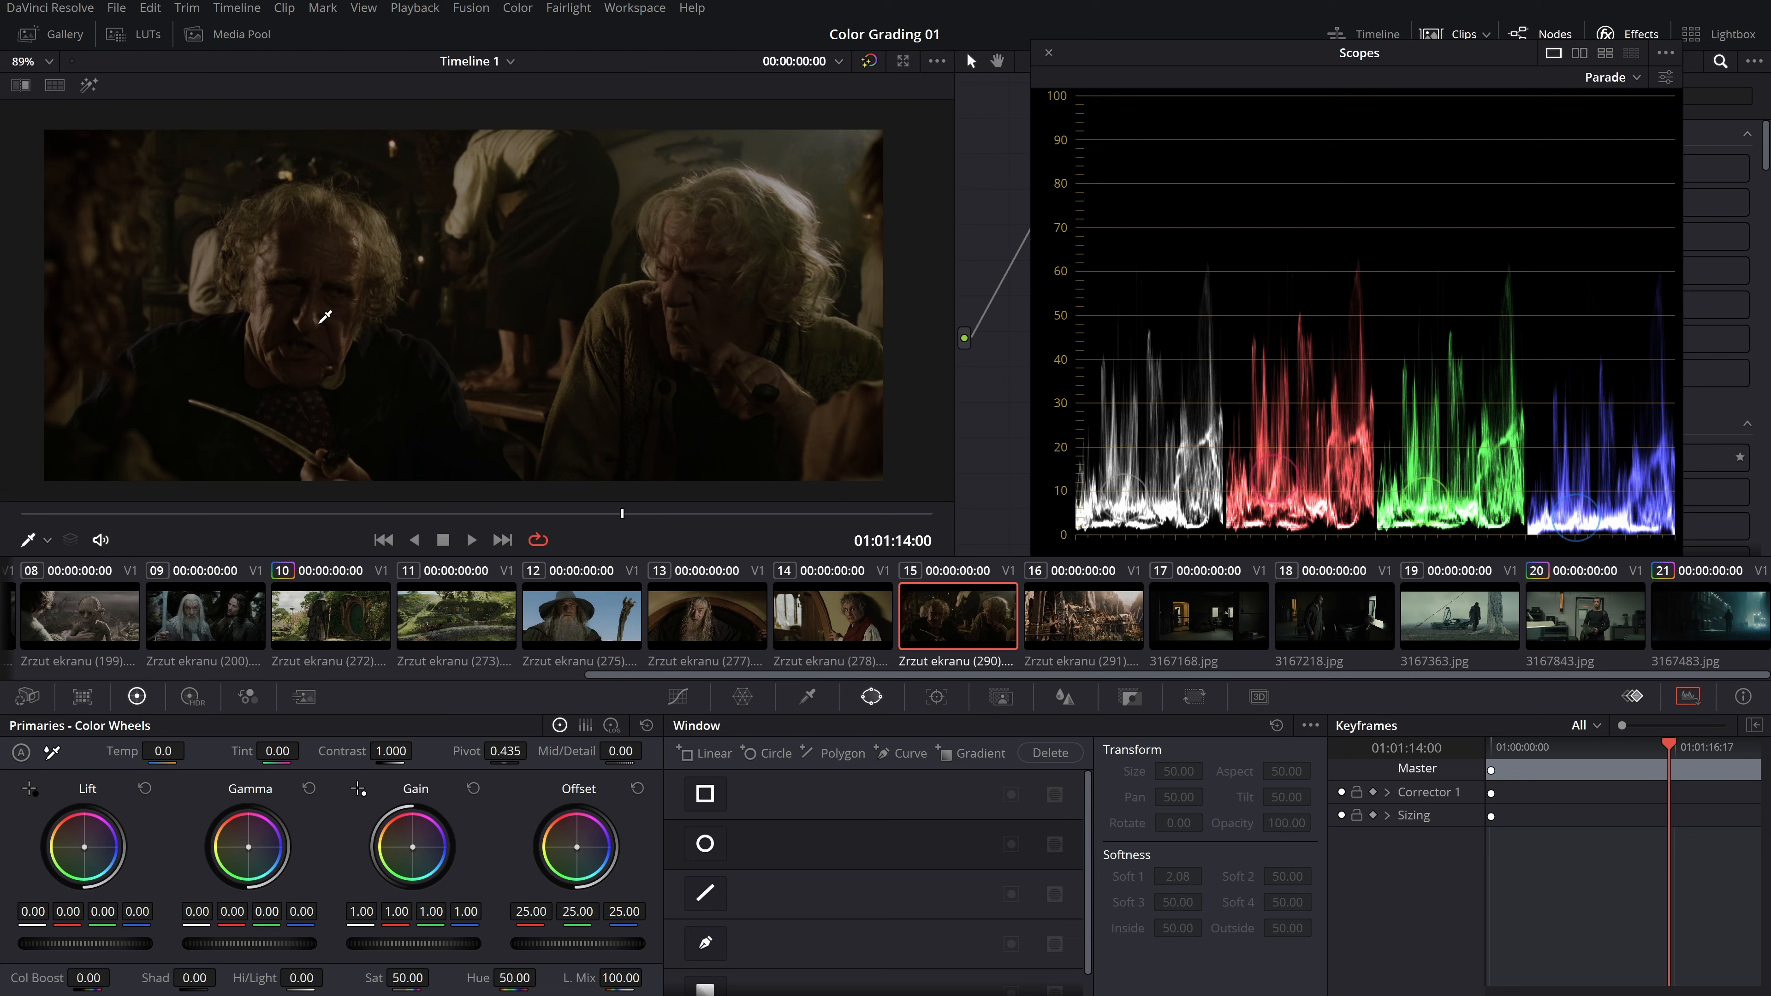
Review the Rivendell landscape, dark interior, two-figure room and foggy car stills on the parade
{"action": "left_click", "coordinate": [1083, 614]}
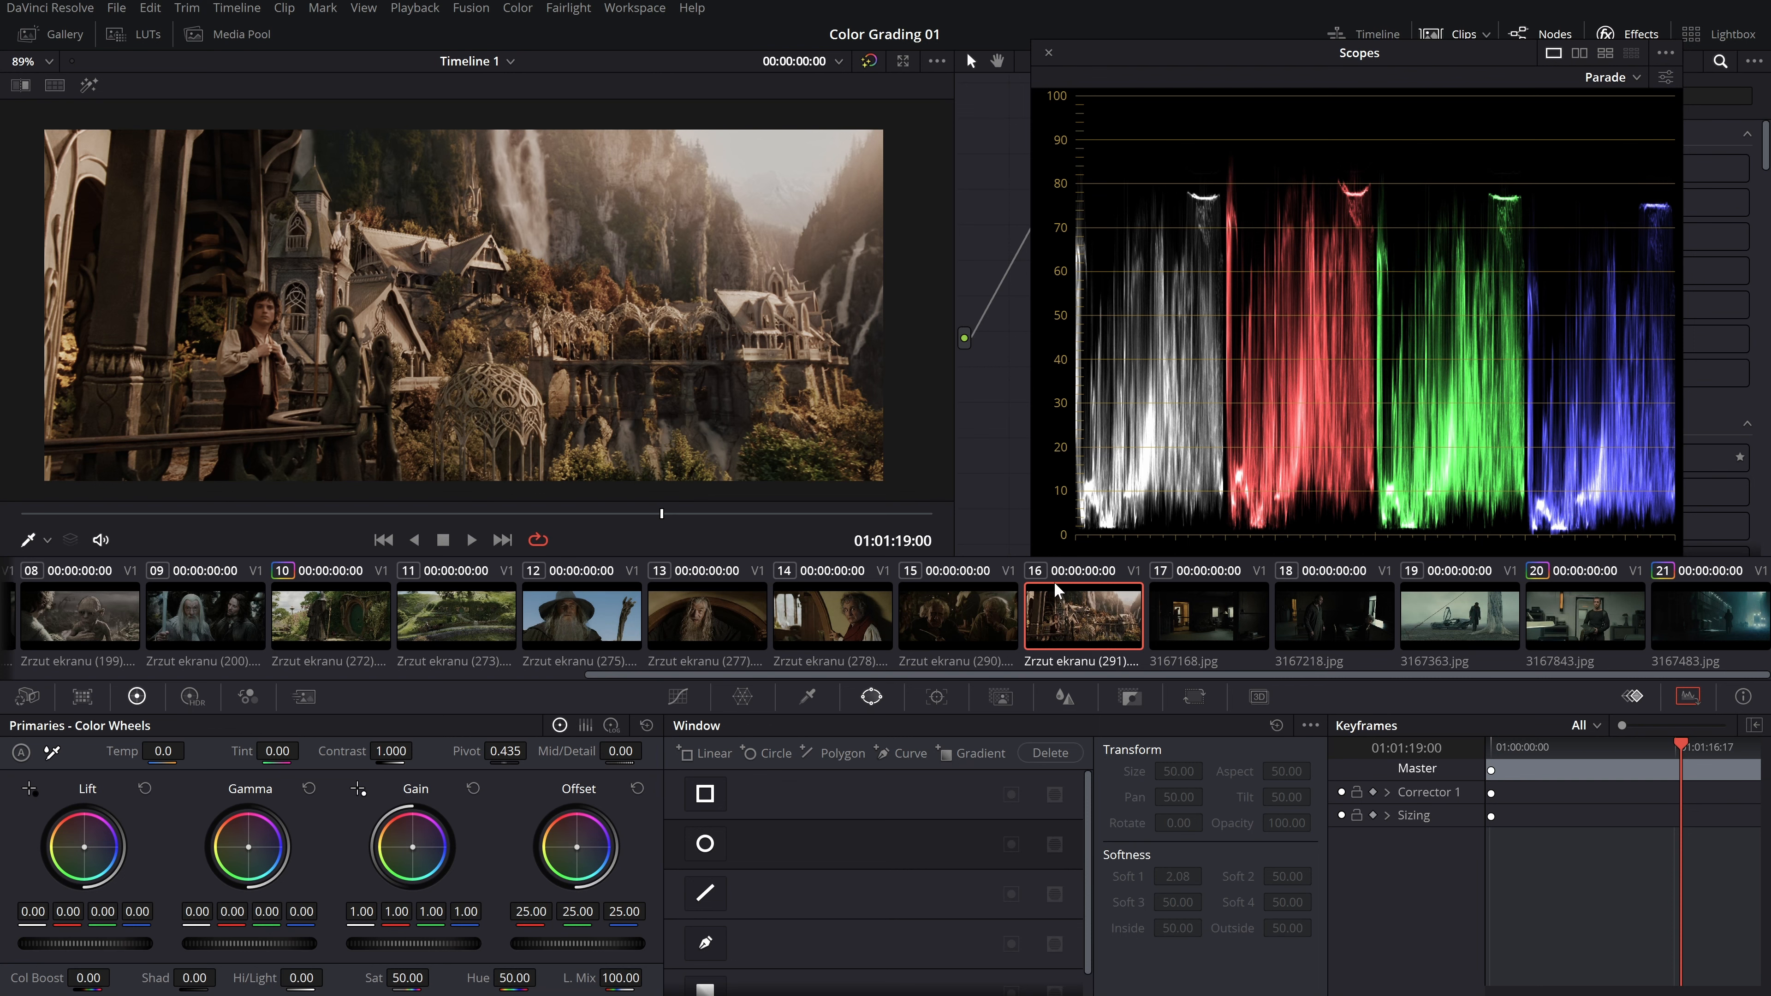
{"action": "left_click", "coordinate": [1209, 615]}
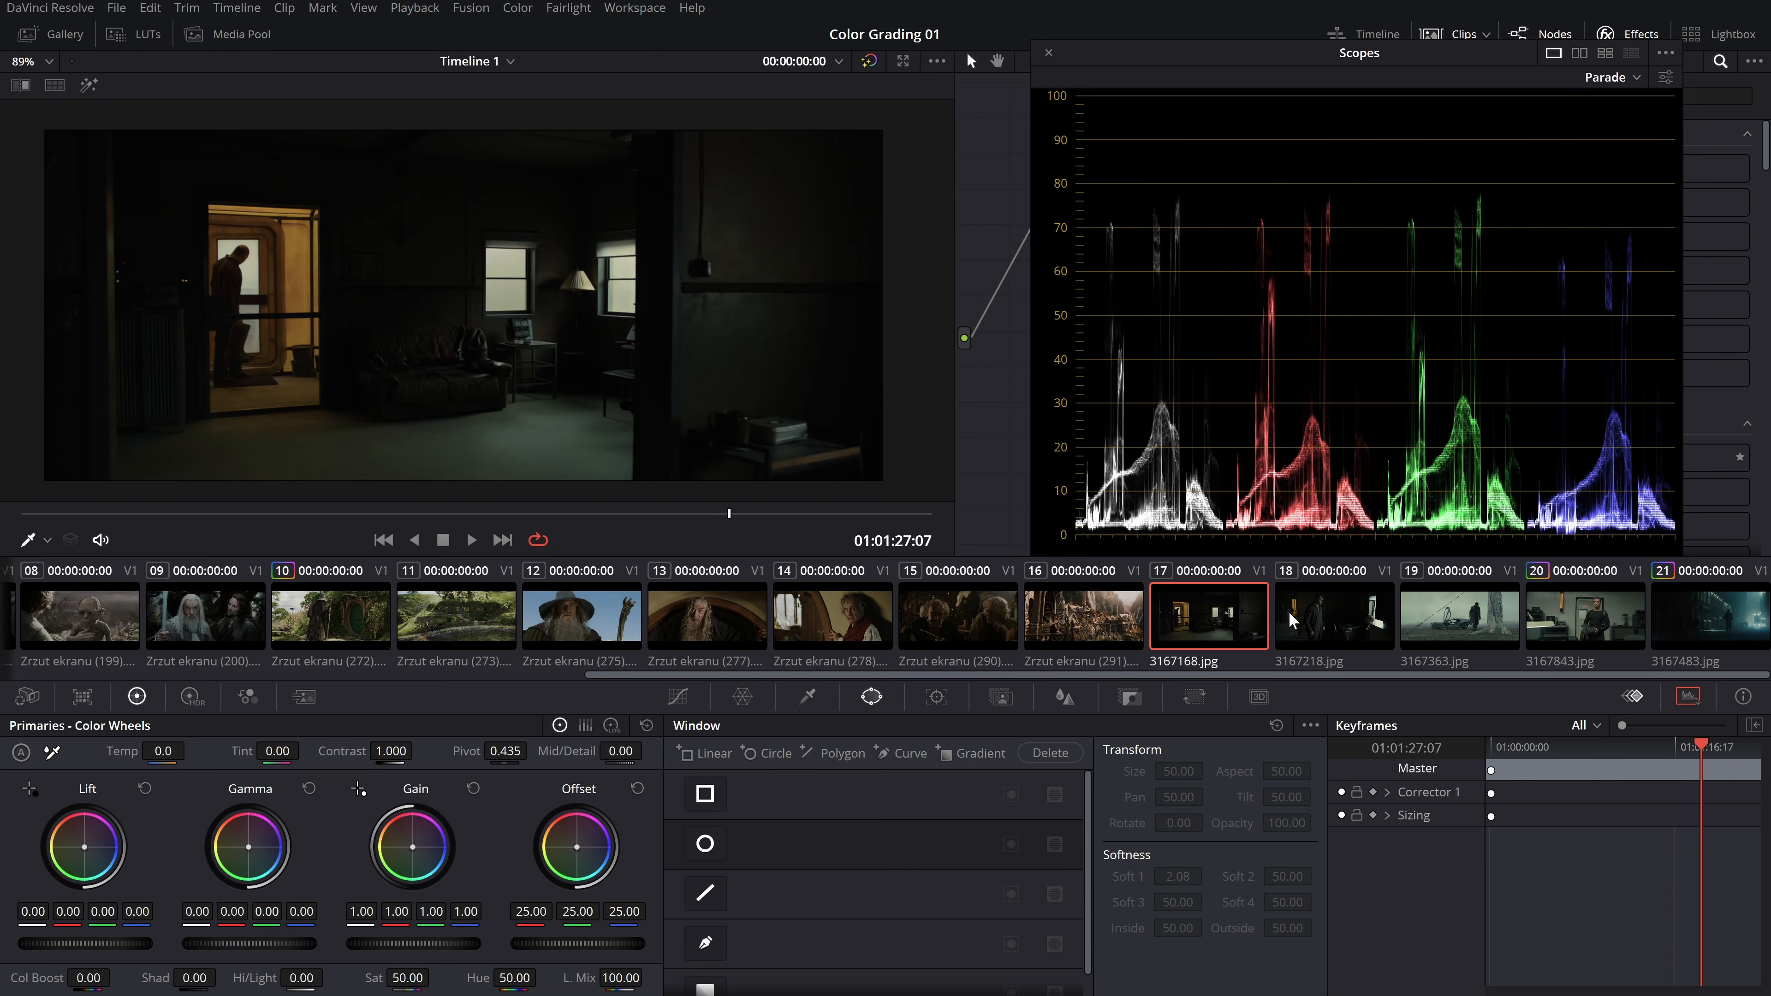
{"action": "left_click", "coordinate": [1334, 616]}
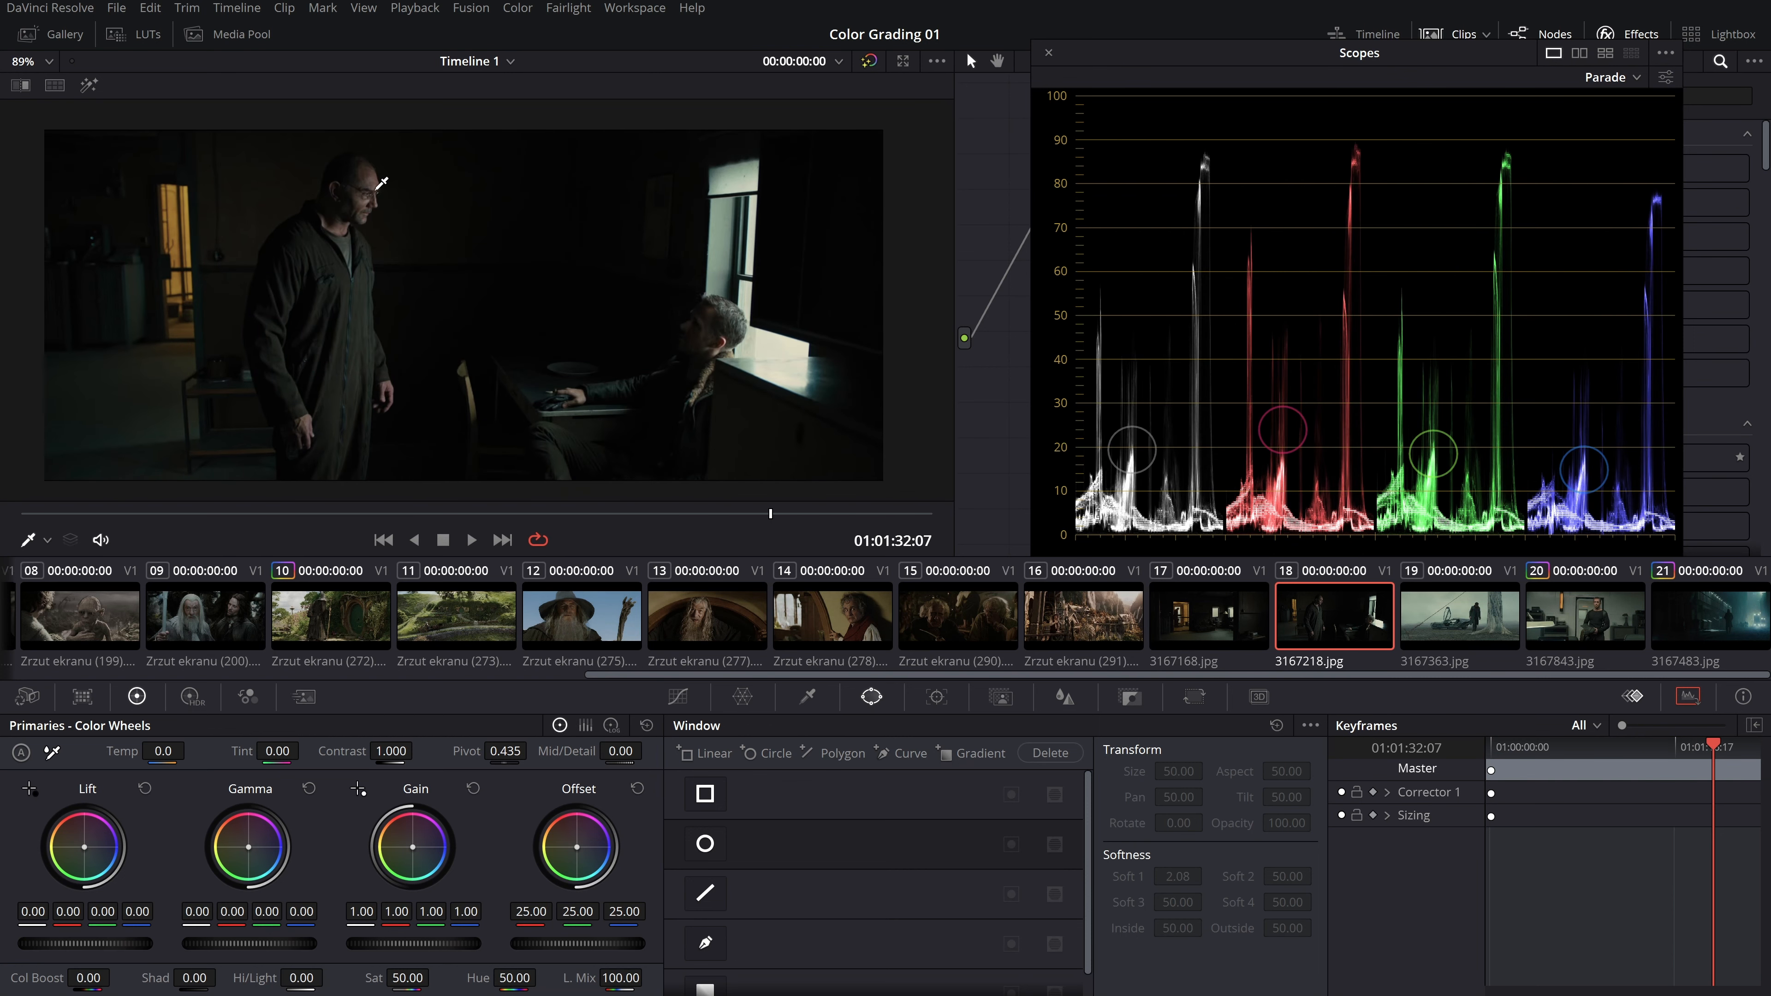
{"action": "left_click", "coordinate": [1459, 615]}
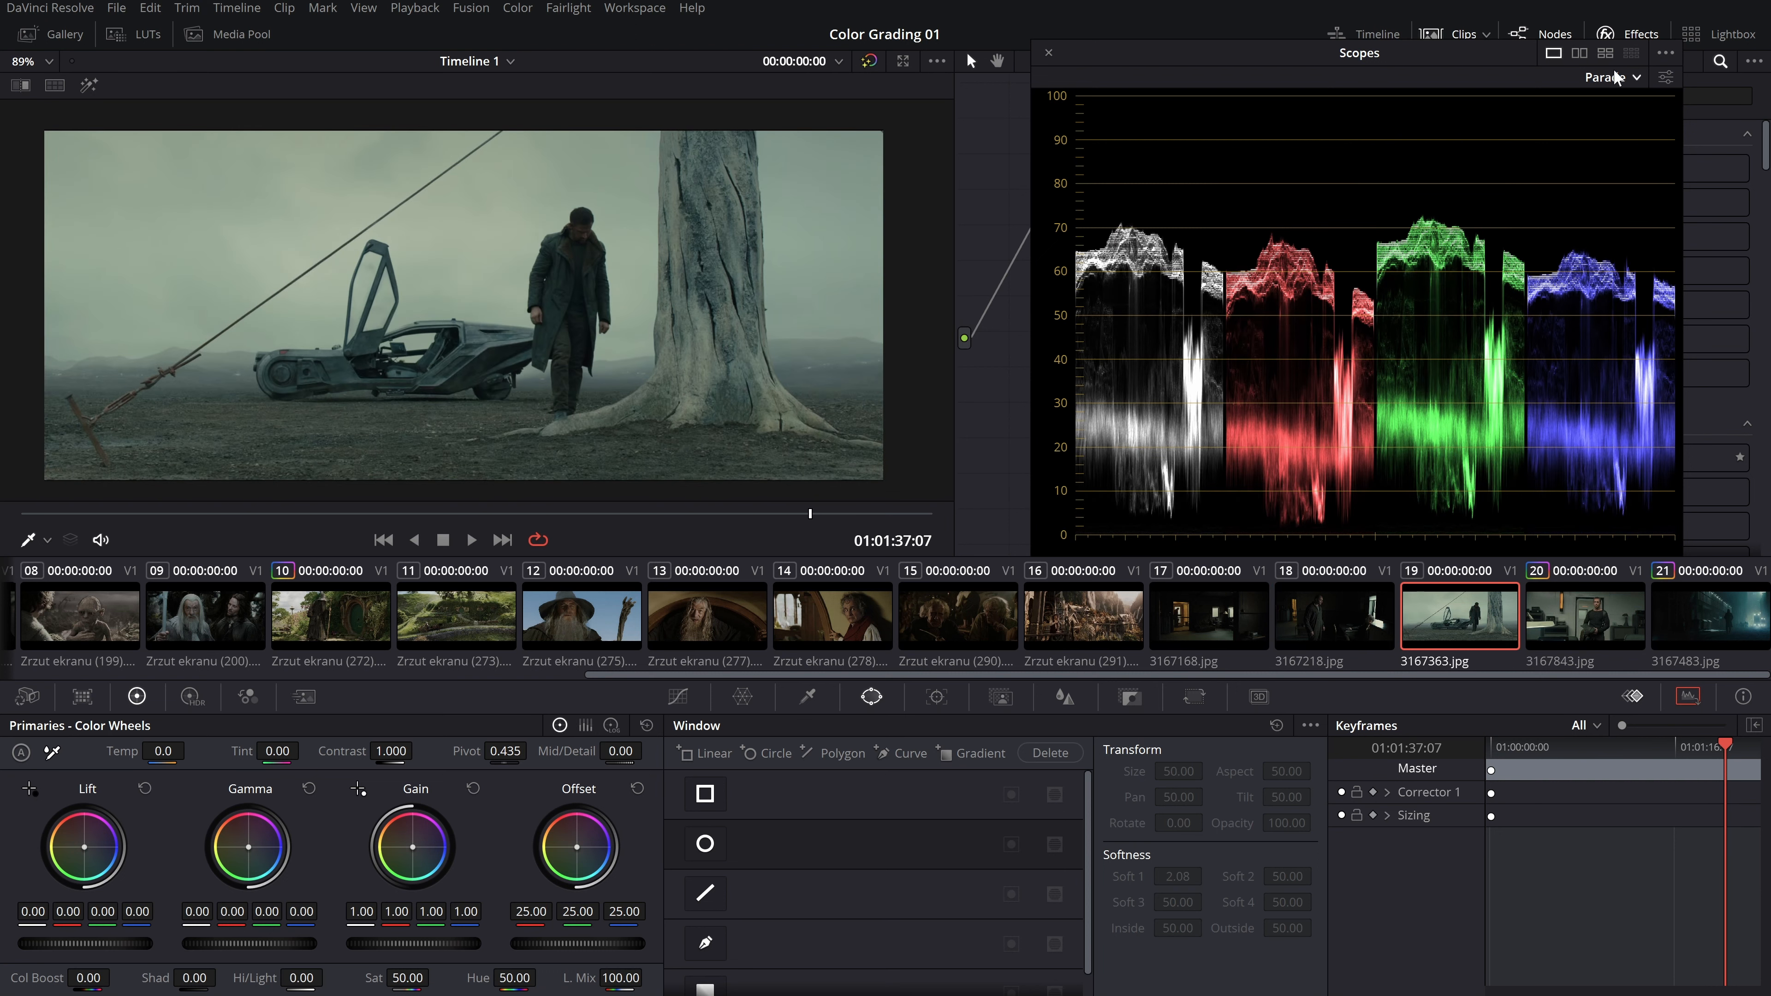
Switch to the vectorscope and examine the foggy city street and man's-face close-up stills
{"action": "left_click", "coordinate": [1613, 77]}
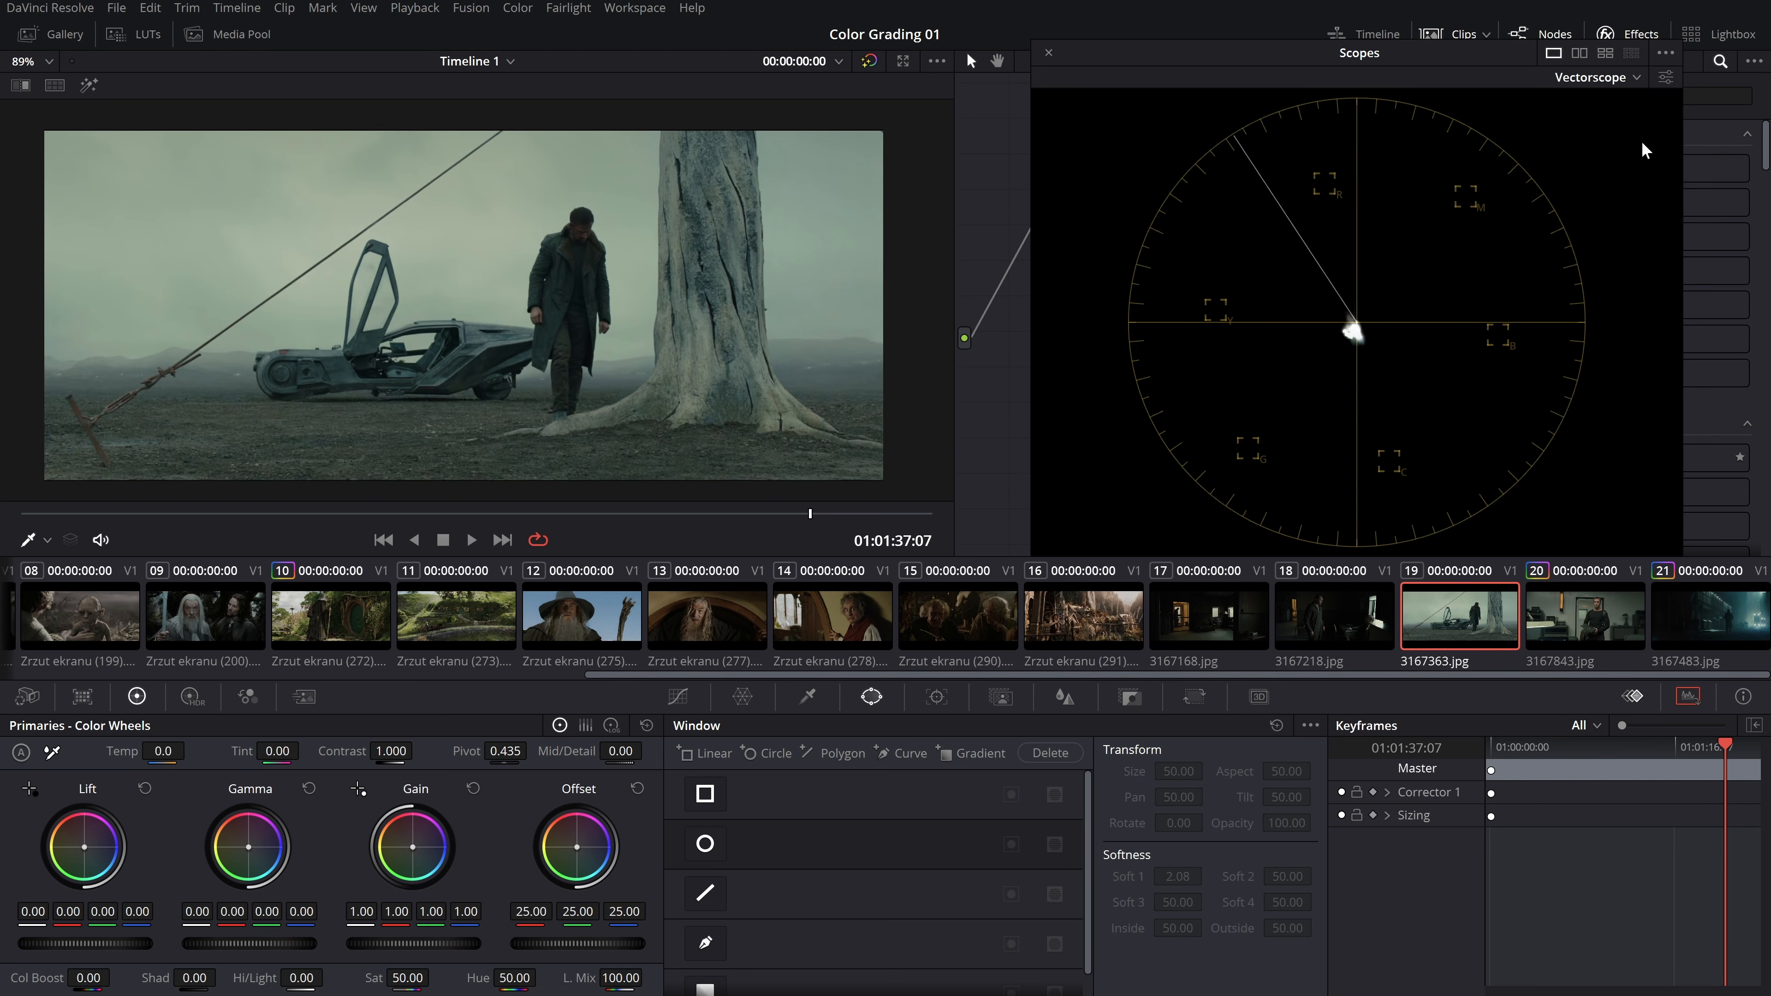
{"action": "left_click", "coordinate": [1709, 615]}
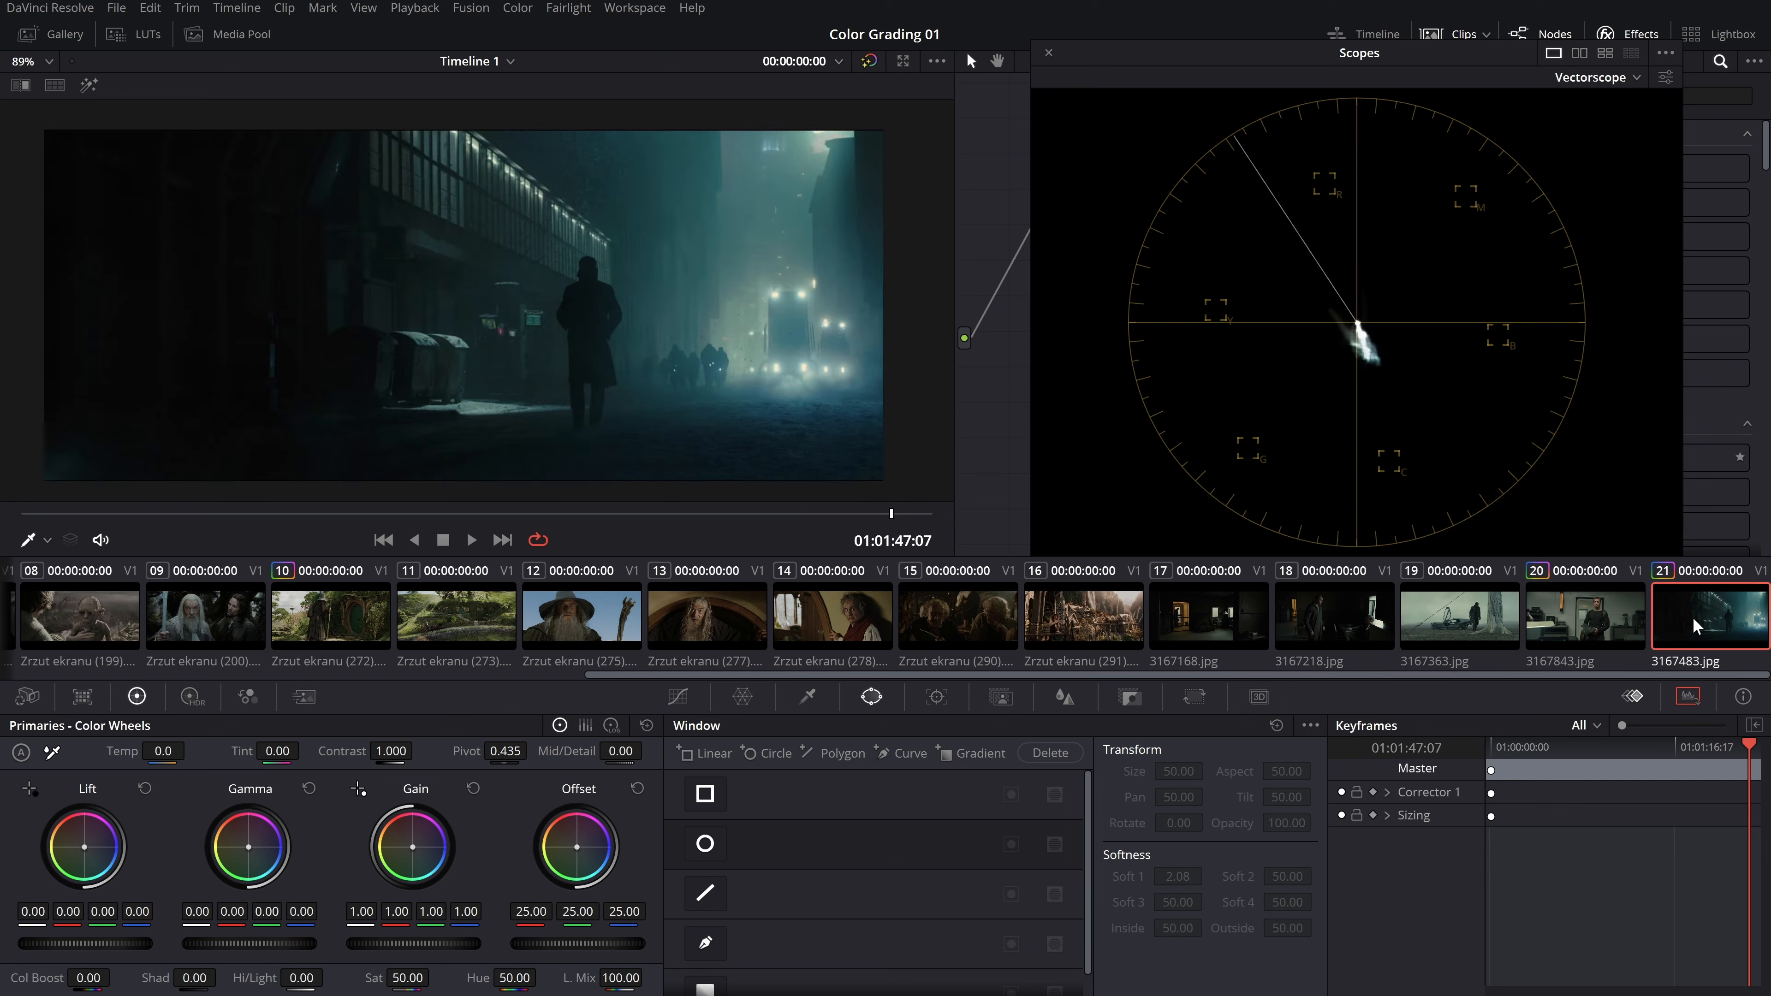
{"action": "left_click", "coordinate": [1584, 615]}
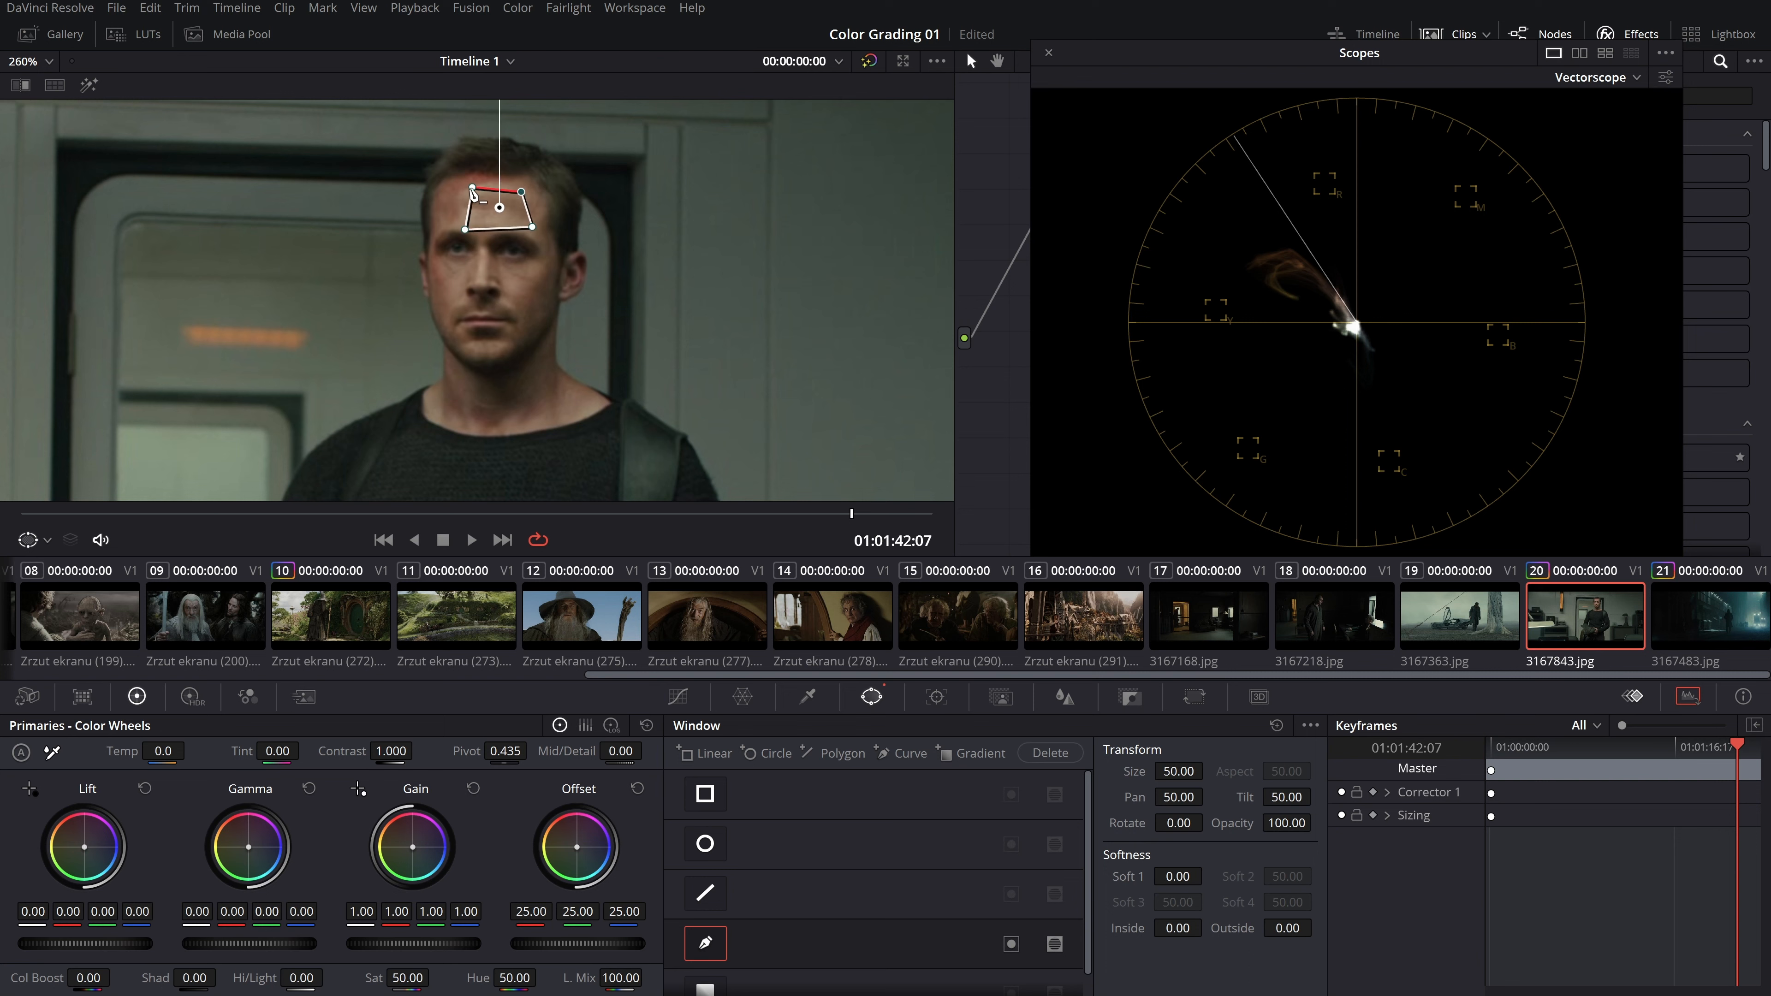
Refine the skin sample window on the forehead, then move to the Gandalf close-up still
{"action": "left_click", "coordinate": [1664, 77]}
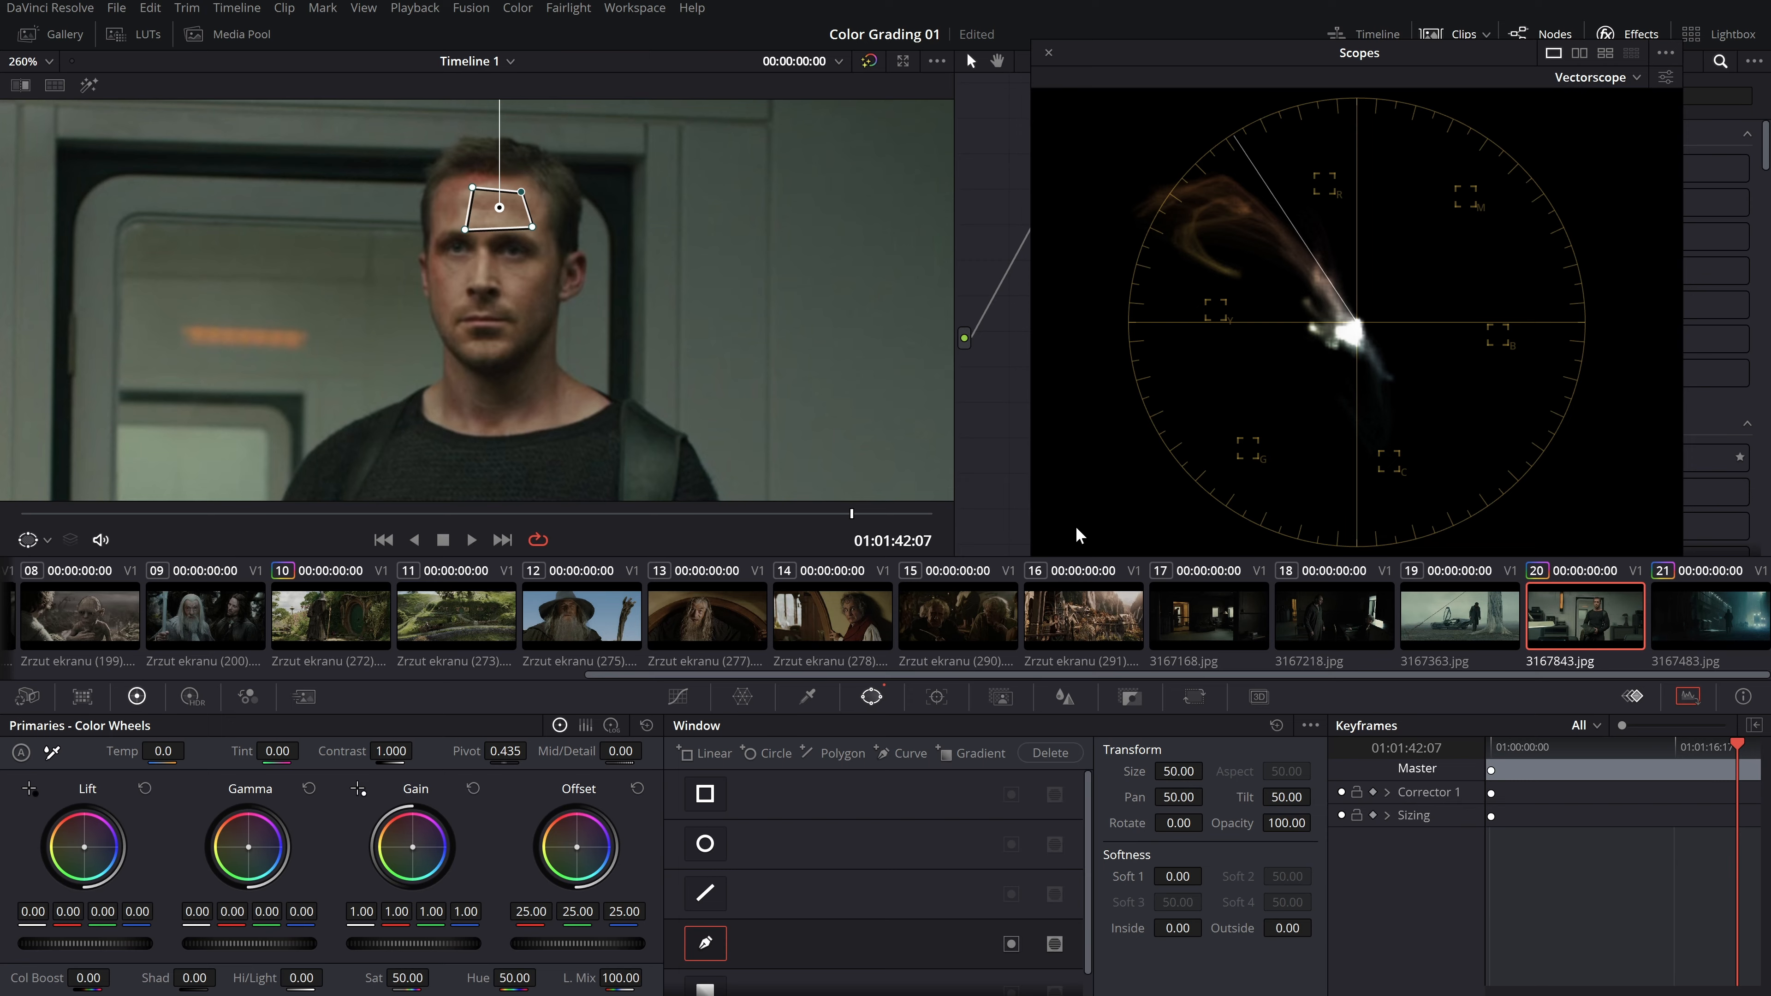
{"action": "left_click", "coordinate": [580, 615]}
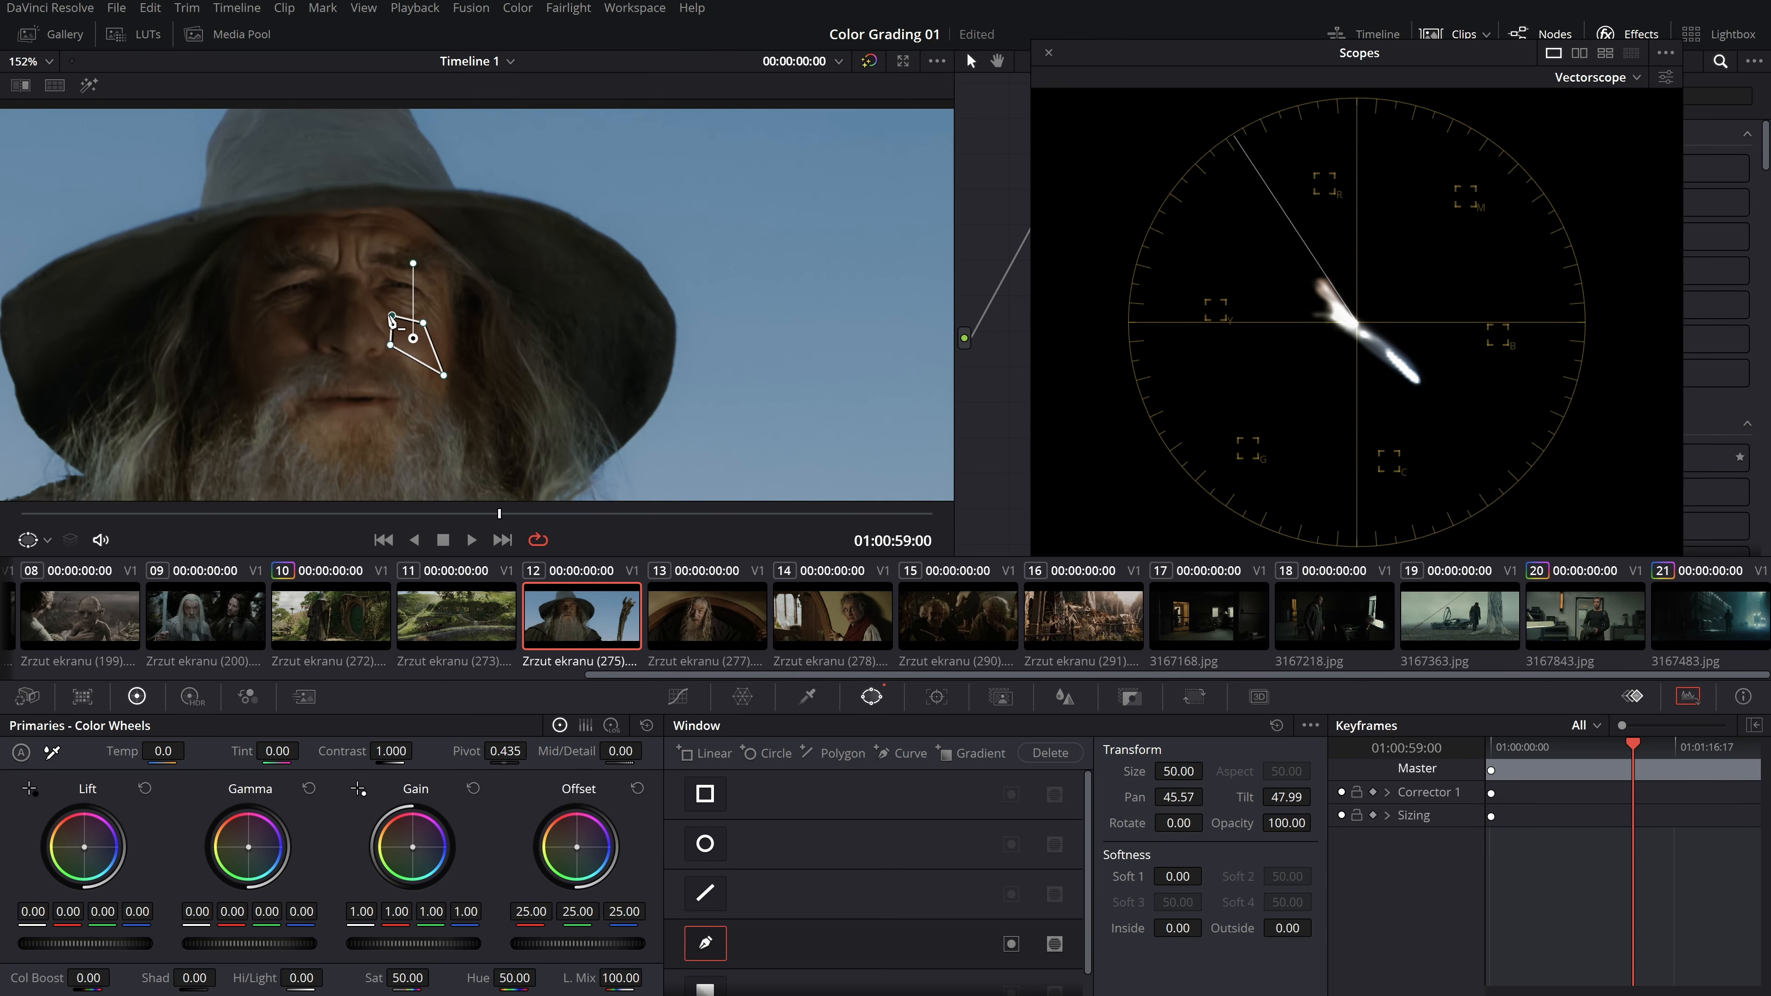